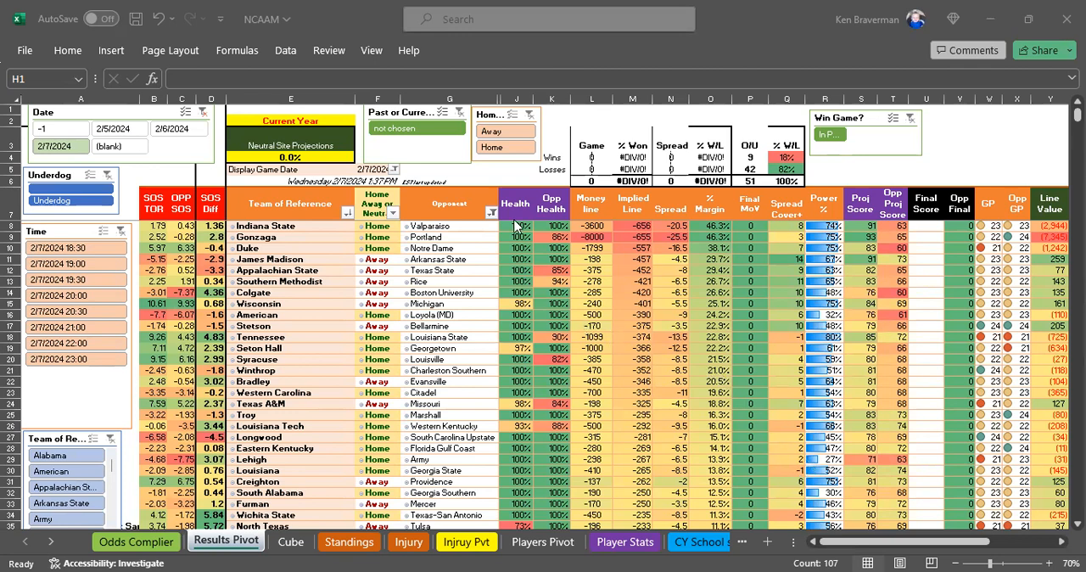
{"action": "mouse_move", "coordinate": [466, 175]}
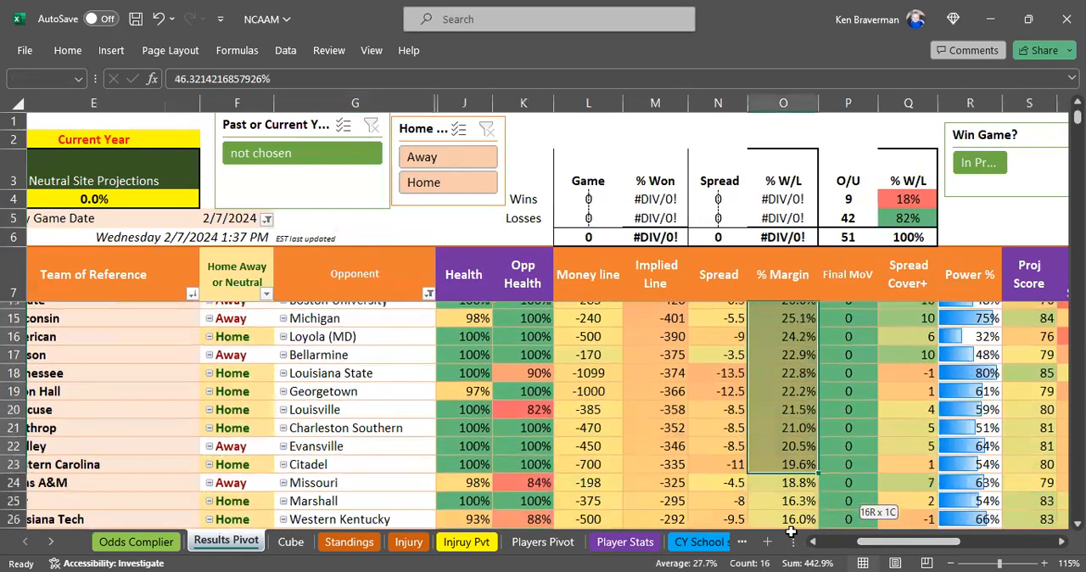
- Review the listed picks' SOS differences and money lines, including Wisconsin, Colgate, James Madison and Appalachian State
{"action": "scroll", "scroll_direction": "down", "scroll_amount": 3}
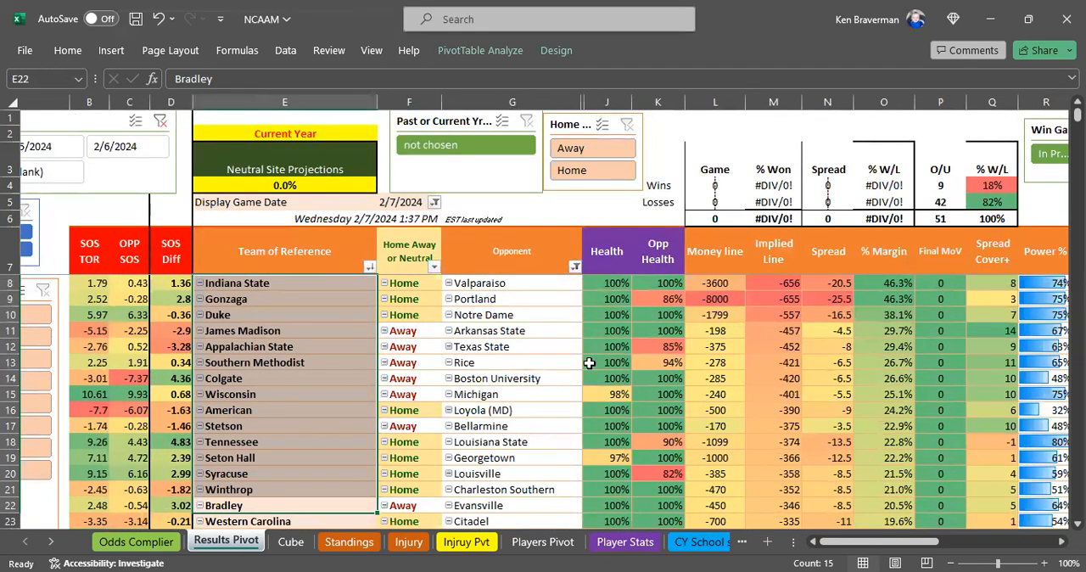
{"action": "mouse_move", "coordinate": [607, 394]}
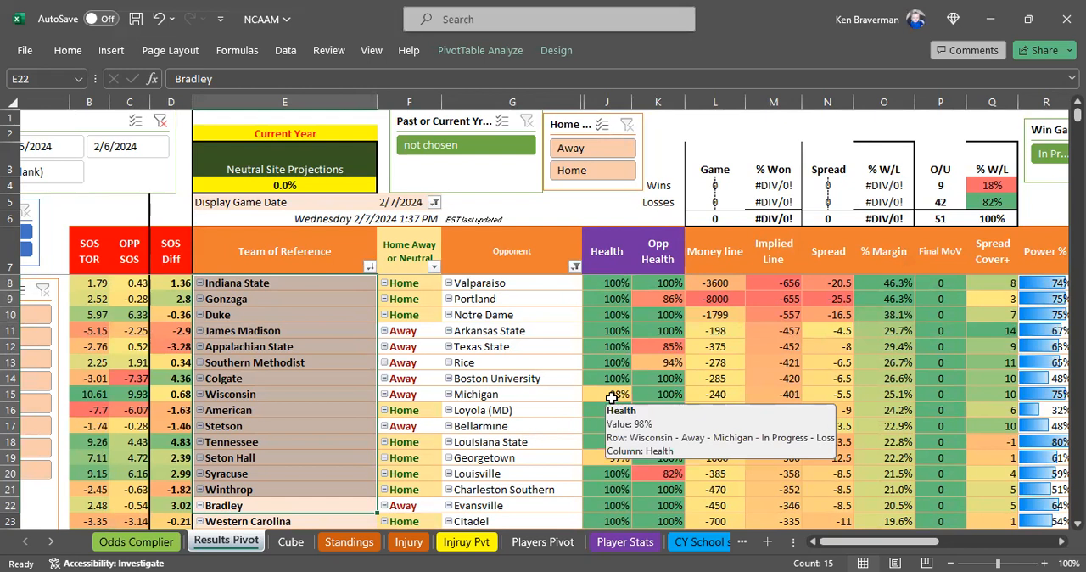
{"action": "mouse_move", "coordinate": [619, 488]}
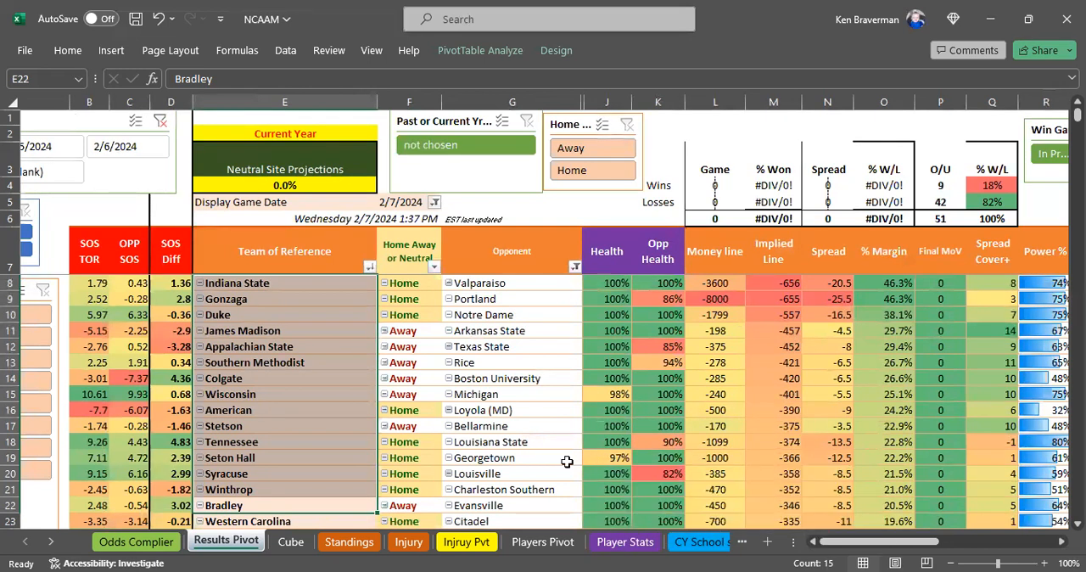
{"action": "mouse_move", "coordinate": [731, 325]}
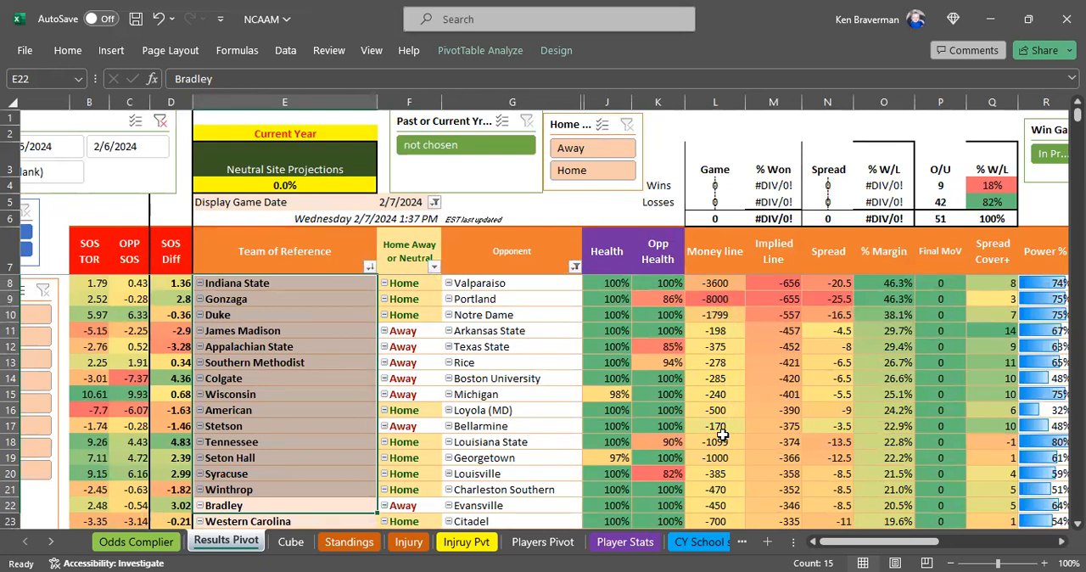
{"action": "mouse_move", "coordinate": [703, 426]}
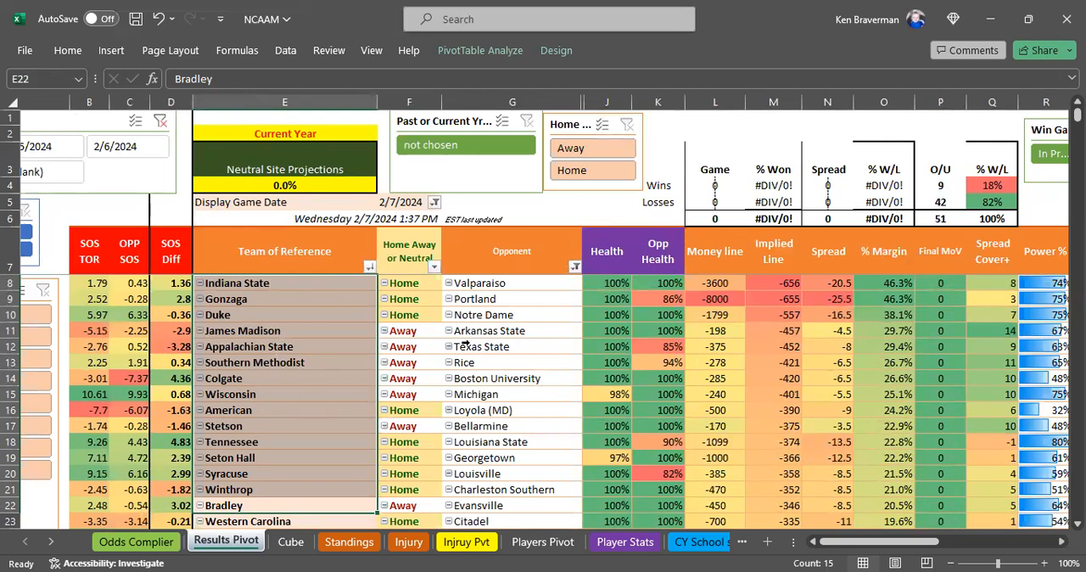
{"action": "mouse_move", "coordinate": [716, 393]}
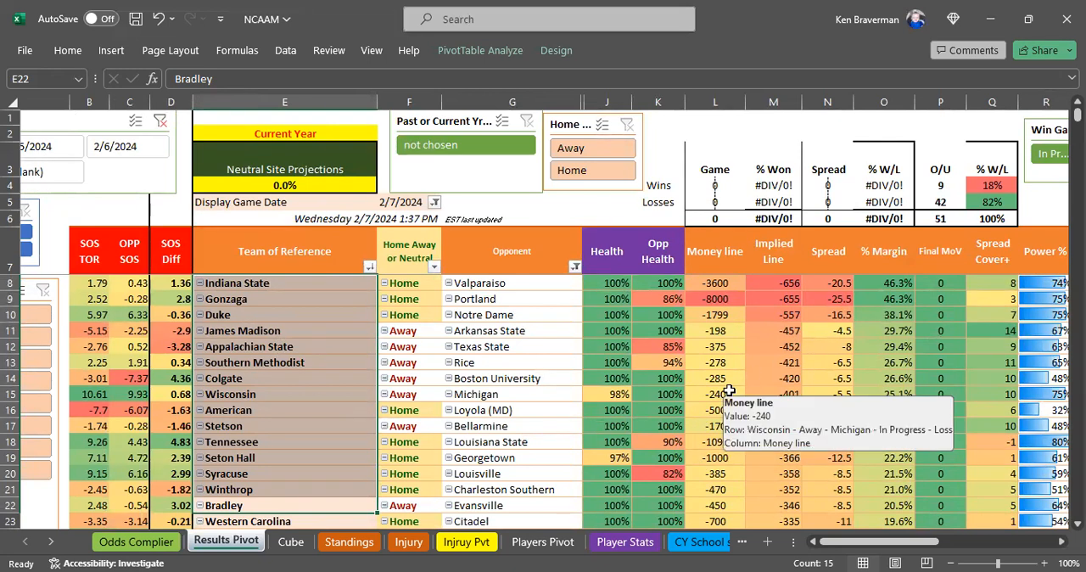
{"action": "left_click", "coordinate": [716, 394]}
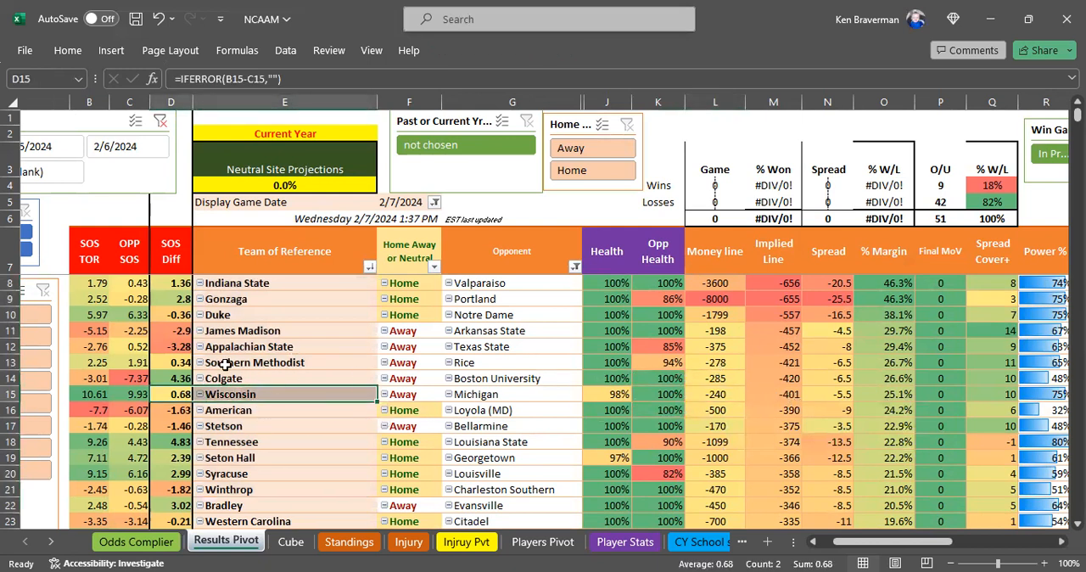
{"action": "left_click", "coordinate": [170, 378]}
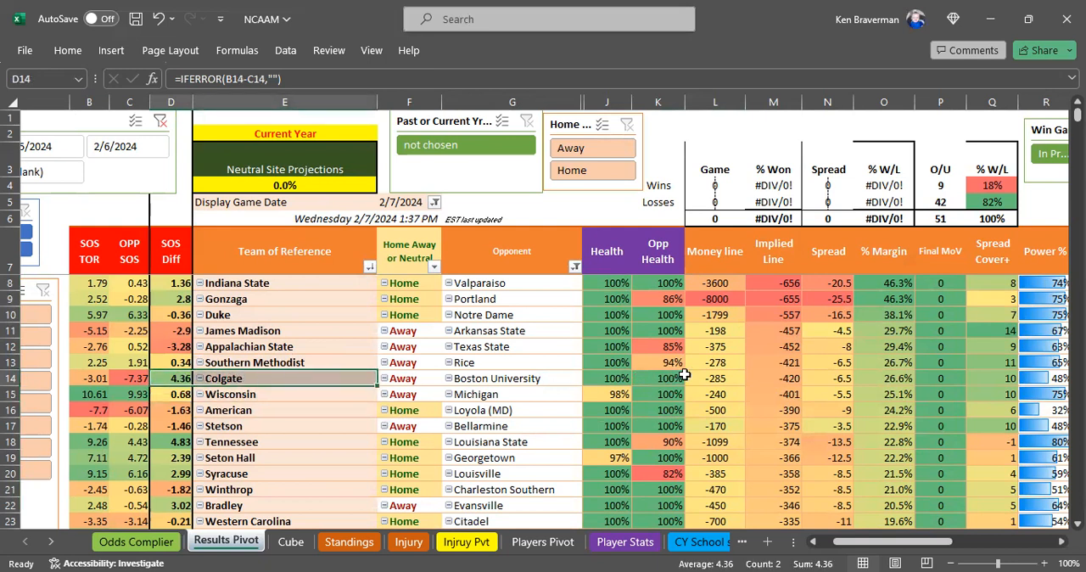
{"action": "left_click", "coordinate": [716, 376]}
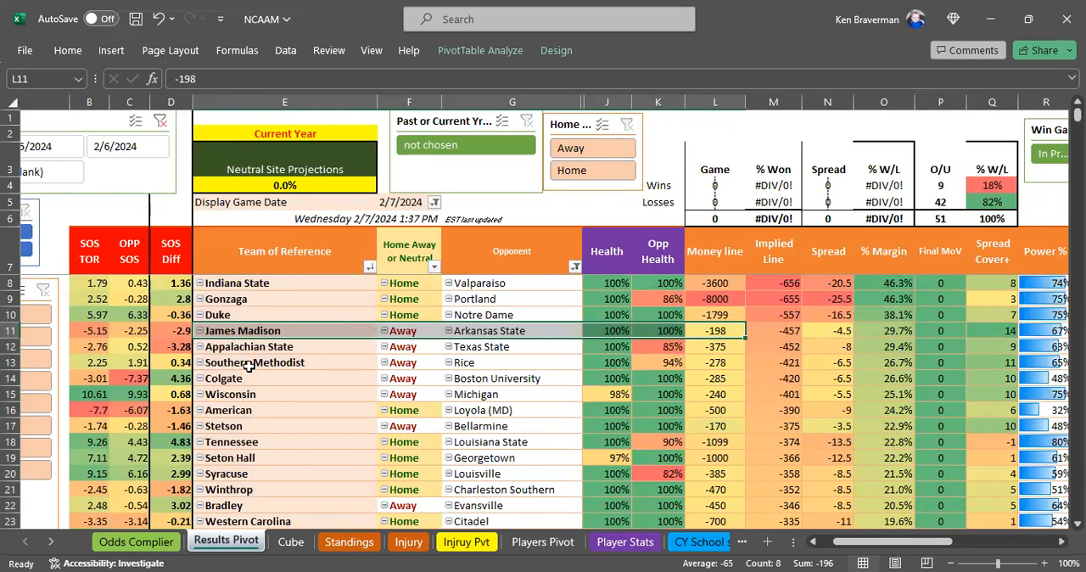
{"action": "mouse_move", "coordinate": [636, 349]}
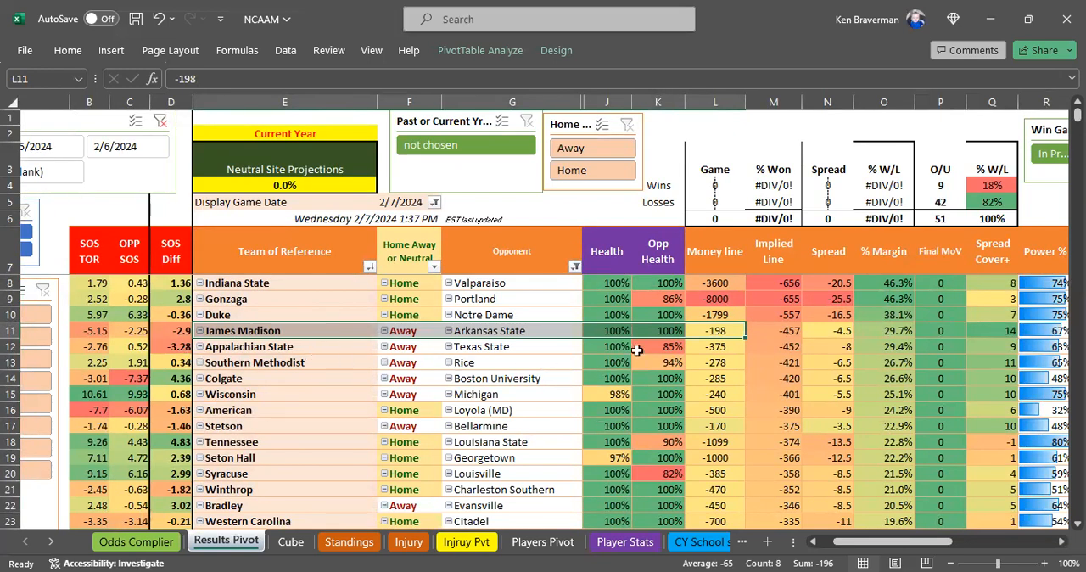
{"action": "left_click", "coordinate": [247, 346]}
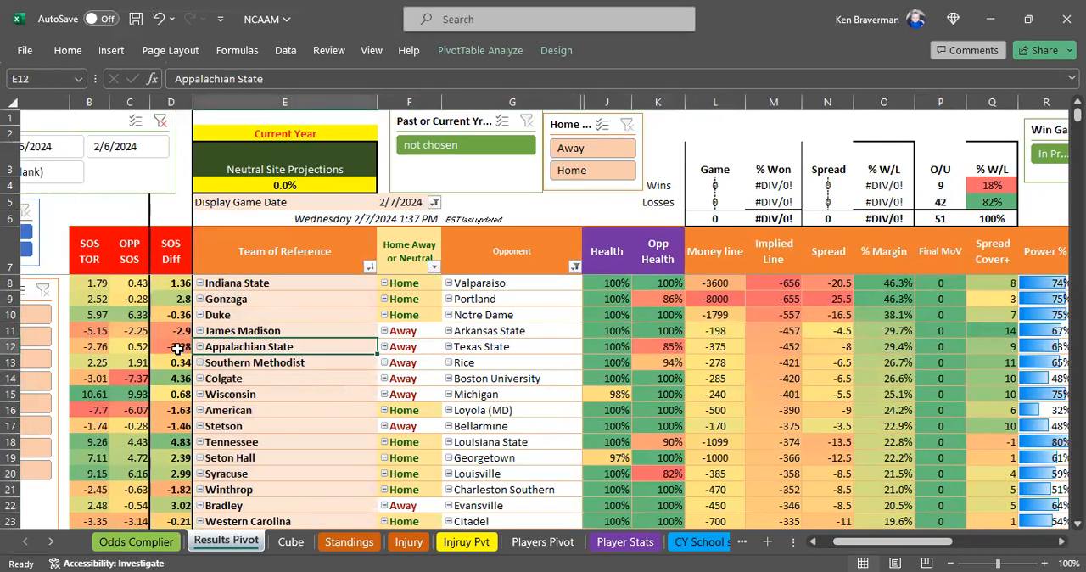
{"action": "left_click", "coordinate": [170, 346]}
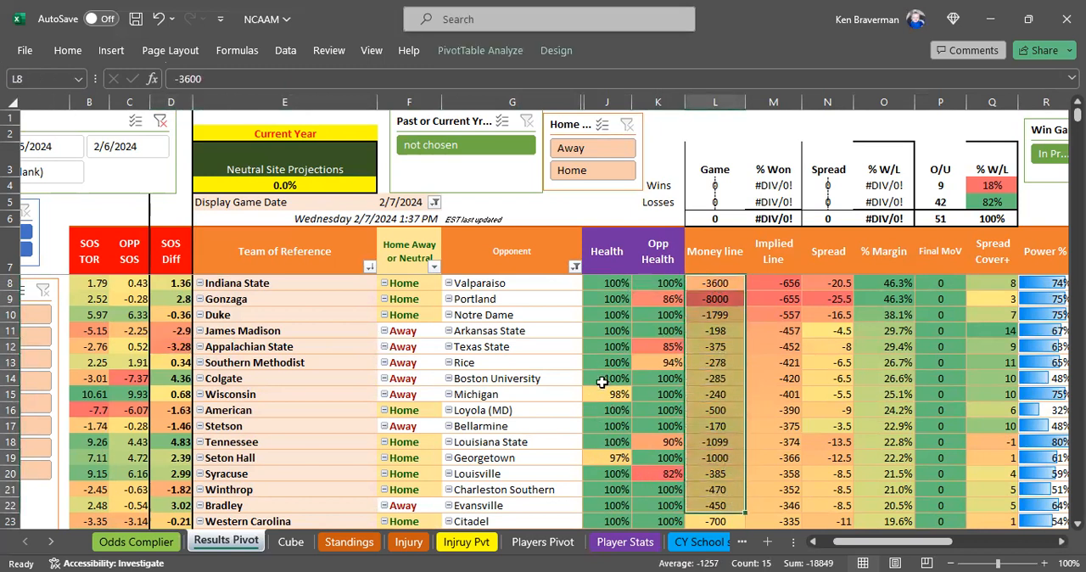
{"action": "mouse_move", "coordinate": [275, 284]}
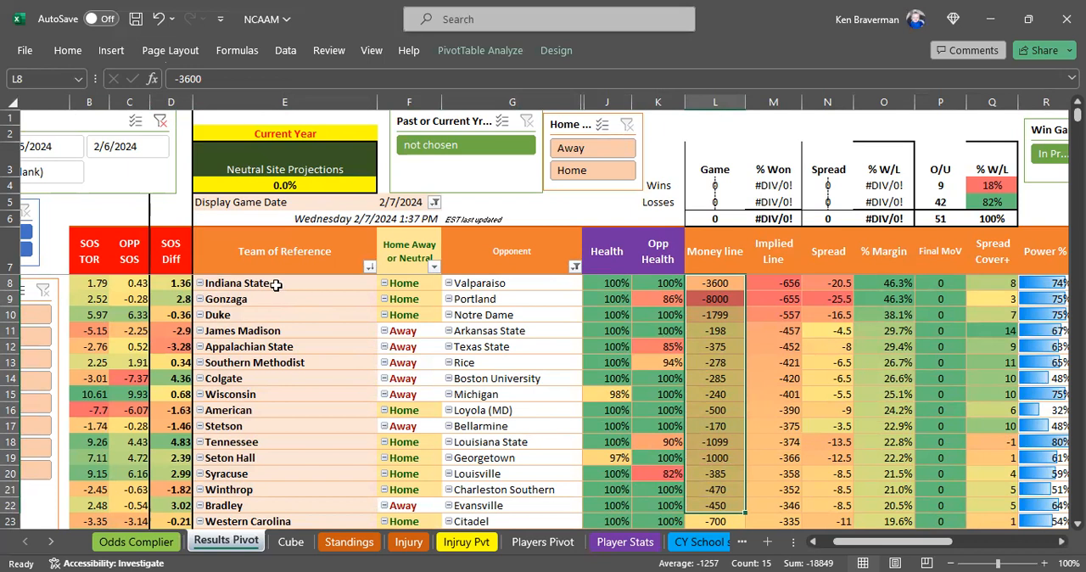
{"action": "mouse_move", "coordinate": [304, 491]}
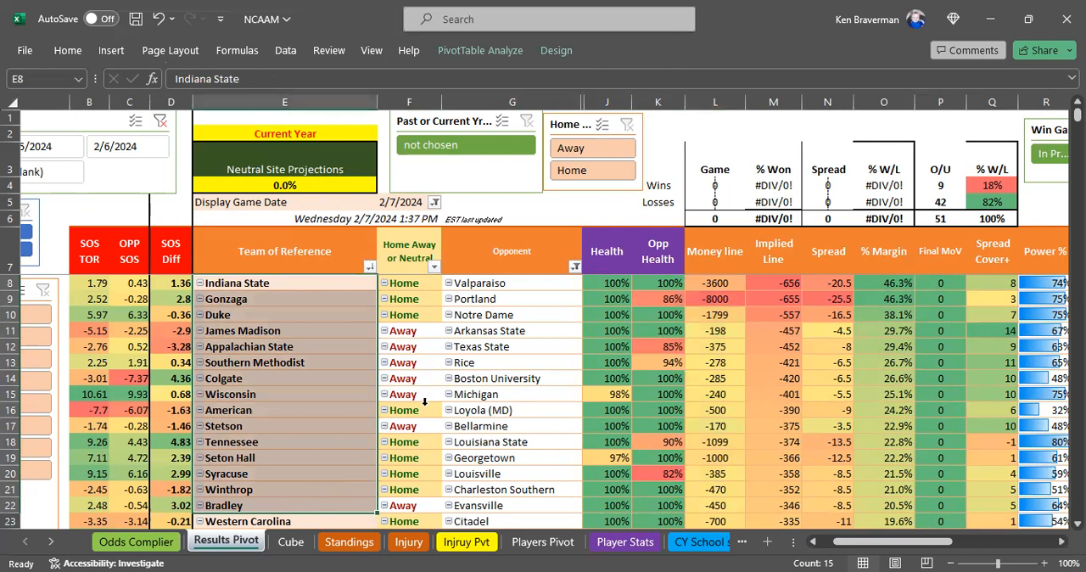
- Check the opponent health values for Texas A&M and Louisiana Tech, then mark the picks as Win
{"action": "scroll", "scroll_direction": "down", "scroll_amount": 3}
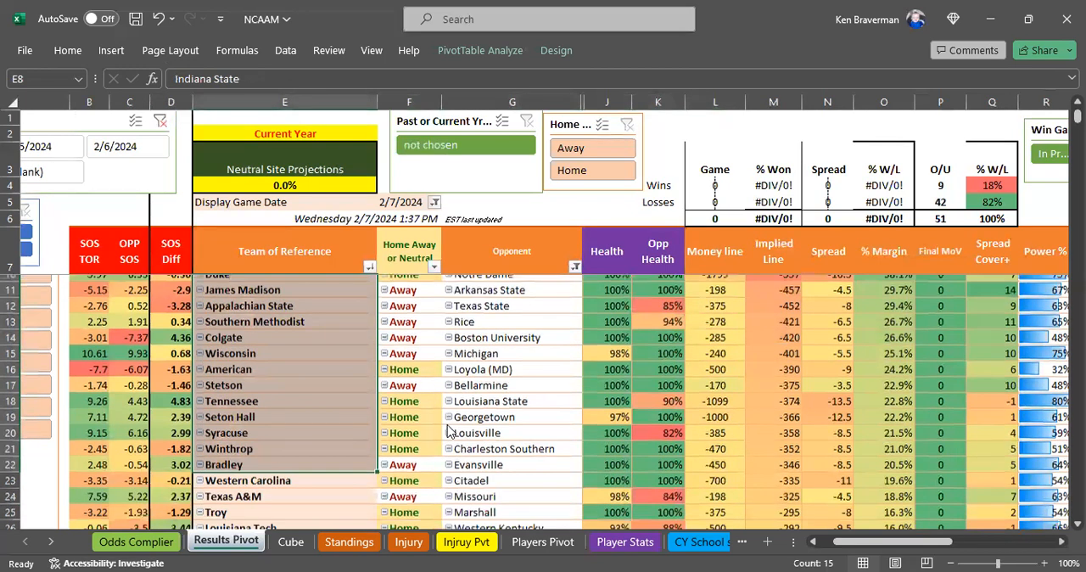
{"action": "scroll", "scroll_direction": "down", "scroll_amount": 3}
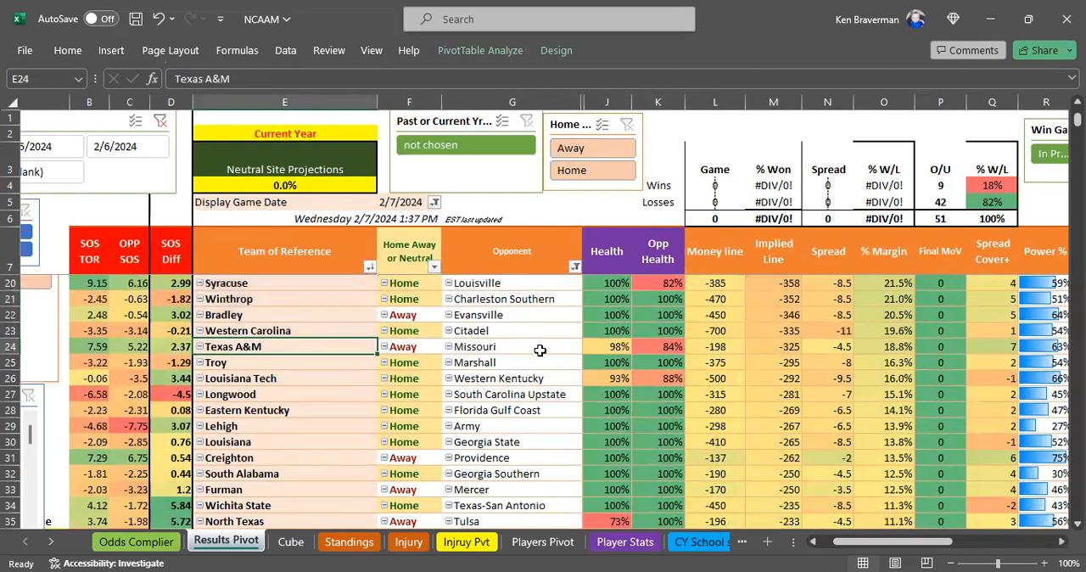
{"action": "left_click", "coordinate": [658, 346]}
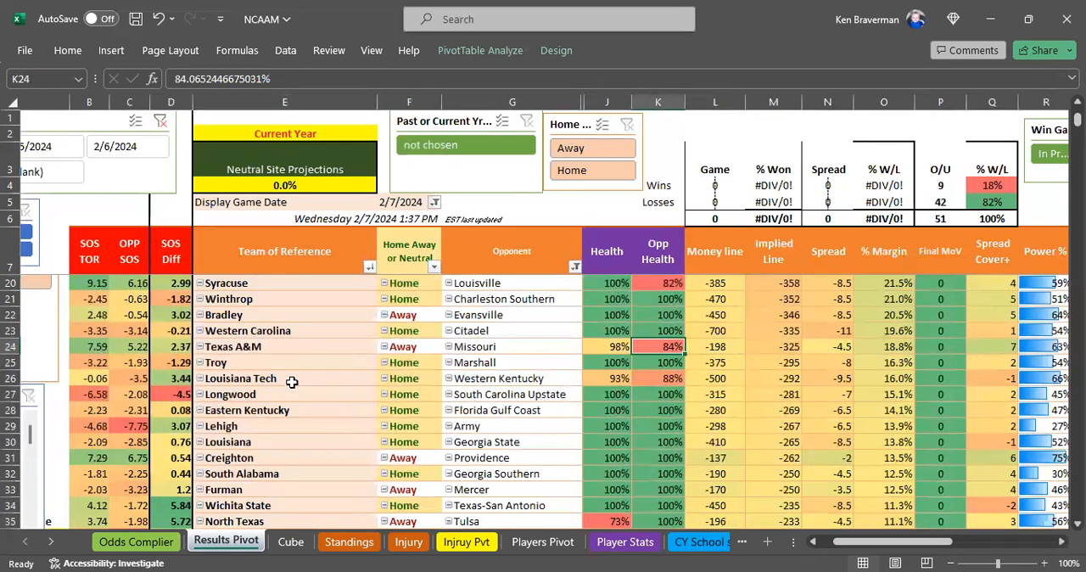
{"action": "left_click", "coordinate": [658, 376]}
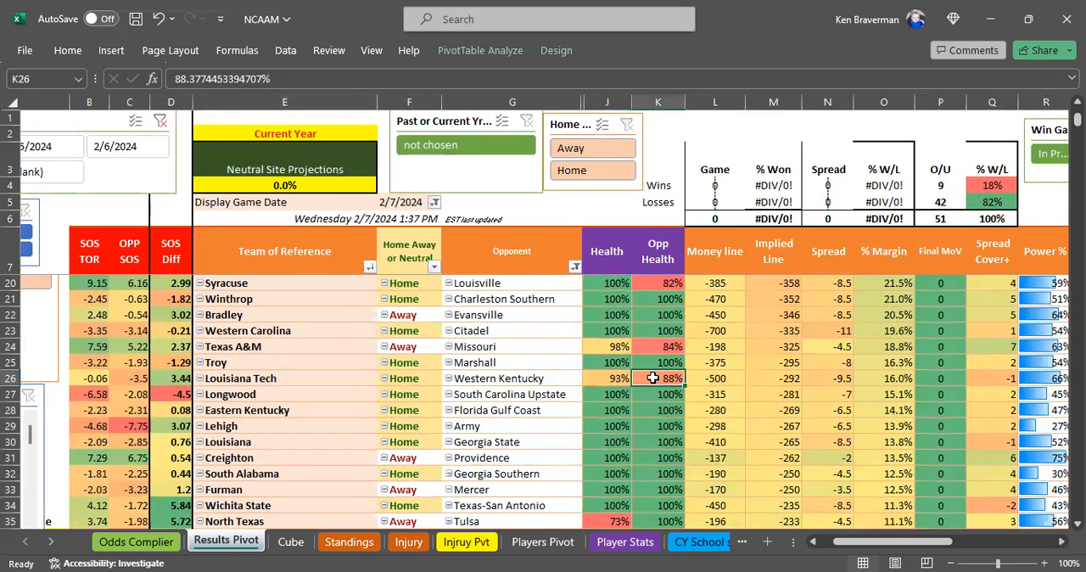
{"action": "left_click", "coordinate": [606, 378]}
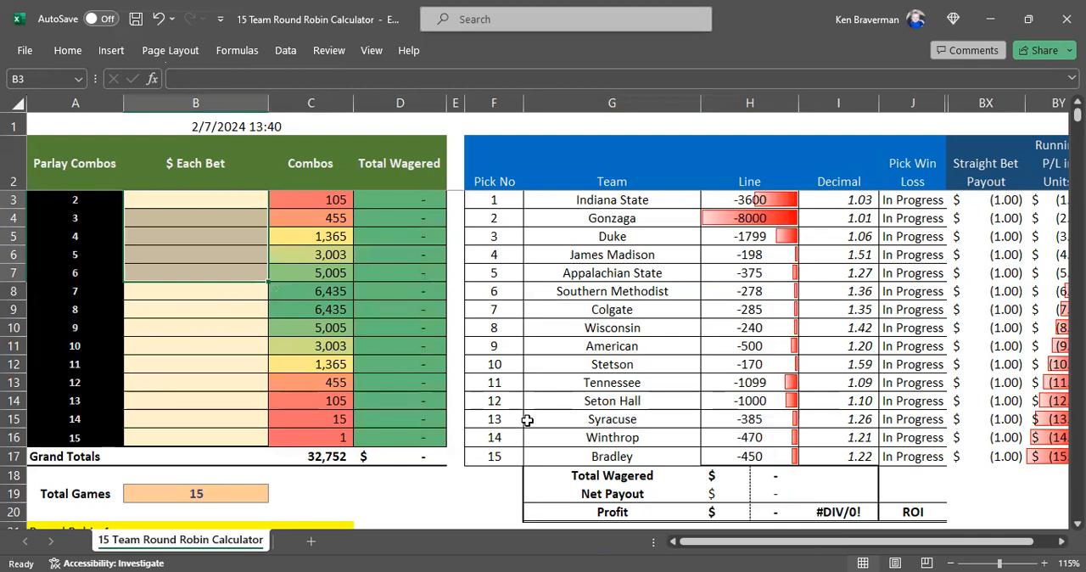
{"action": "mouse_move", "coordinate": [580, 200]}
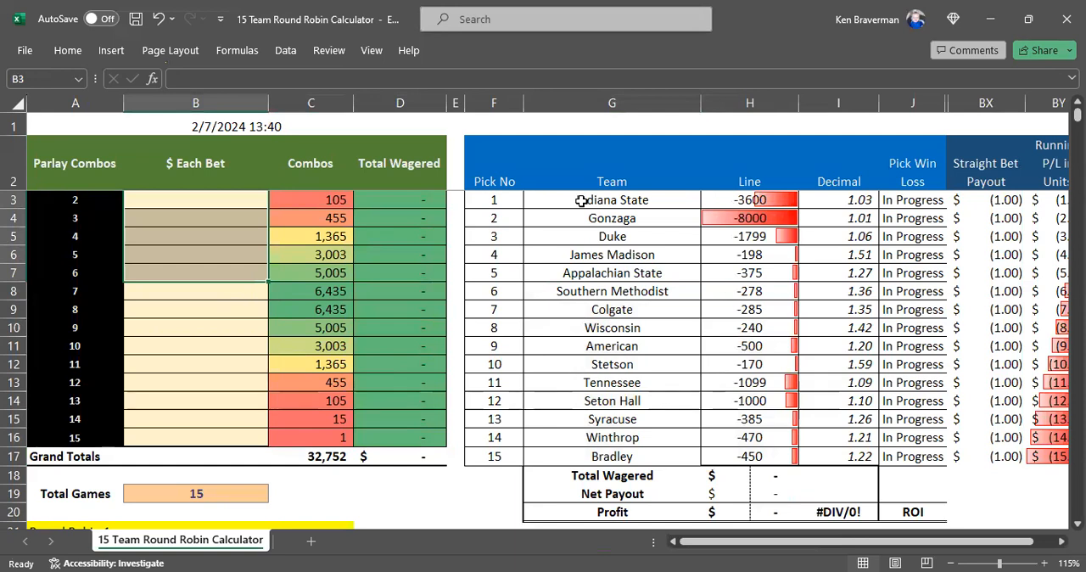
{"action": "mouse_move", "coordinate": [609, 336]}
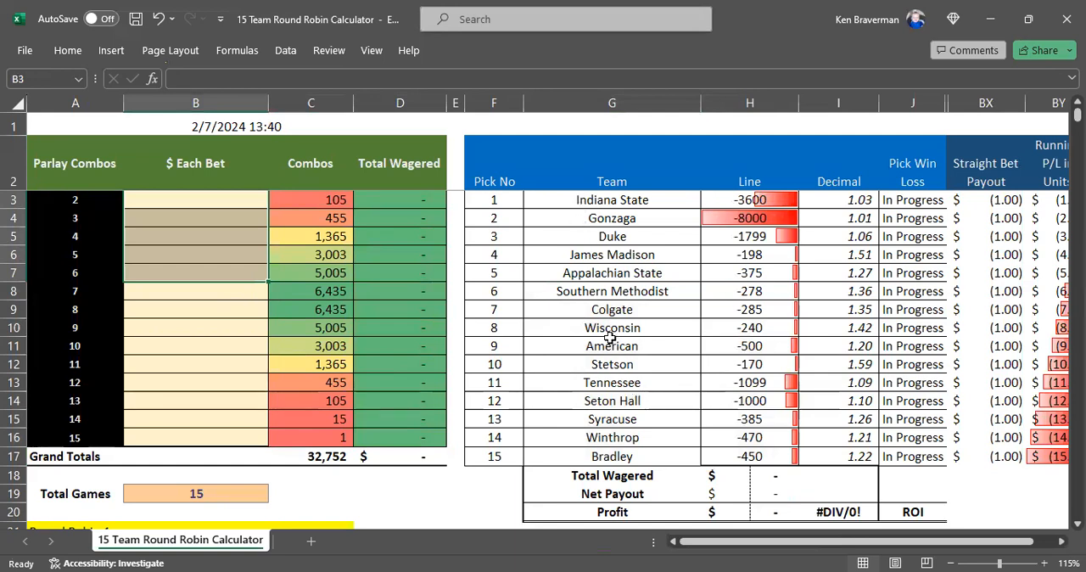
{"action": "mouse_move", "coordinate": [591, 377]}
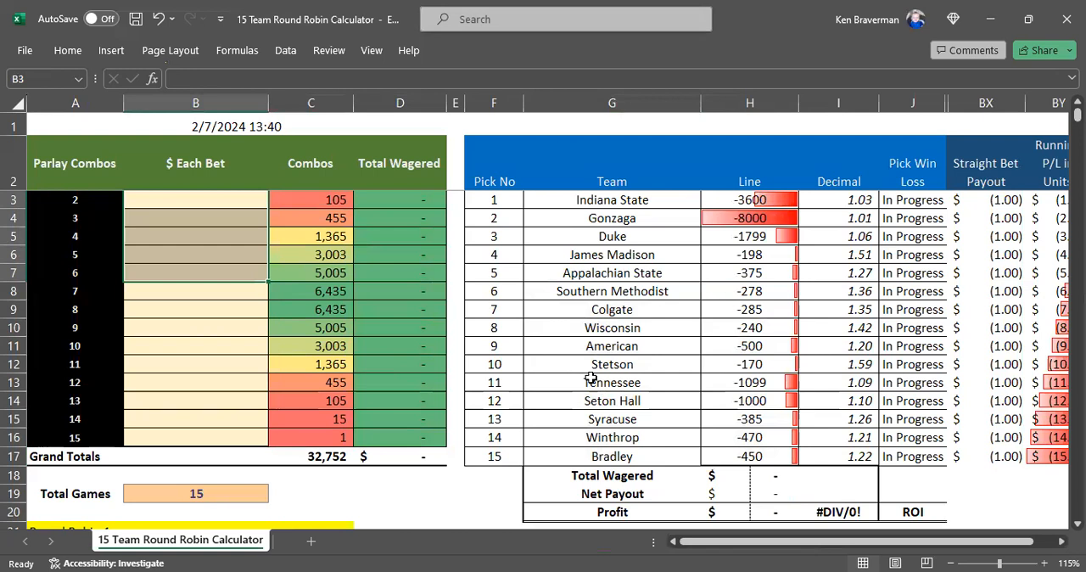
{"action": "mouse_move", "coordinate": [539, 341]}
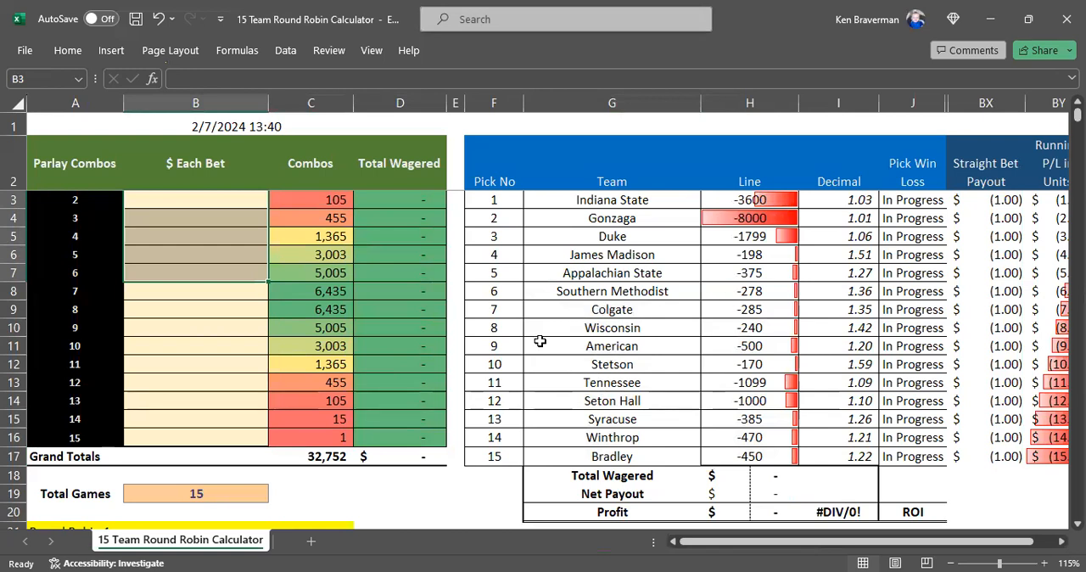
{"action": "mouse_move", "coordinate": [570, 317]}
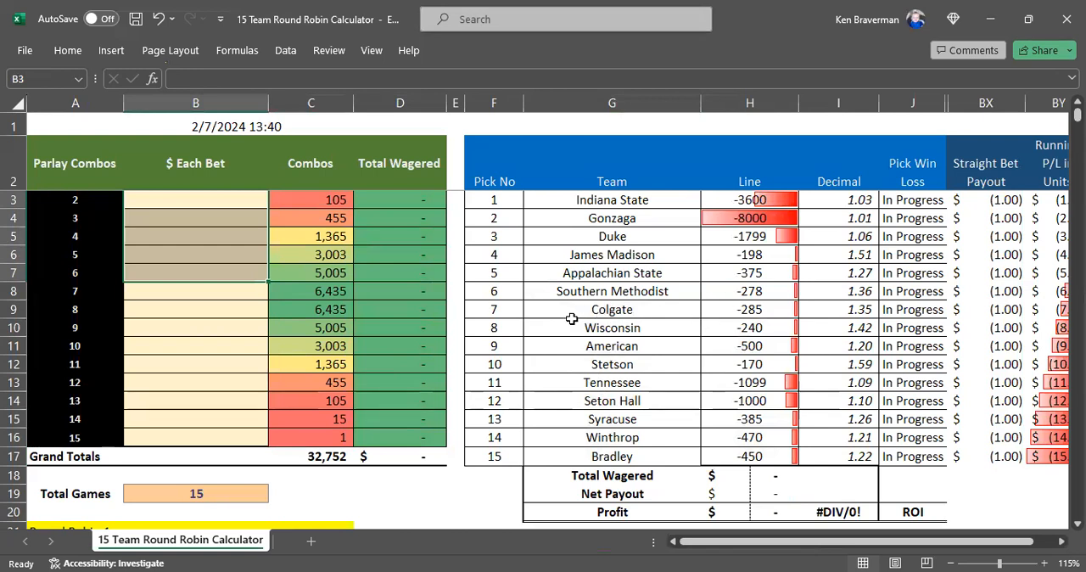
{"action": "mouse_move", "coordinate": [594, 360]}
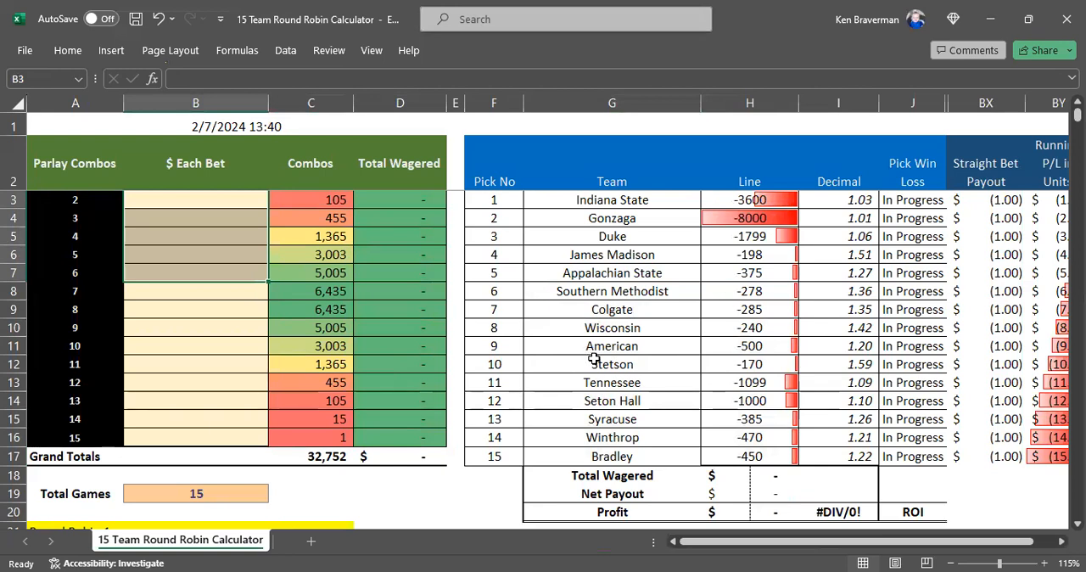
{"action": "mouse_move", "coordinate": [580, 328]}
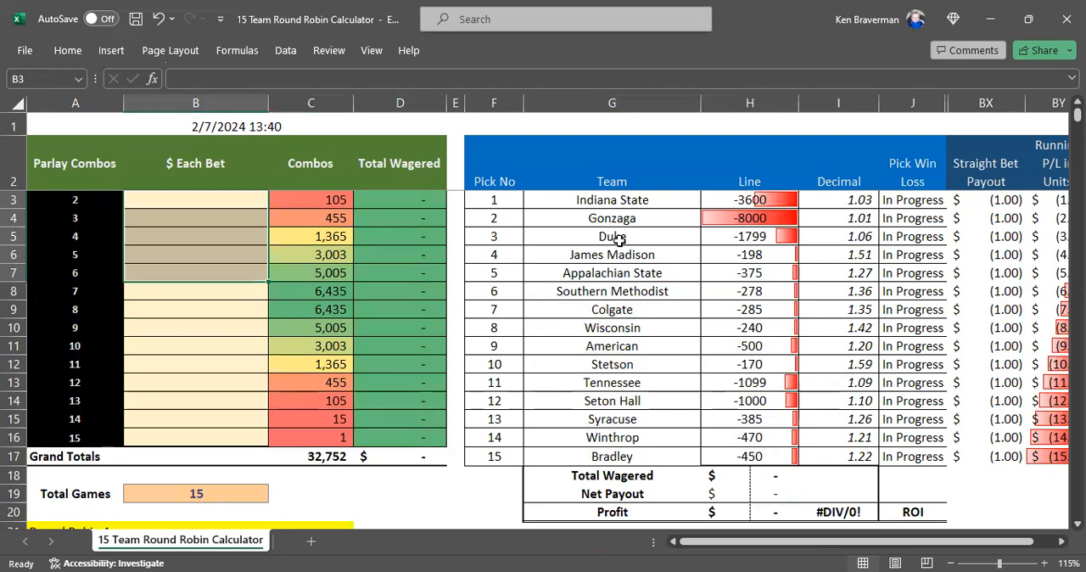
{"action": "mouse_move", "coordinate": [638, 302]}
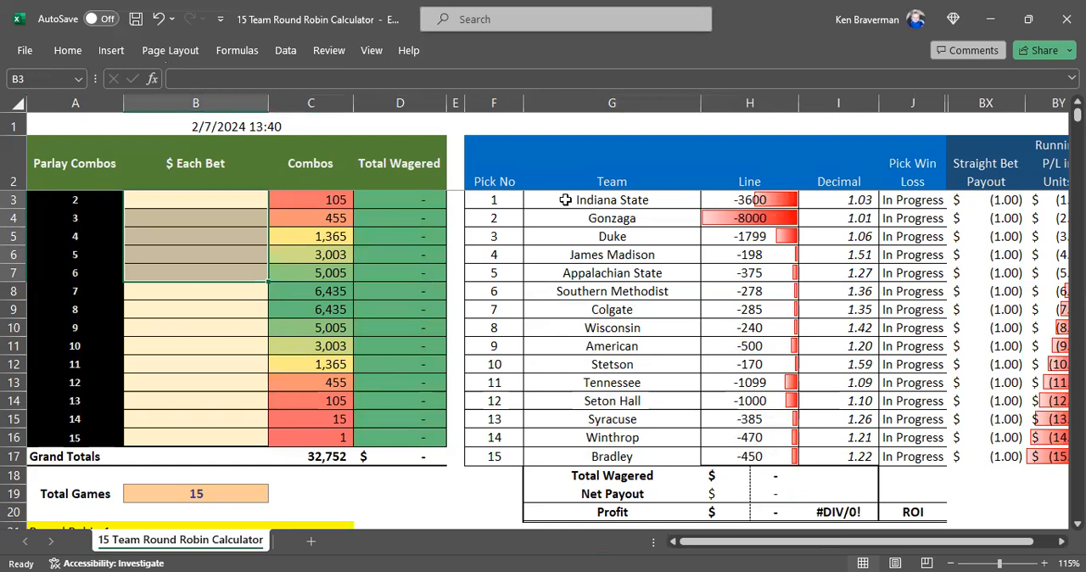
{"action": "left_click", "coordinate": [913, 200]}
{"action": "type", "text": "Win"}
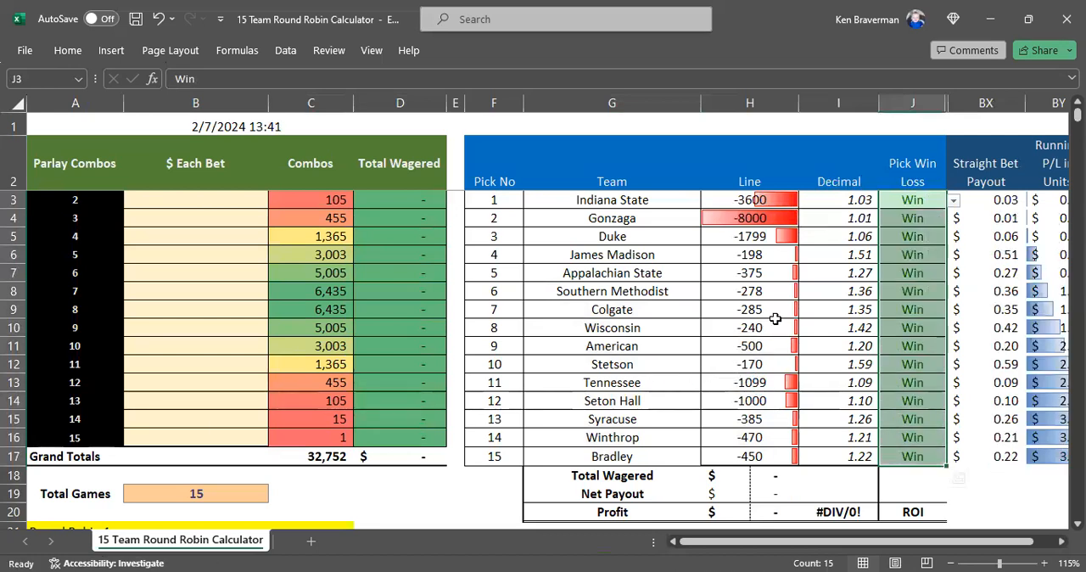
{"action": "mouse_move", "coordinate": [709, 468]}
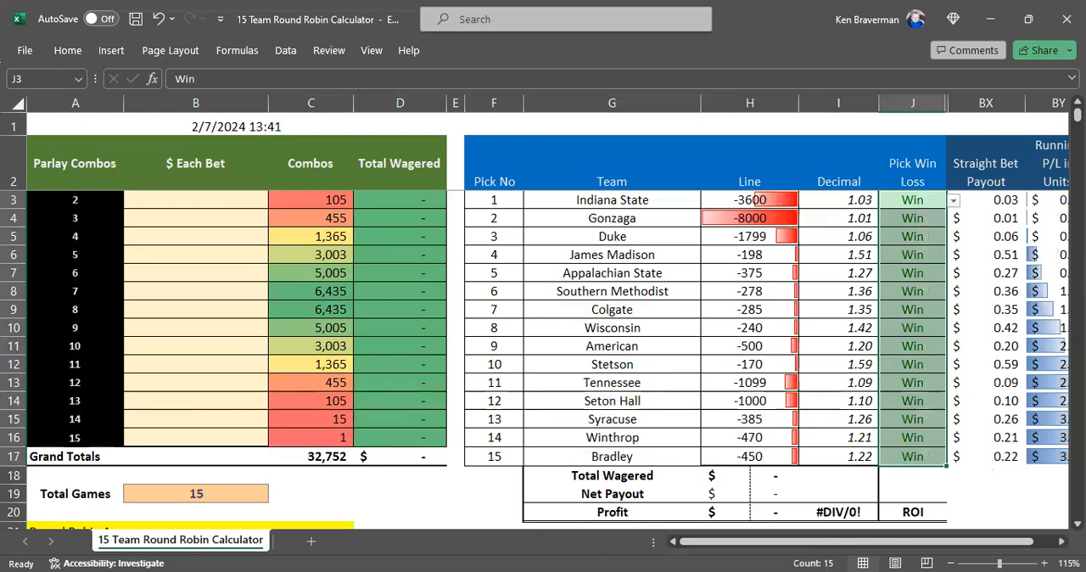
{"action": "mouse_move", "coordinate": [224, 261]}
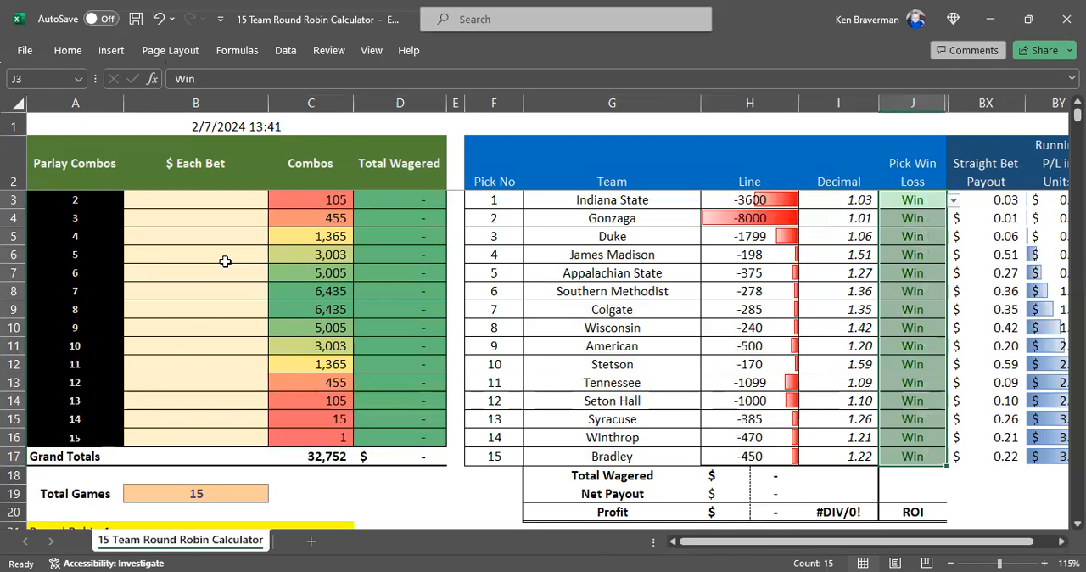
{"action": "mouse_move", "coordinate": [885, 309]}
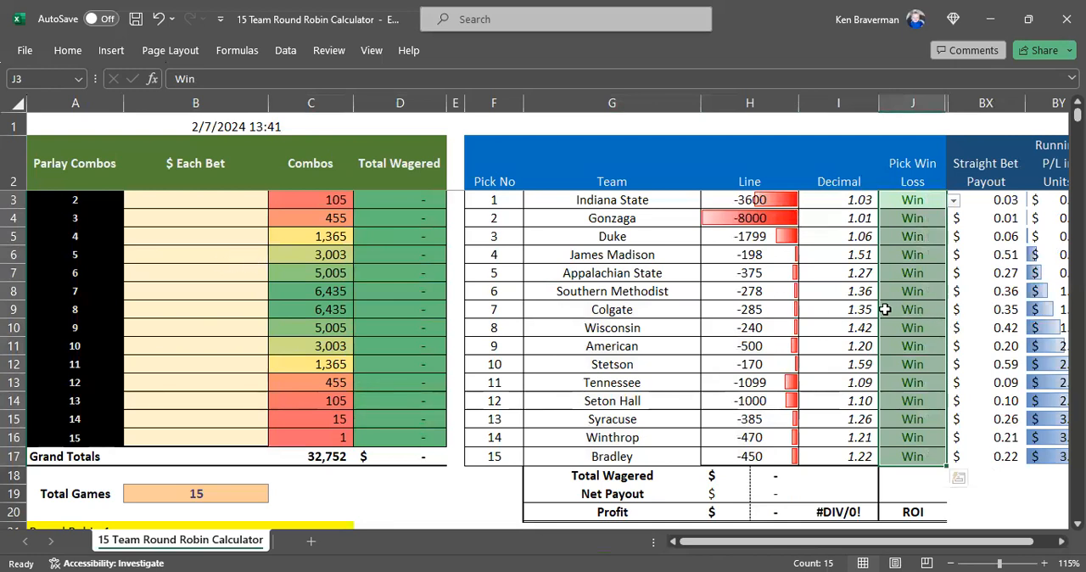
{"action": "mouse_move", "coordinate": [211, 438]}
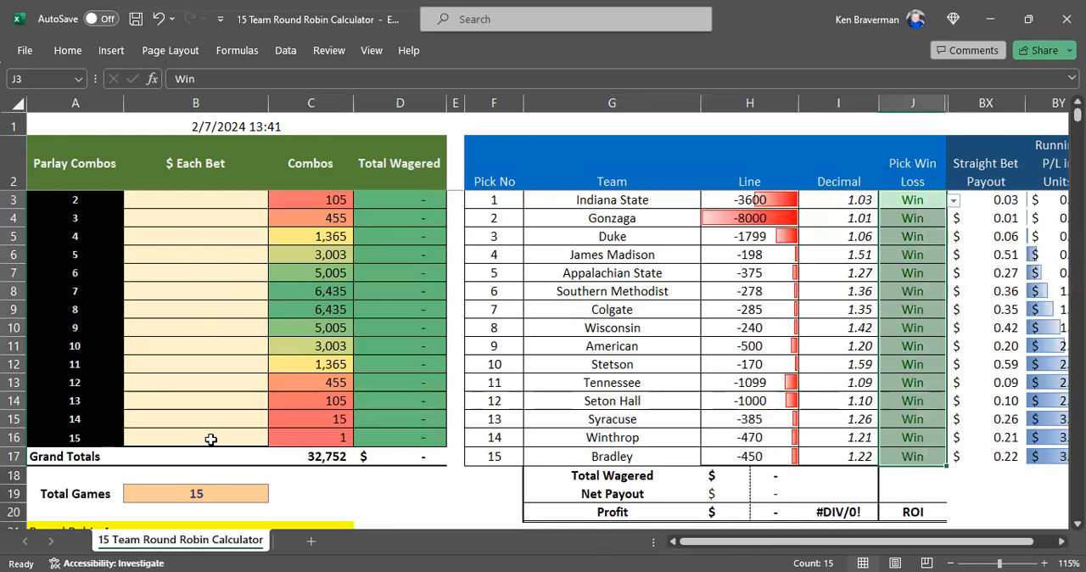
- Enter a 1.00 bet on the 15-team parlay, giving 23.27 net payout and 22.27 profit
{"action": "type", "text": "1.00"}
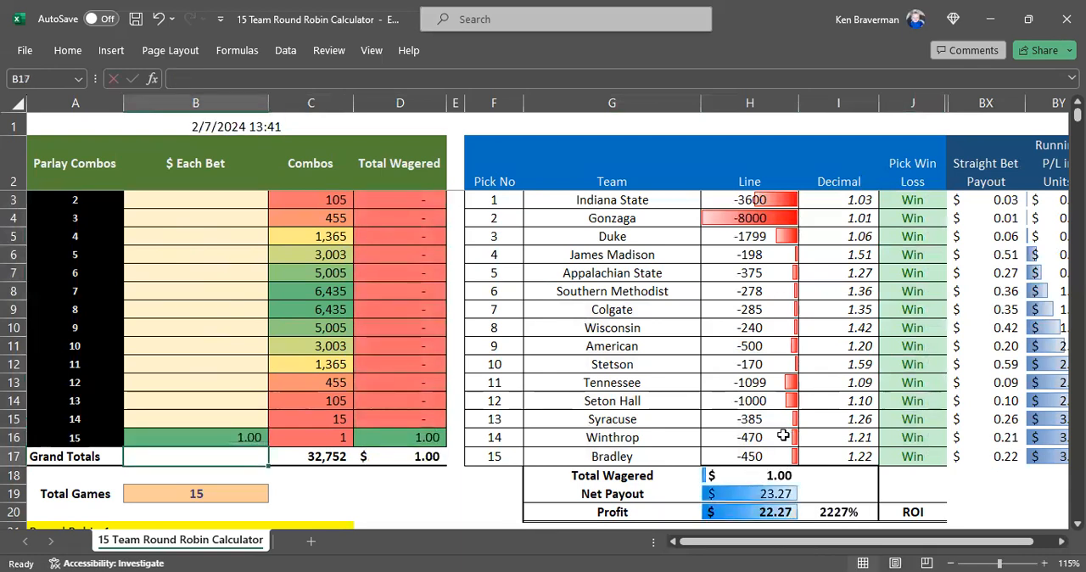
{"action": "left_click", "coordinate": [767, 494]}
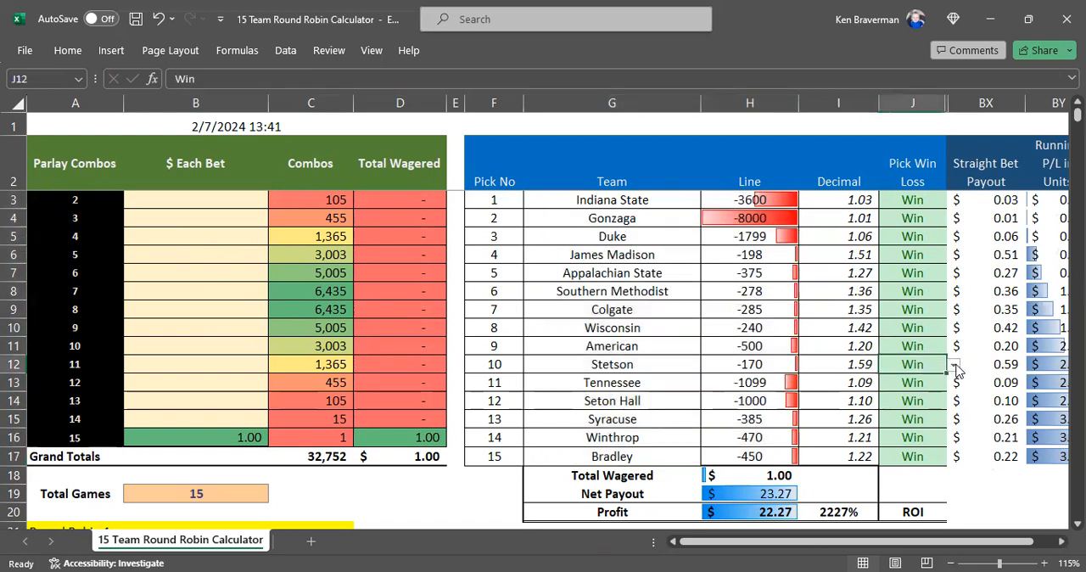
- Mark Stetson as Loss, inspect its team-name formula, and clear the 15-team parlay bet
{"action": "left_click", "coordinate": [951, 365]}
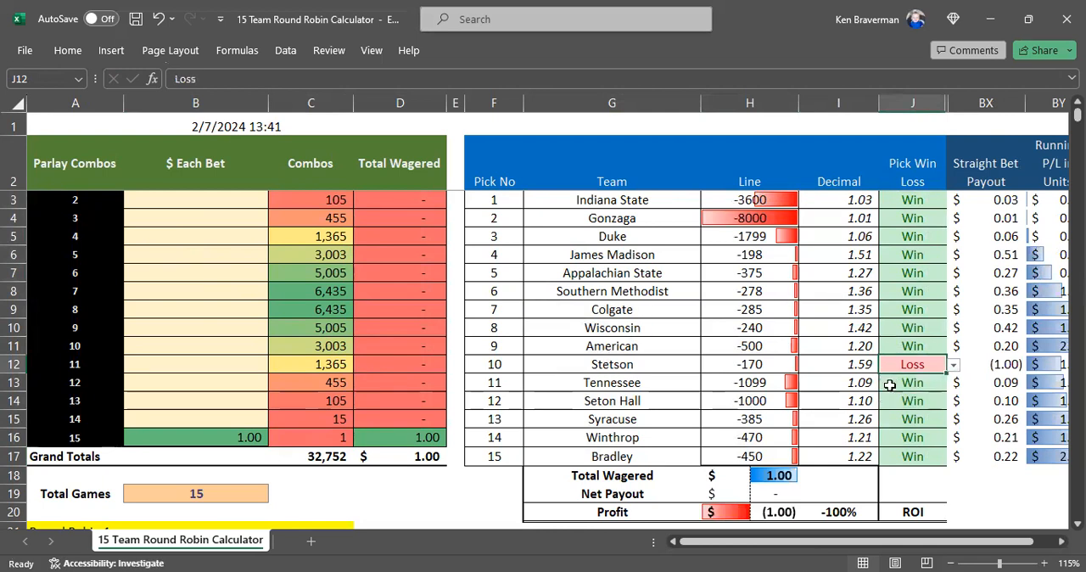
{"action": "mouse_move", "coordinate": [655, 365]}
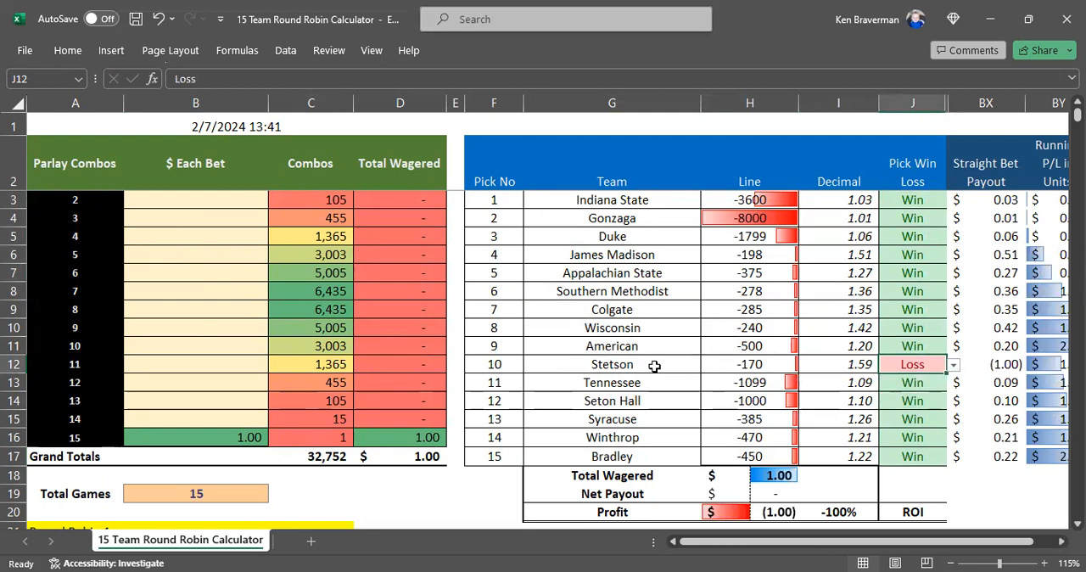
{"action": "left_click", "coordinate": [611, 365]}
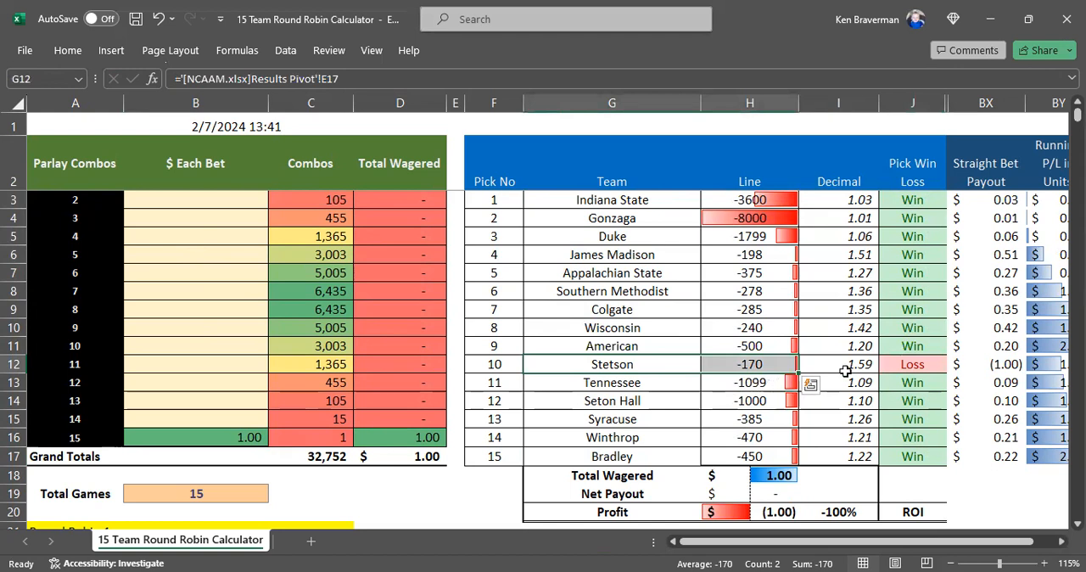
{"action": "mouse_move", "coordinate": [754, 464]}
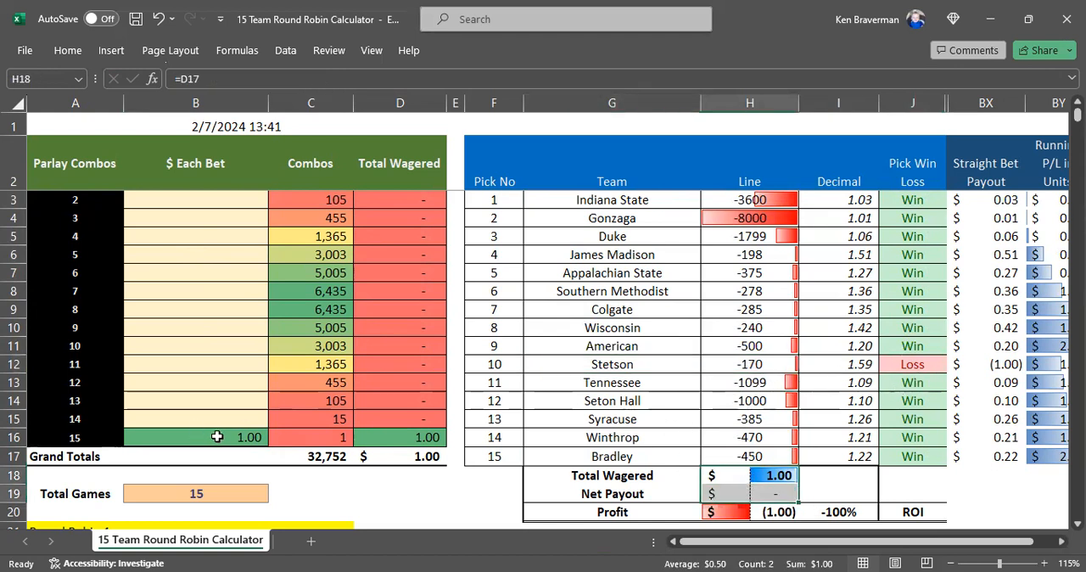
{"action": "mouse_move", "coordinate": [750, 376]}
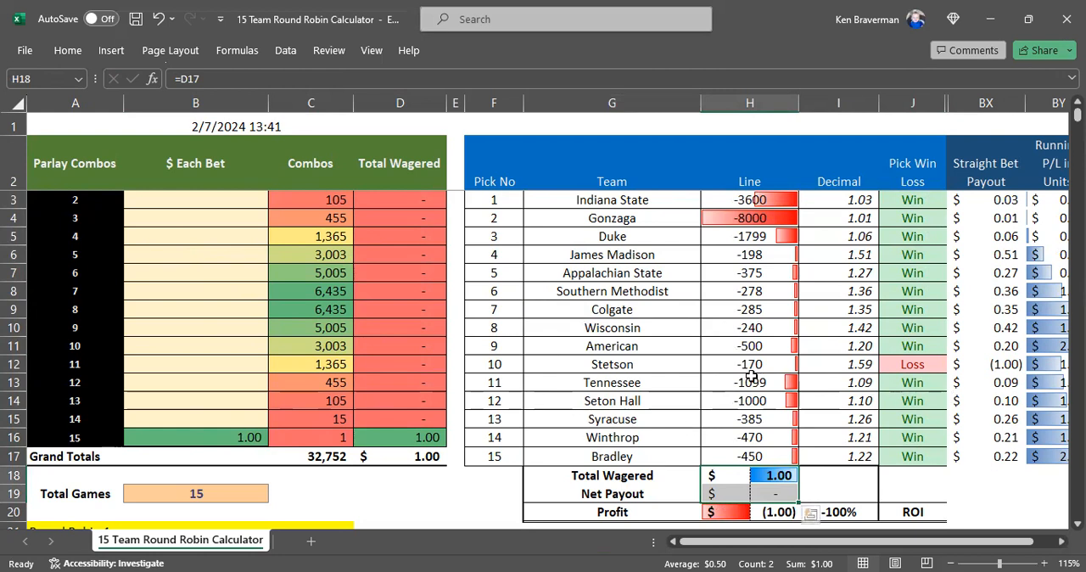
{"action": "left_click", "coordinate": [195, 438]}
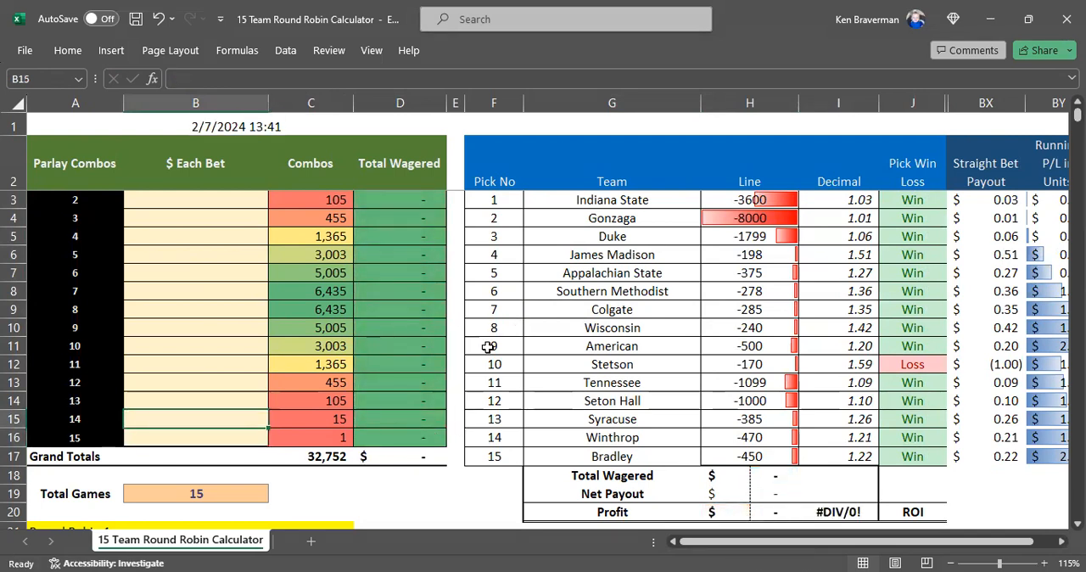
{"action": "mouse_move", "coordinate": [270, 377]}
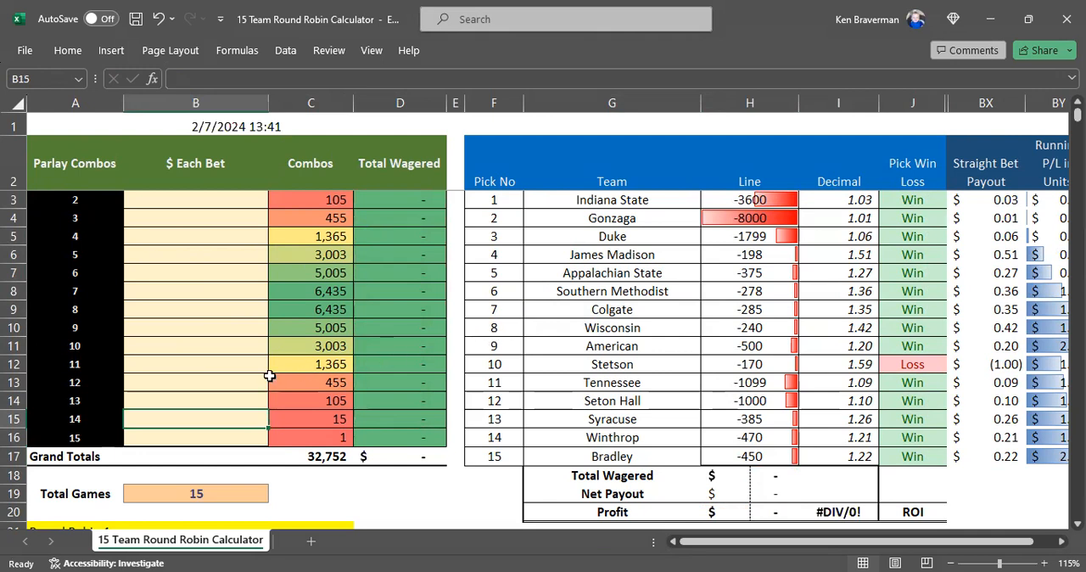
{"action": "mouse_move", "coordinate": [269, 382]}
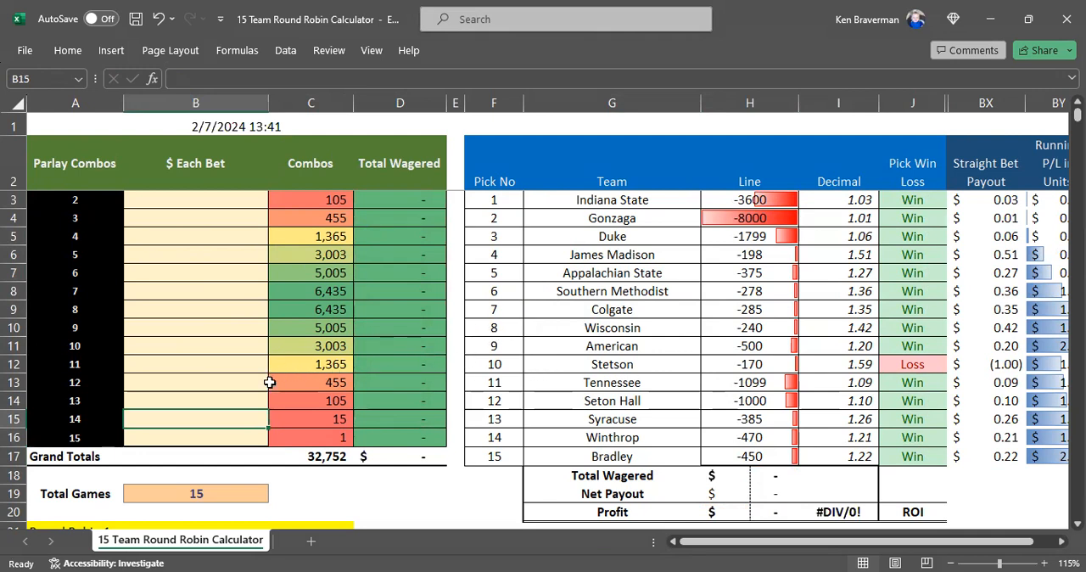
{"action": "mouse_move", "coordinate": [314, 380]}
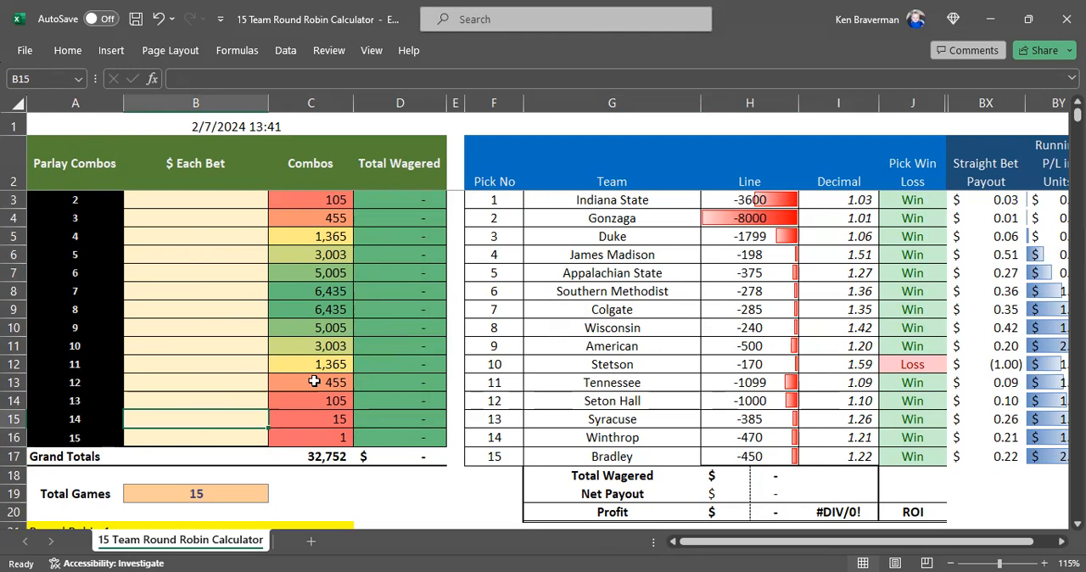
{"action": "mouse_move", "coordinate": [224, 287]}
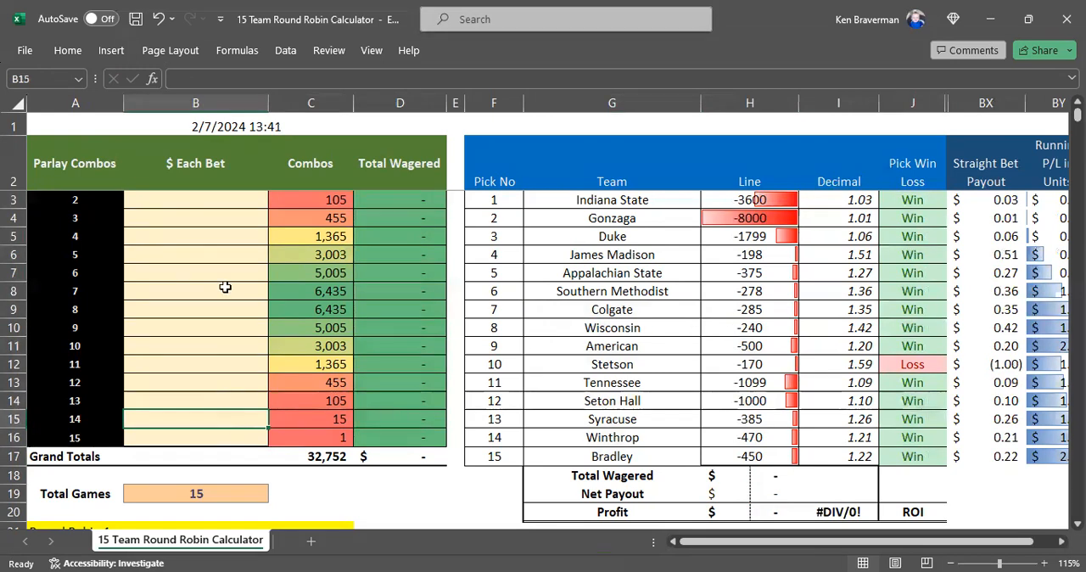
{"action": "mouse_move", "coordinate": [215, 397]}
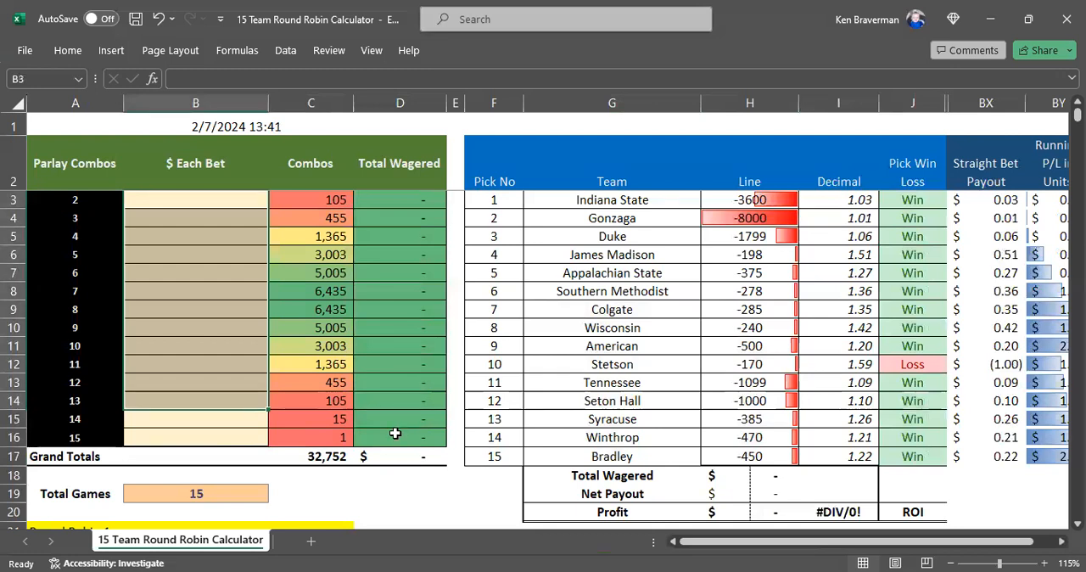
{"action": "mouse_move", "coordinate": [659, 445]}
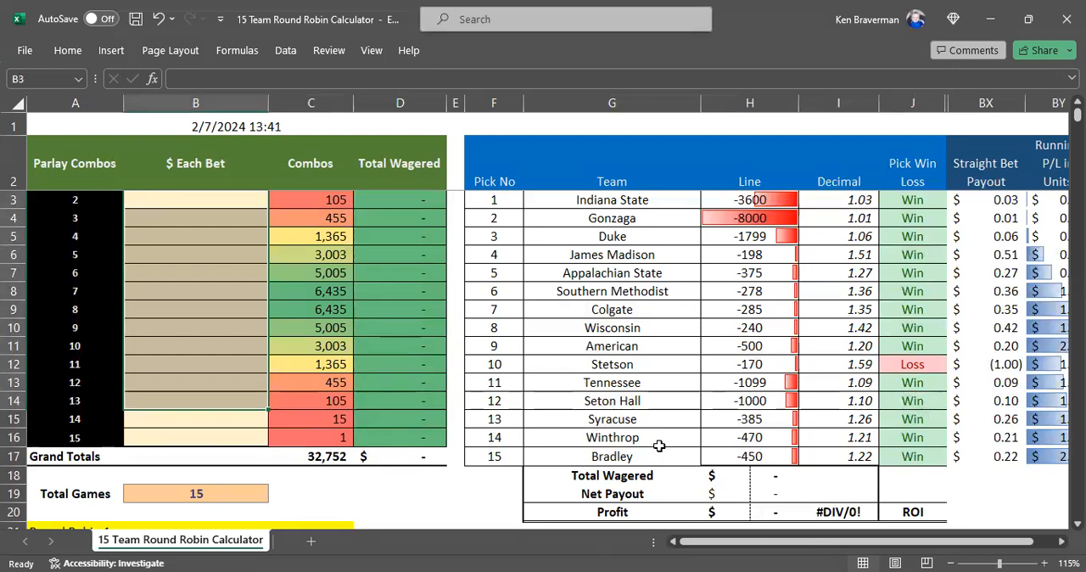
{"action": "mouse_move", "coordinate": [246, 340]}
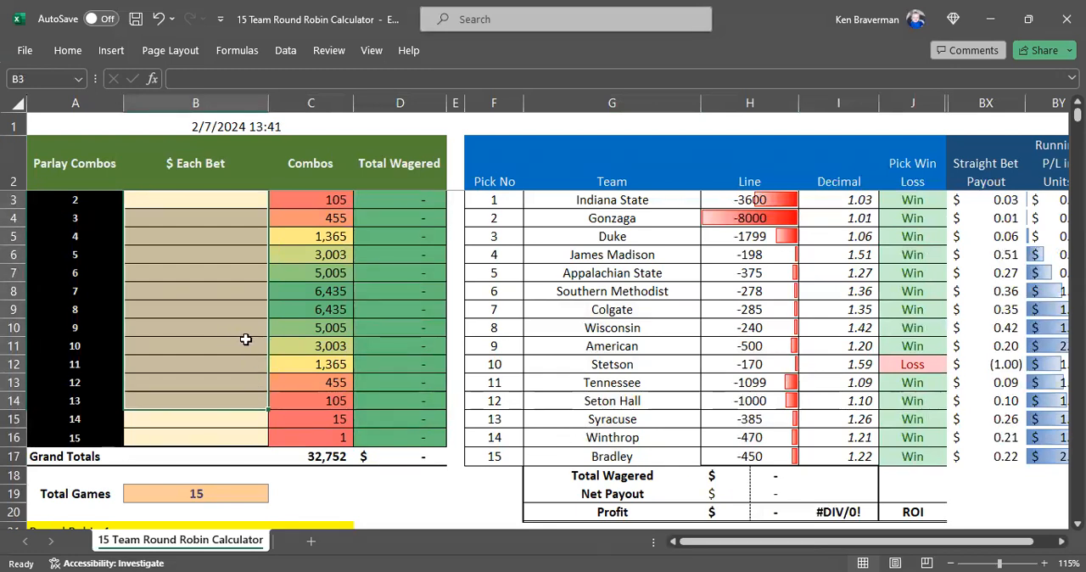
{"action": "mouse_move", "coordinate": [929, 373]}
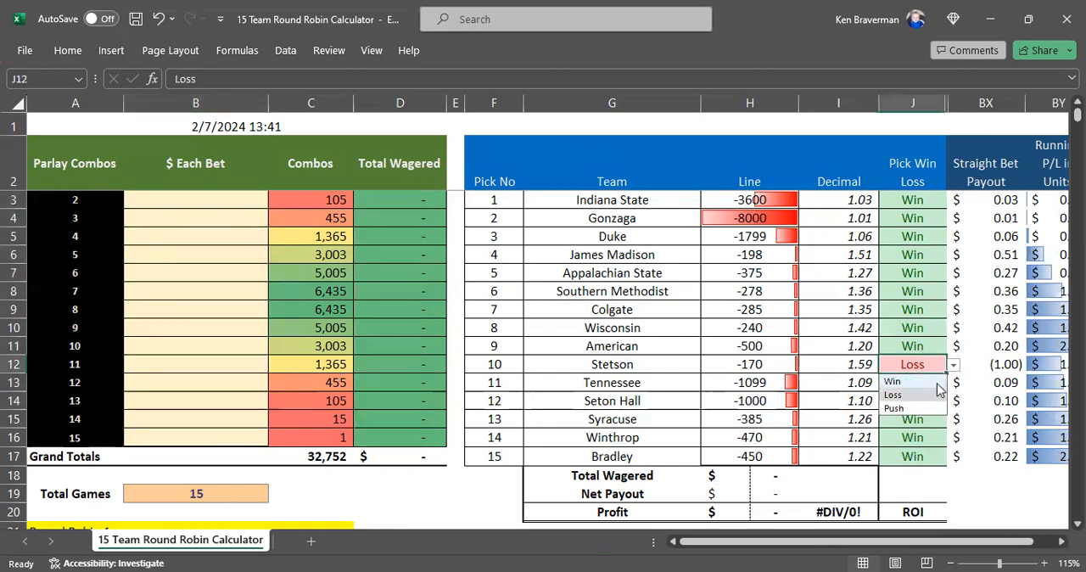
- Set Stetson back to Win and switch to the NCAAM results workbook
{"action": "left_click", "coordinate": [892, 380]}
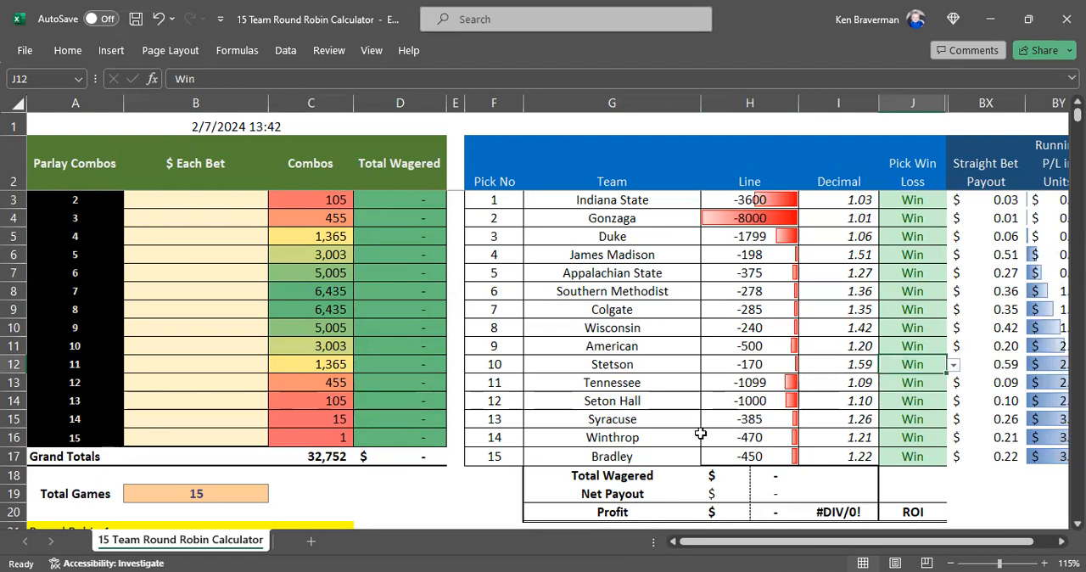
{"action": "mouse_move", "coordinate": [686, 437]}
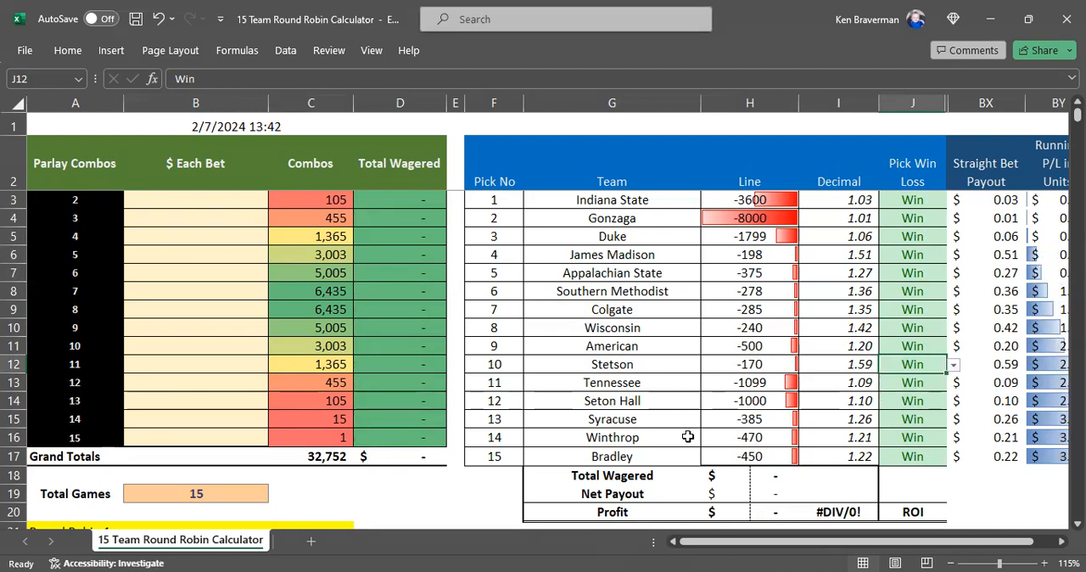
{"action": "left_click", "coordinate": [226, 539]}
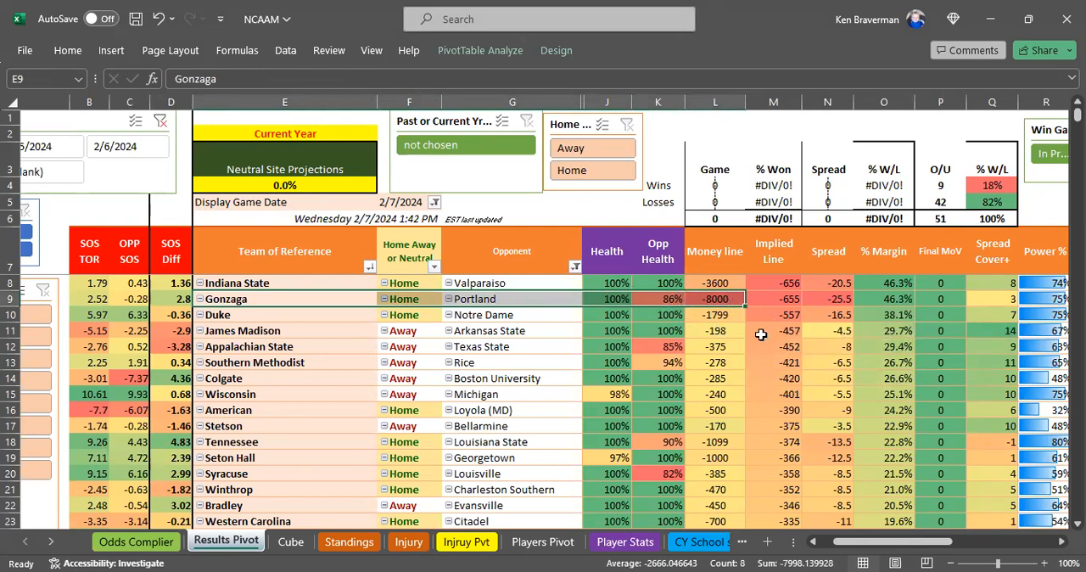
- Filter the Results Pivot to money lines greater than -1000, dropping Indiana State, Gonzaga and Duke
{"action": "left_click", "coordinate": [715, 299]}
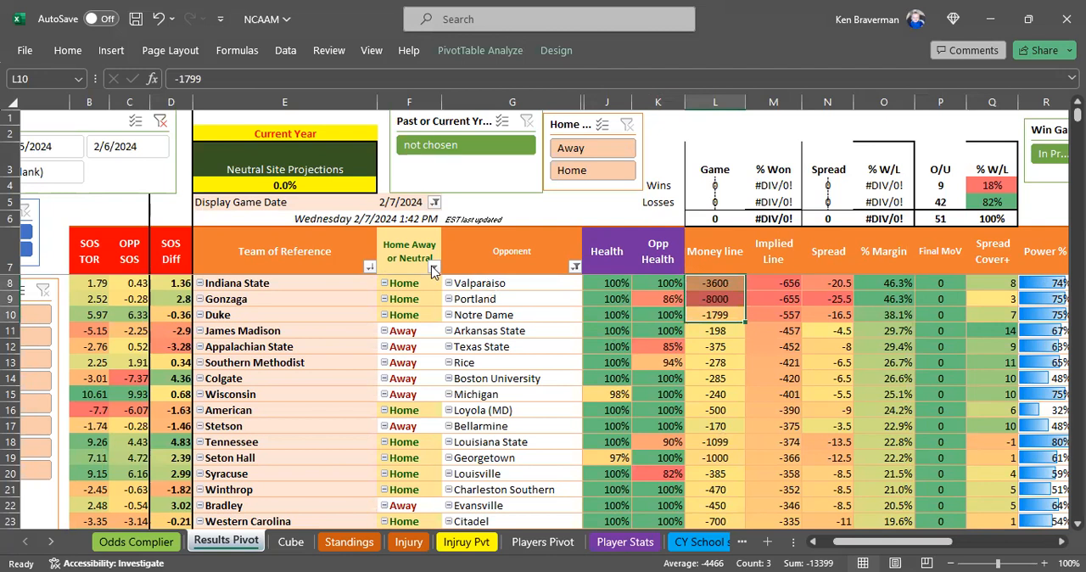
{"action": "left_click", "coordinate": [438, 268]}
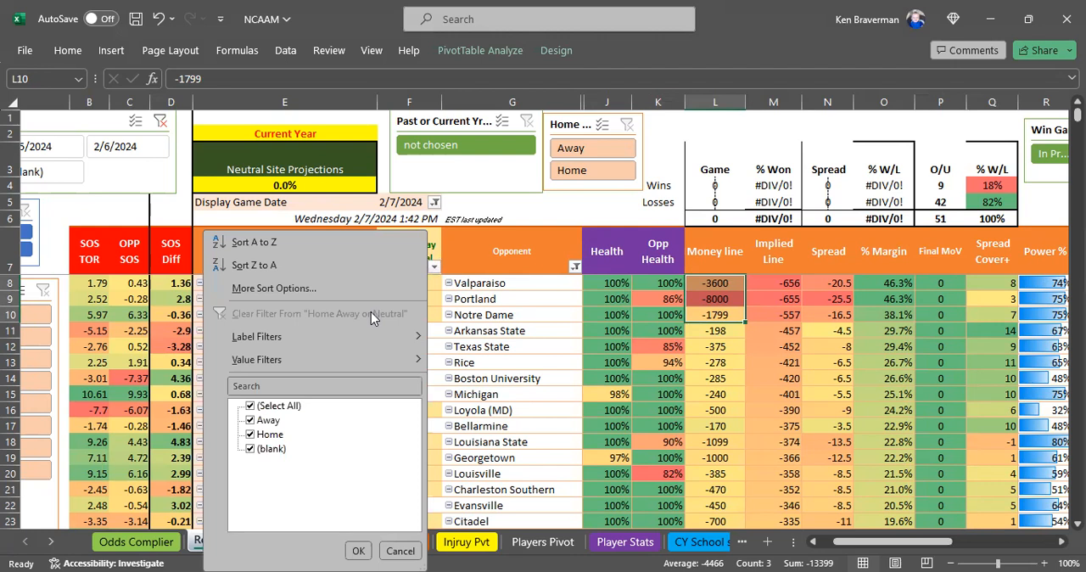
{"action": "mouse_move", "coordinate": [356, 302]}
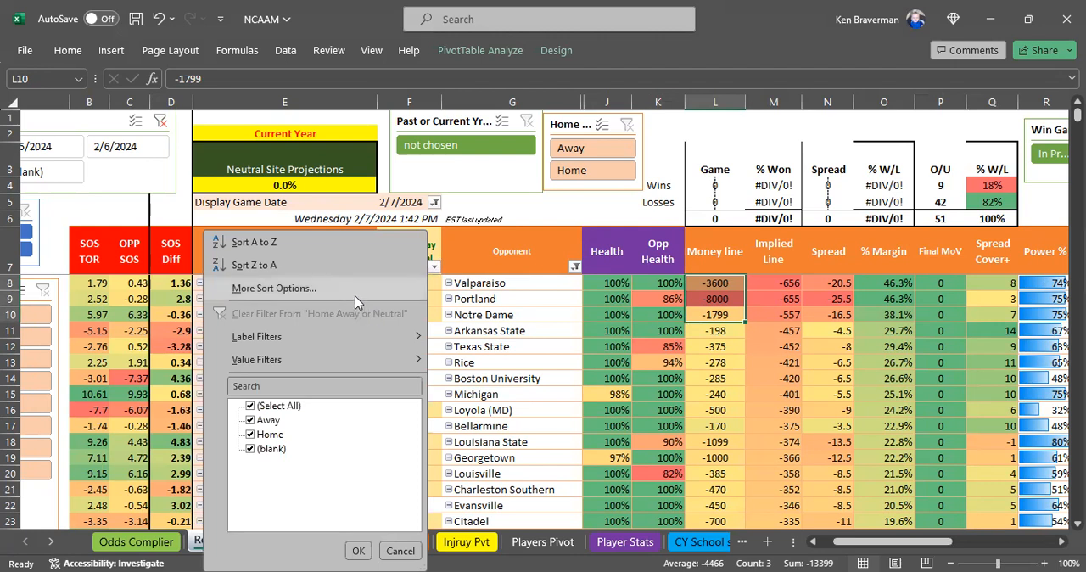
{"action": "left_click", "coordinate": [257, 359]}
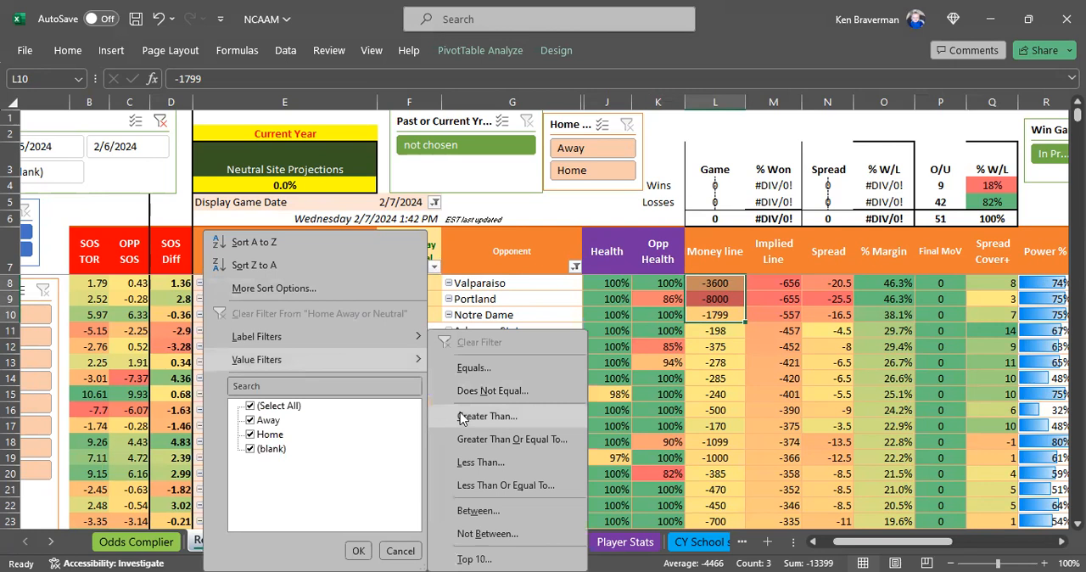
{"action": "left_click", "coordinate": [487, 416]}
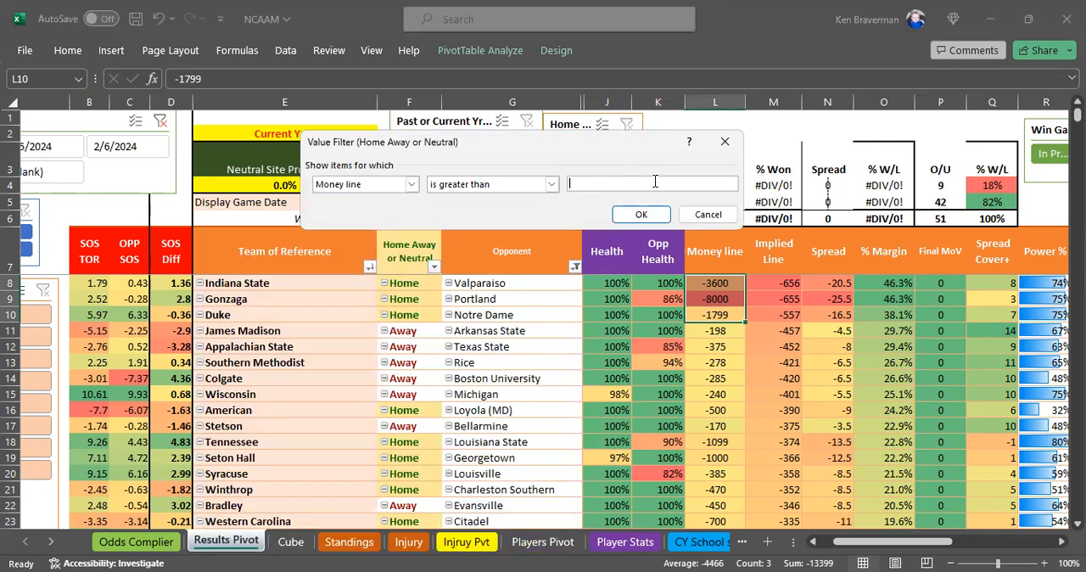
{"action": "type", "text": "-1000"}
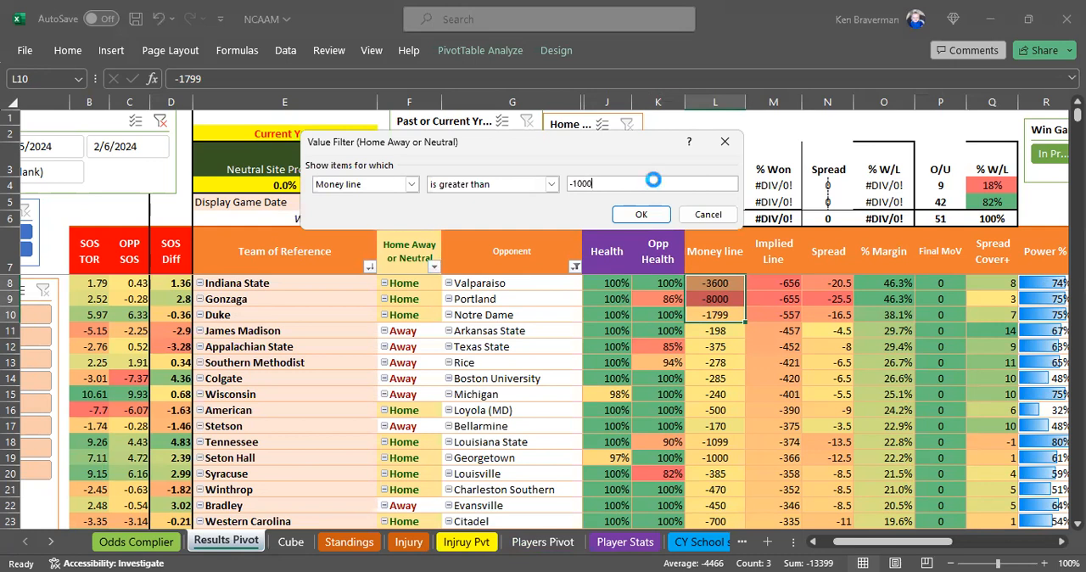
{"action": "left_click", "coordinate": [641, 214]}
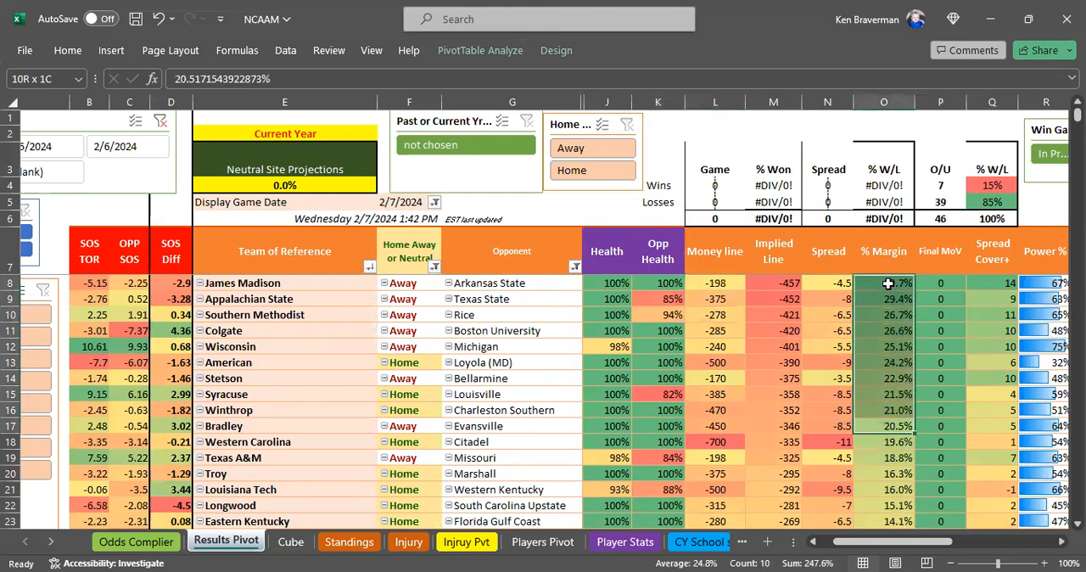
- Review the remaining pivot teams and James Madison's money line, then return to the round robin calculator
{"action": "left_click", "coordinate": [886, 283]}
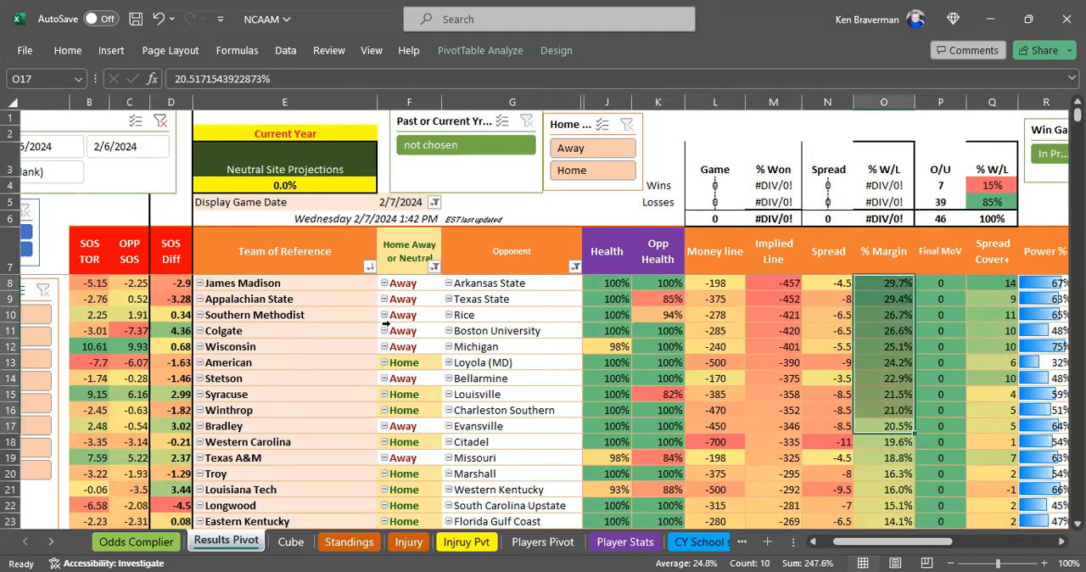
{"action": "mouse_move", "coordinate": [377, 321]}
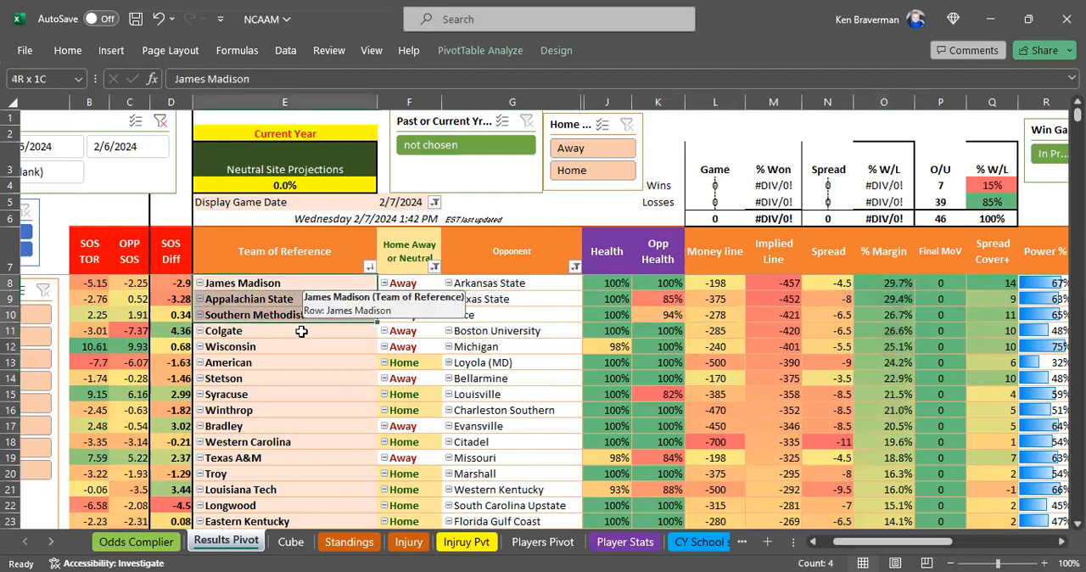
{"action": "left_click_drag", "start_coordinate": [302, 331], "coordinate": [302, 424]}
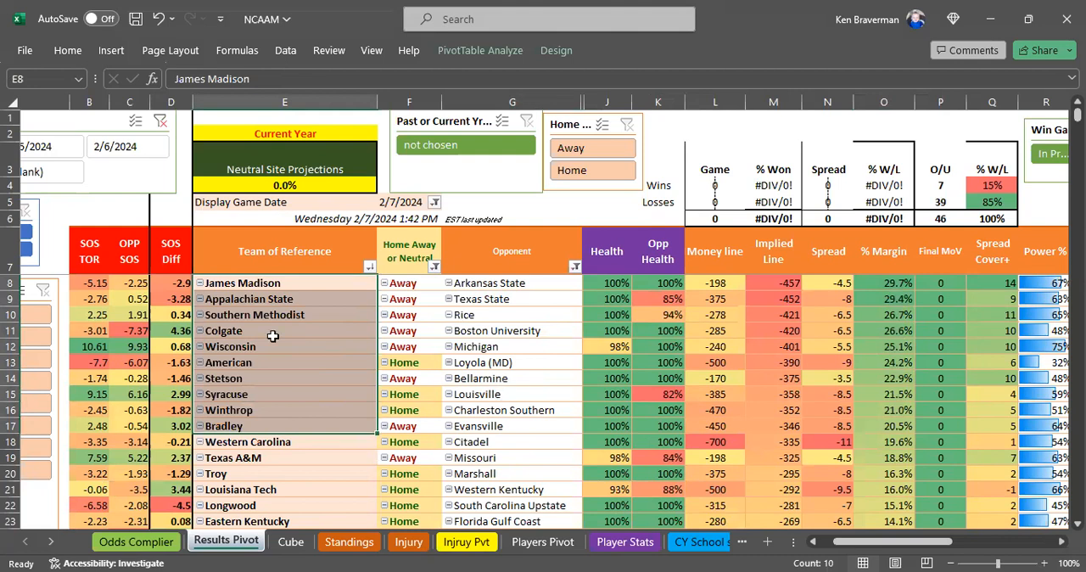
{"action": "mouse_move", "coordinate": [267, 281]}
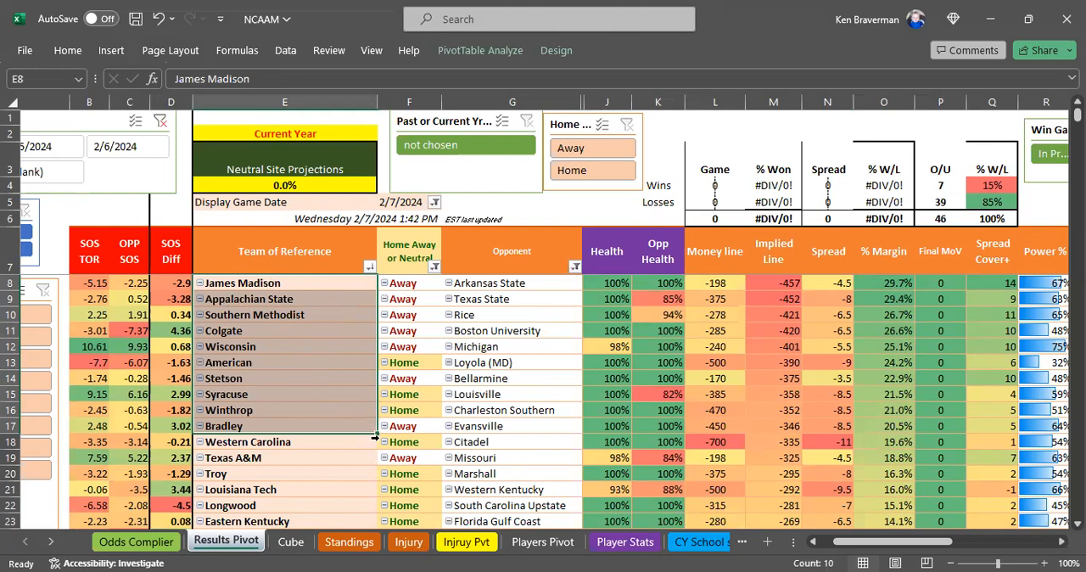
{"action": "mouse_move", "coordinate": [329, 362]}
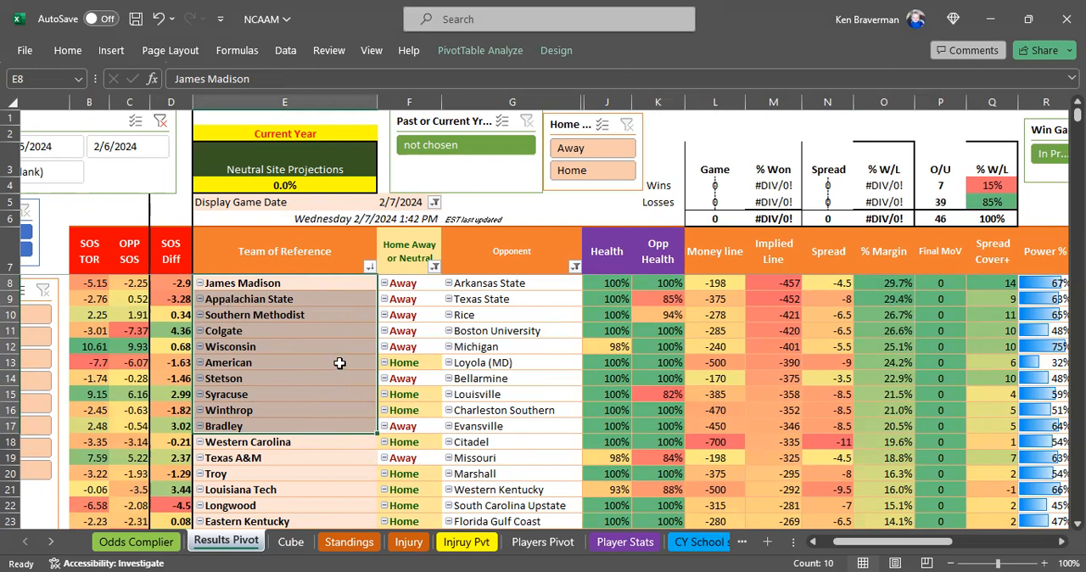
{"action": "mouse_move", "coordinate": [657, 292]}
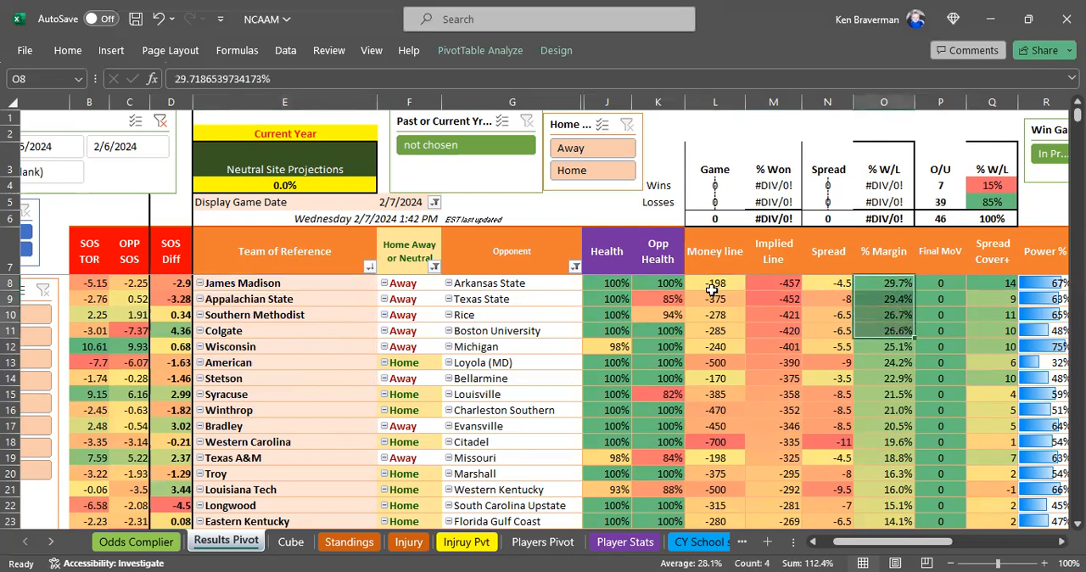
{"action": "left_click", "coordinate": [714, 282]}
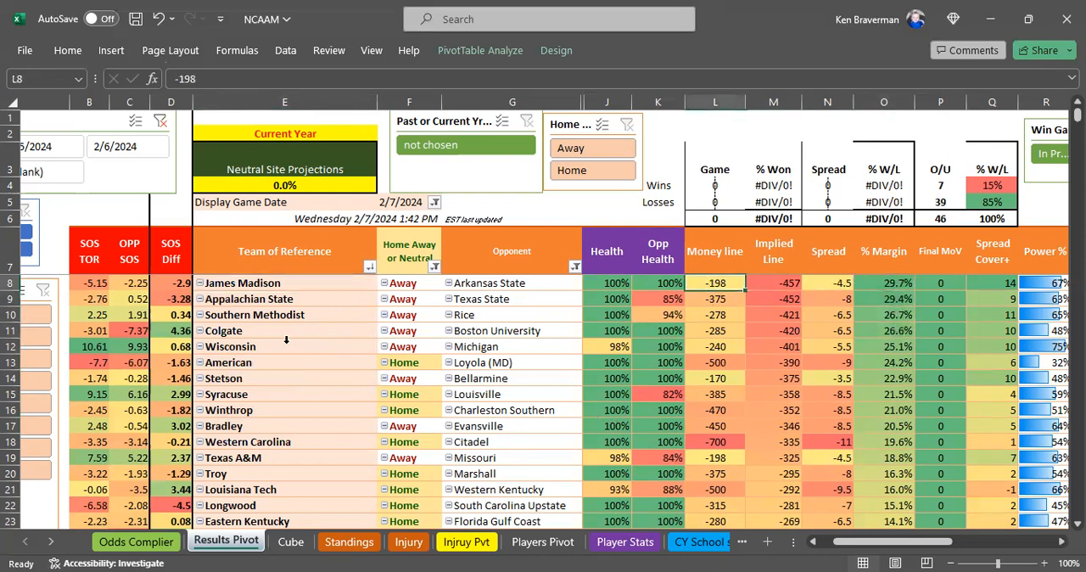
{"action": "mouse_move", "coordinate": [585, 307]}
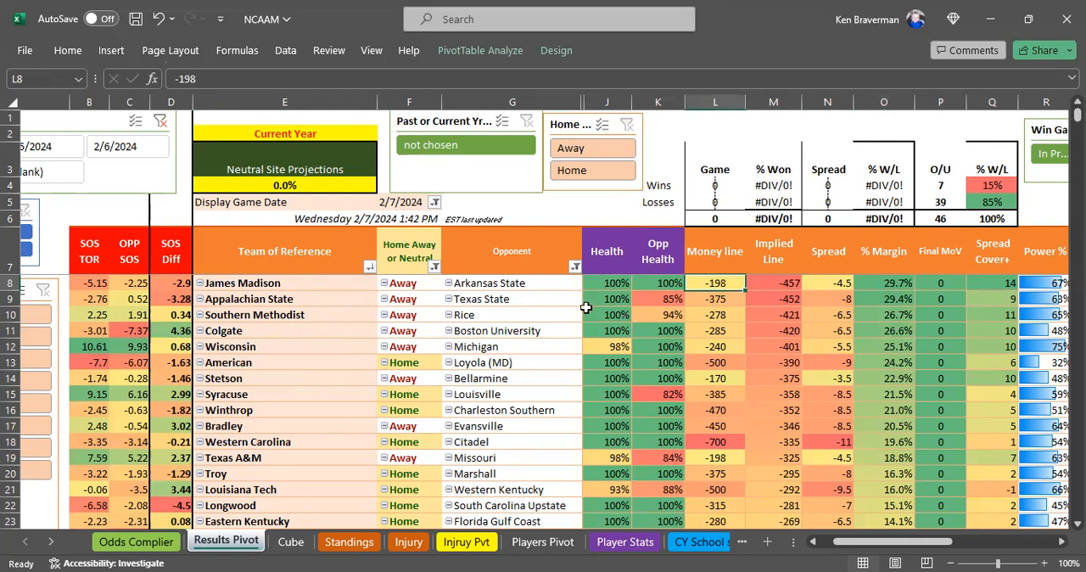
{"action": "left_click_drag", "start_coordinate": [285, 282], "coordinate": [285, 361]}
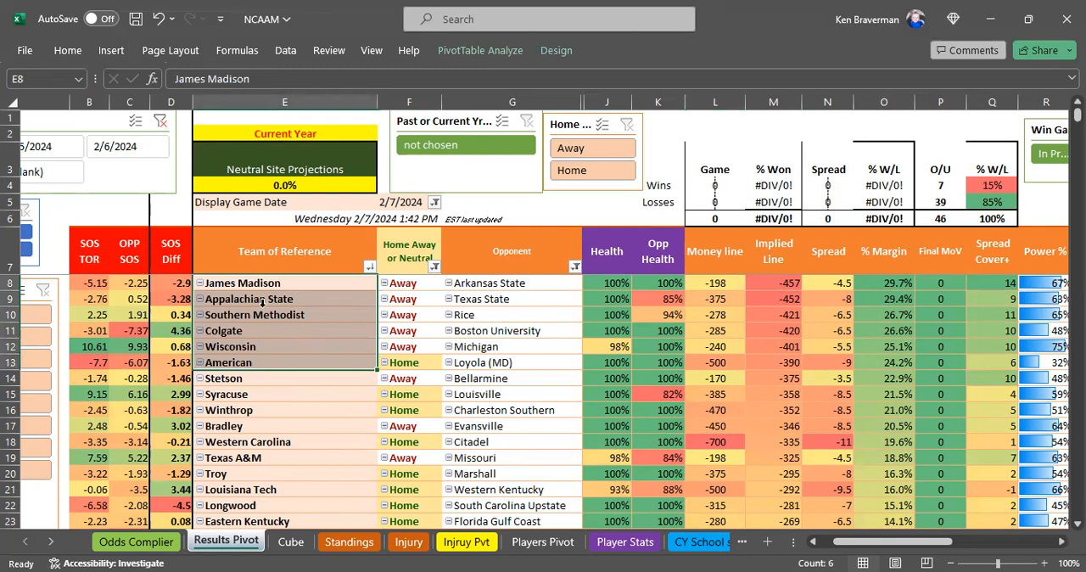
{"action": "left_click", "coordinate": [248, 299]}
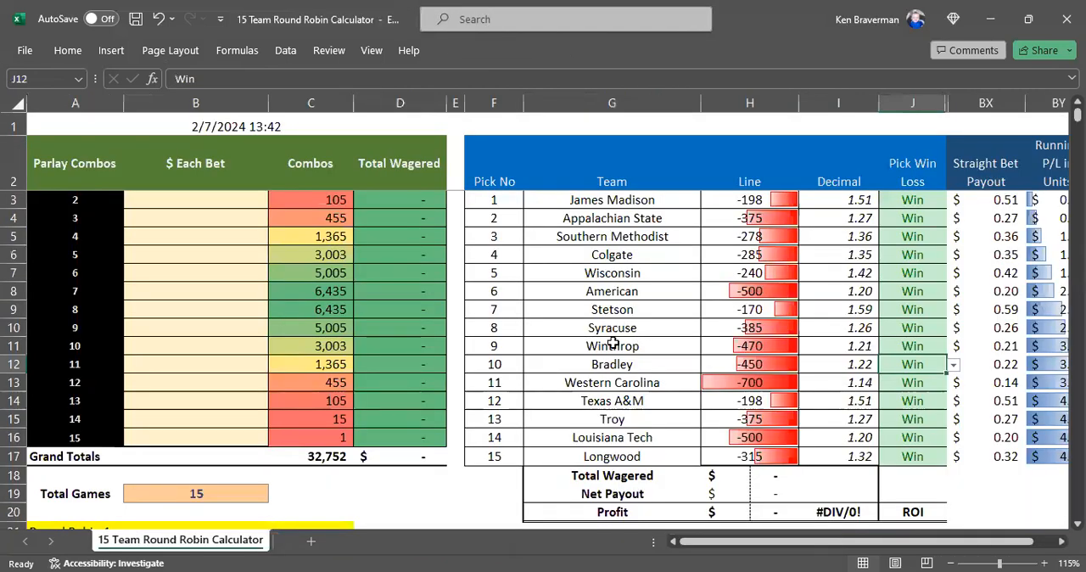
- Clear picks 11–15, leaving ten picks from James Madison to Bradley with 1,013 combos
{"action": "left_click_drag", "start_coordinate": [611, 382], "coordinate": [750, 401]}
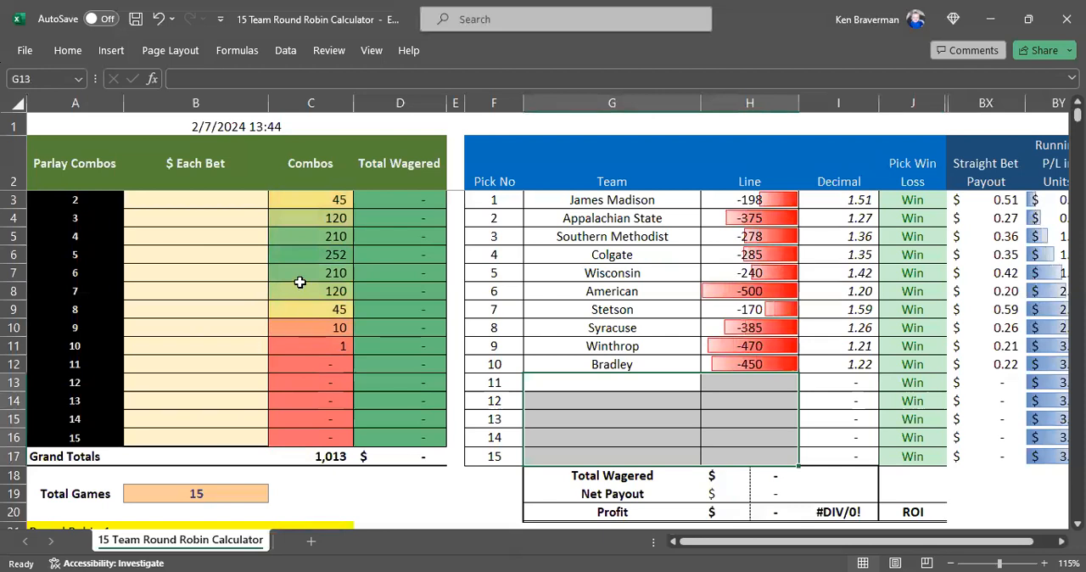
{"action": "mouse_move", "coordinate": [417, 222]}
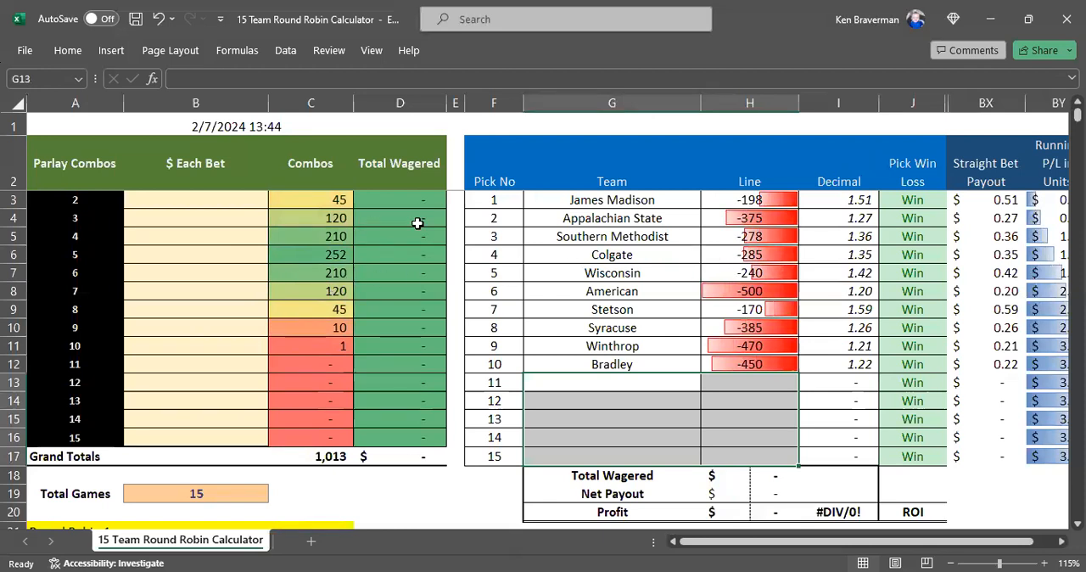
{"action": "left_click", "coordinate": [196, 290]}
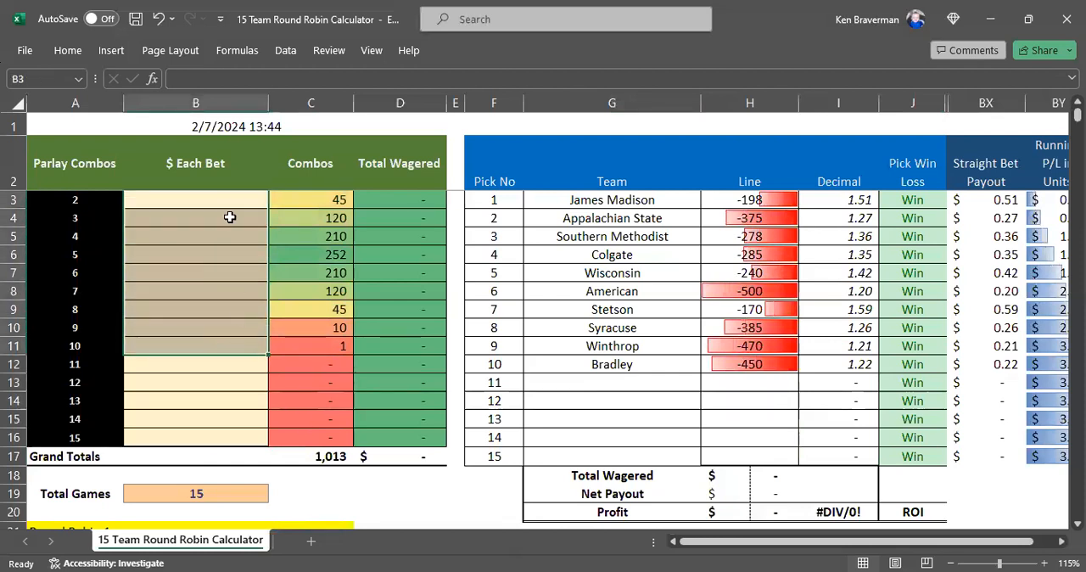
{"action": "type", "text": ".10"}
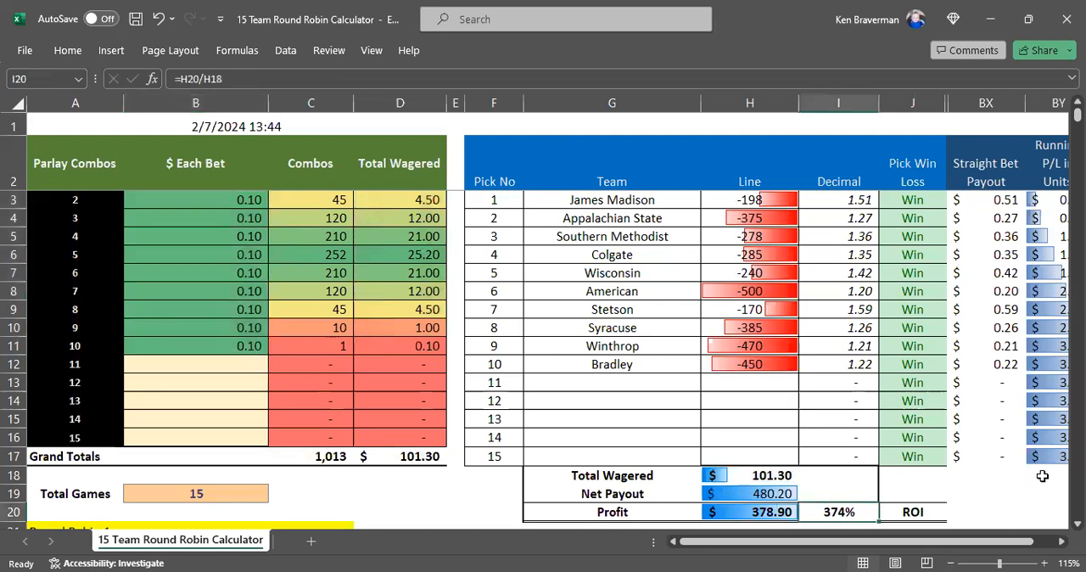
{"action": "mouse_move", "coordinate": [1012, 499]}
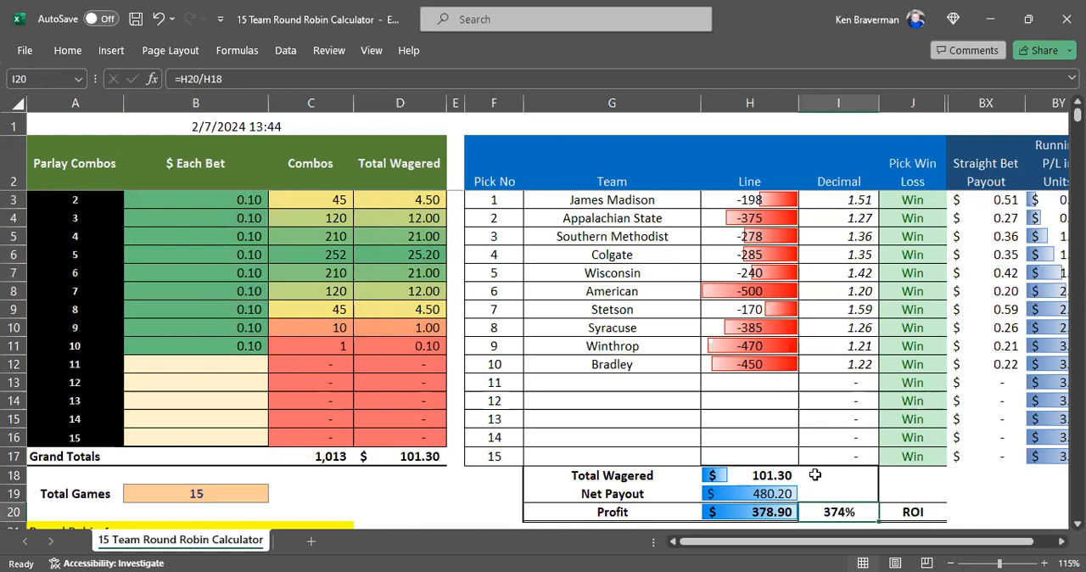
{"action": "mouse_move", "coordinate": [163, 234]}
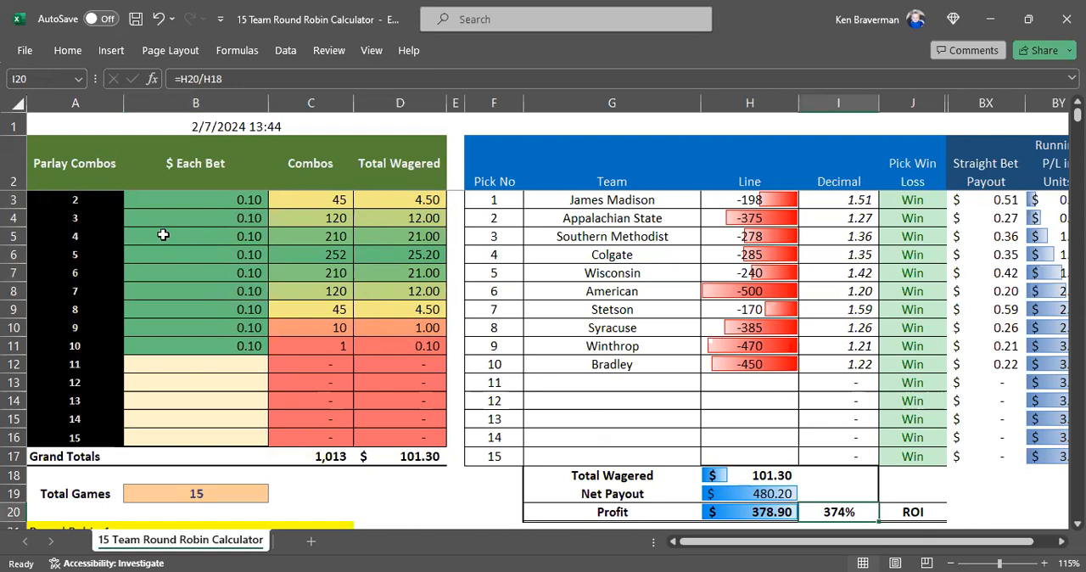
{"action": "mouse_move", "coordinate": [761, 202]}
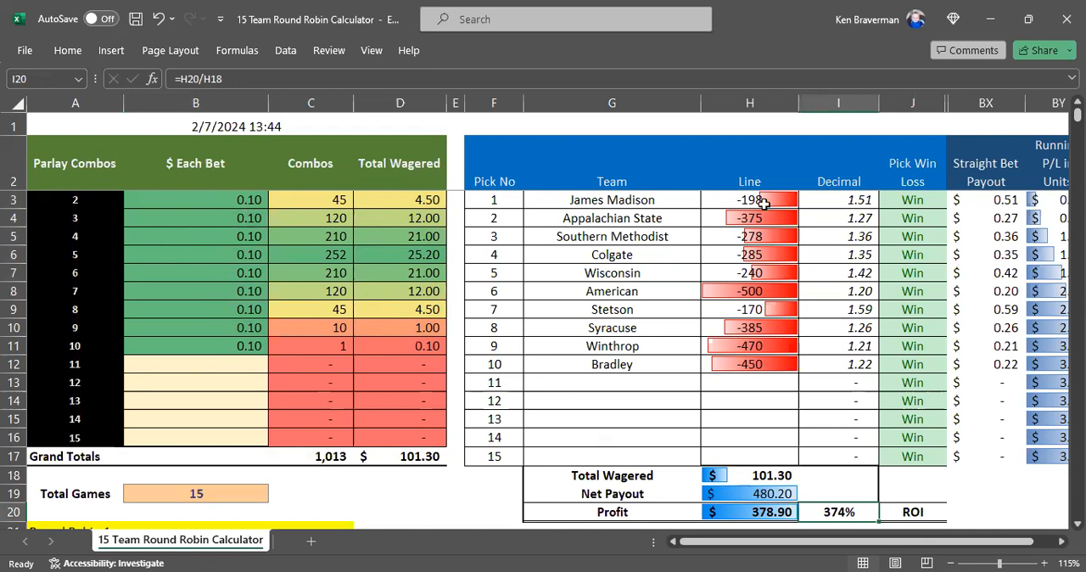
{"action": "left_click_drag", "start_coordinate": [750, 200], "coordinate": [750, 365]}
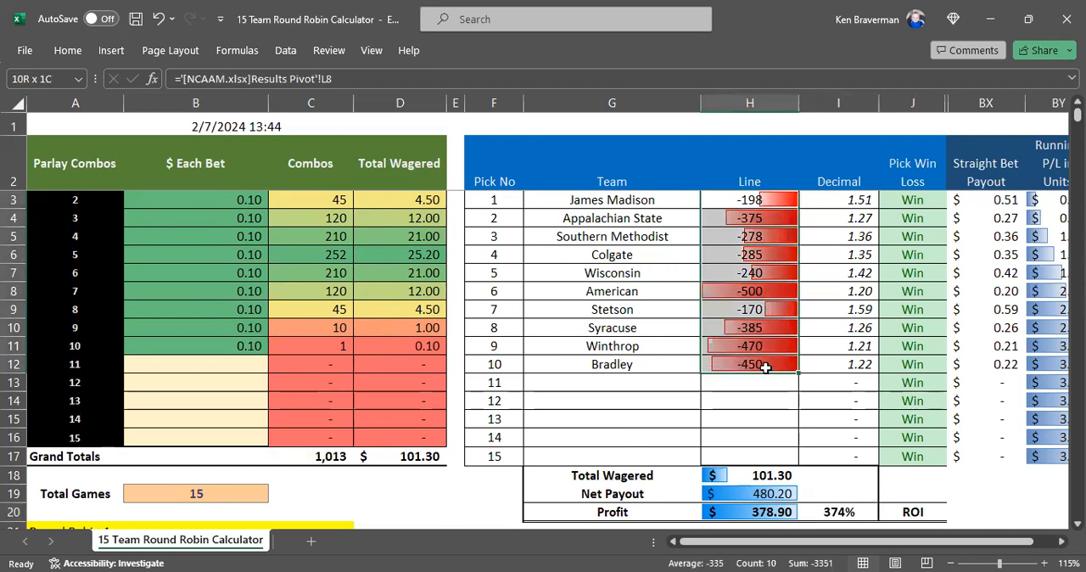
{"action": "left_click", "coordinate": [195, 200]}
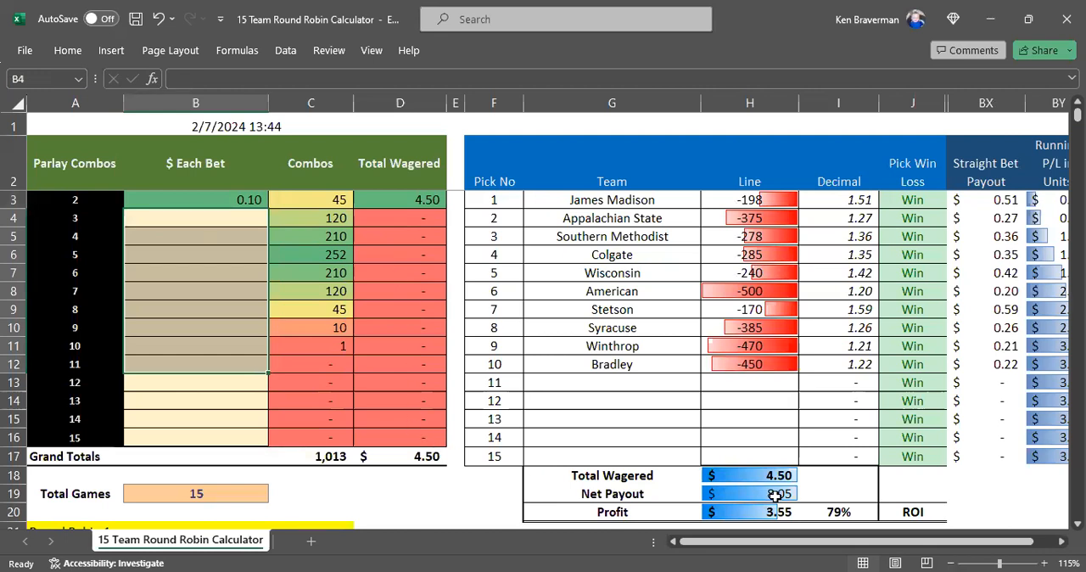
{"action": "left_click", "coordinate": [195, 201]}
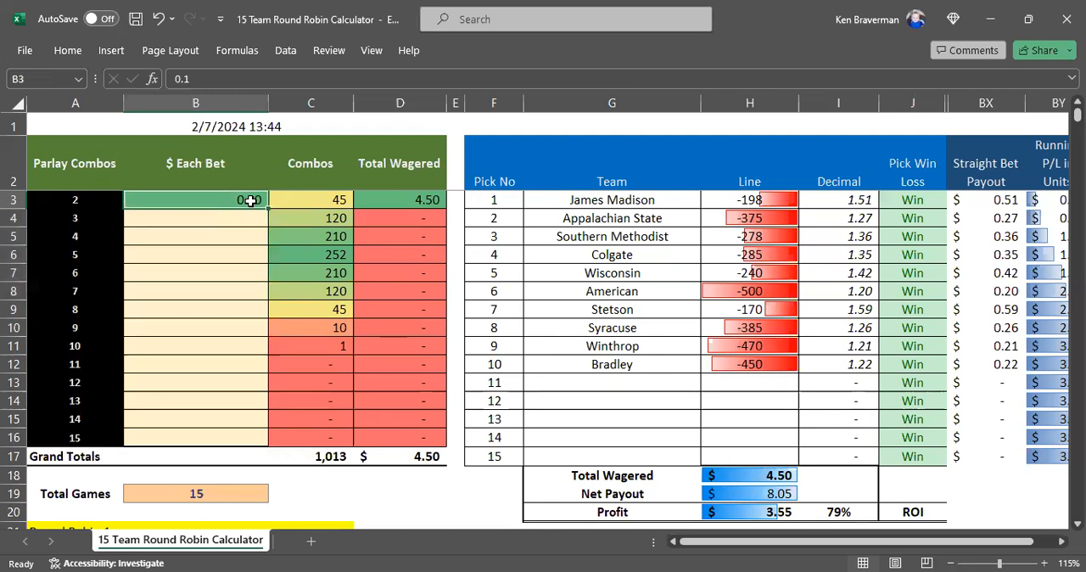
{"action": "key", "text": "Delete"}
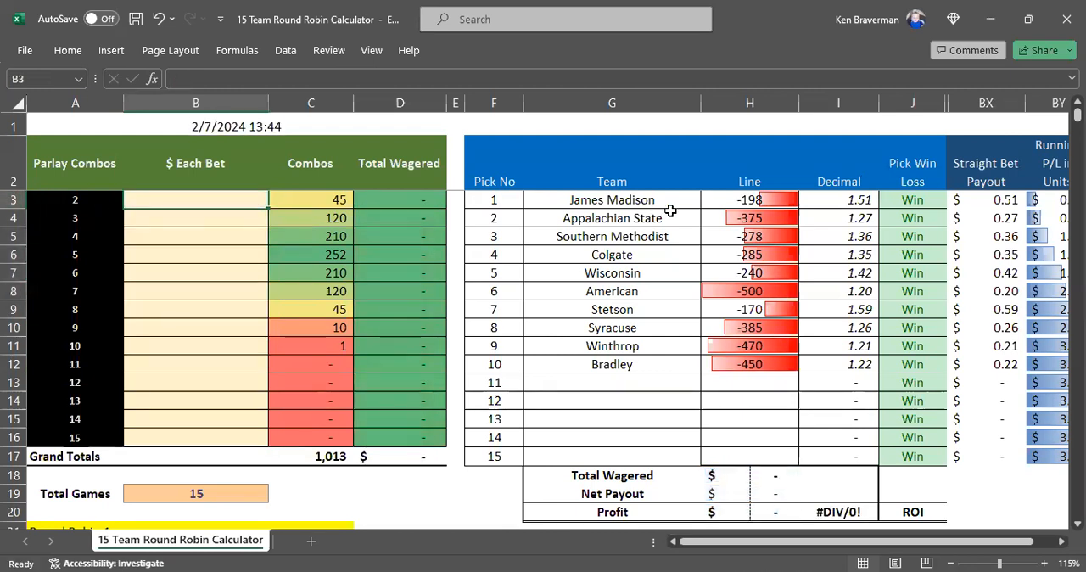
{"action": "left_click", "coordinate": [195, 254]}
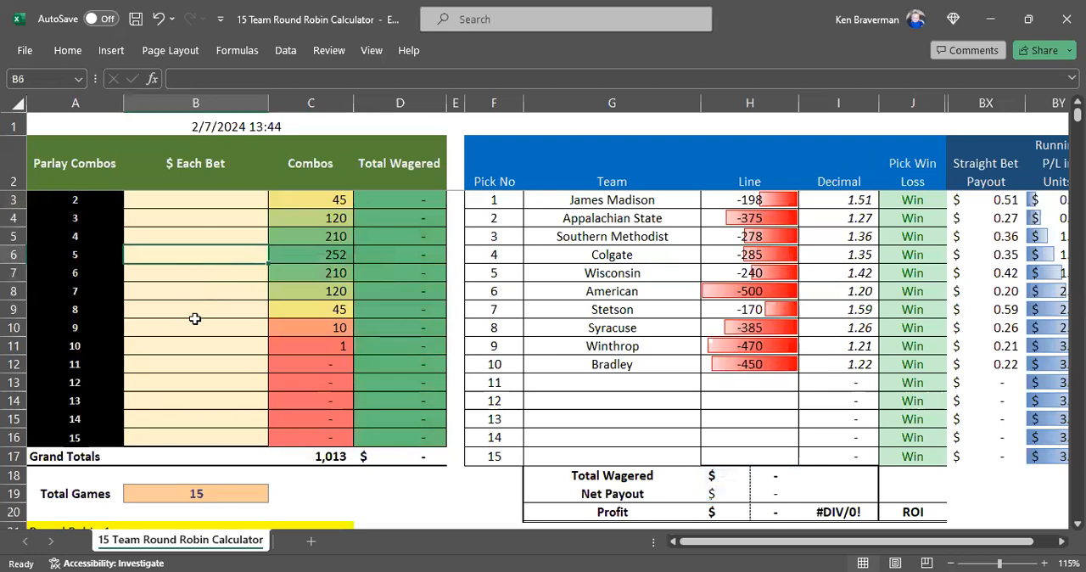
- Enter 1.00 on the 7-team combos, then move the 1.00 bet to the 10-team parlay for 17.65 payout
{"action": "left_click", "coordinate": [195, 292]}
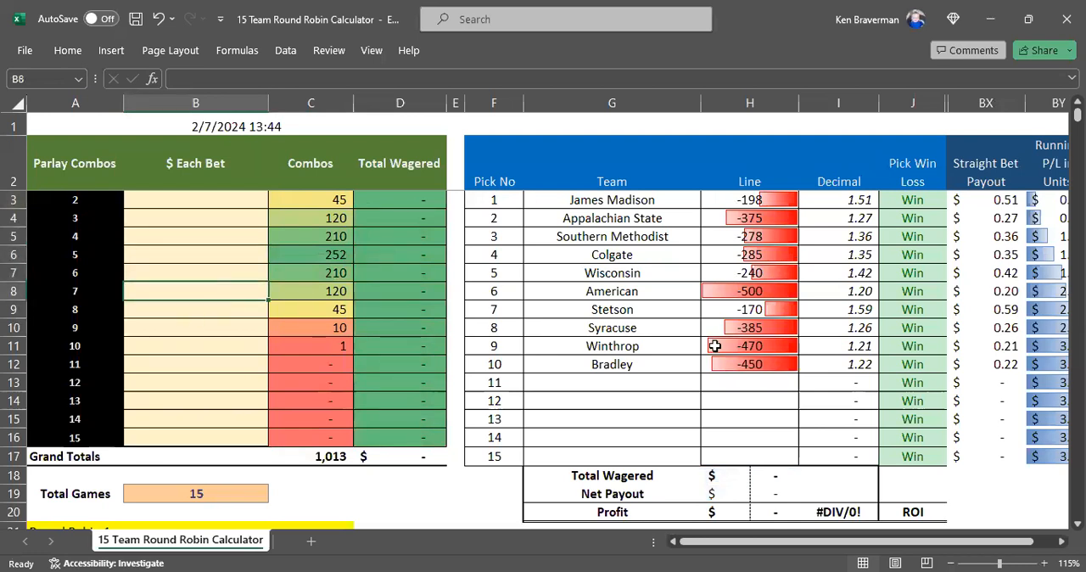
{"action": "type", "text": "1.00"}
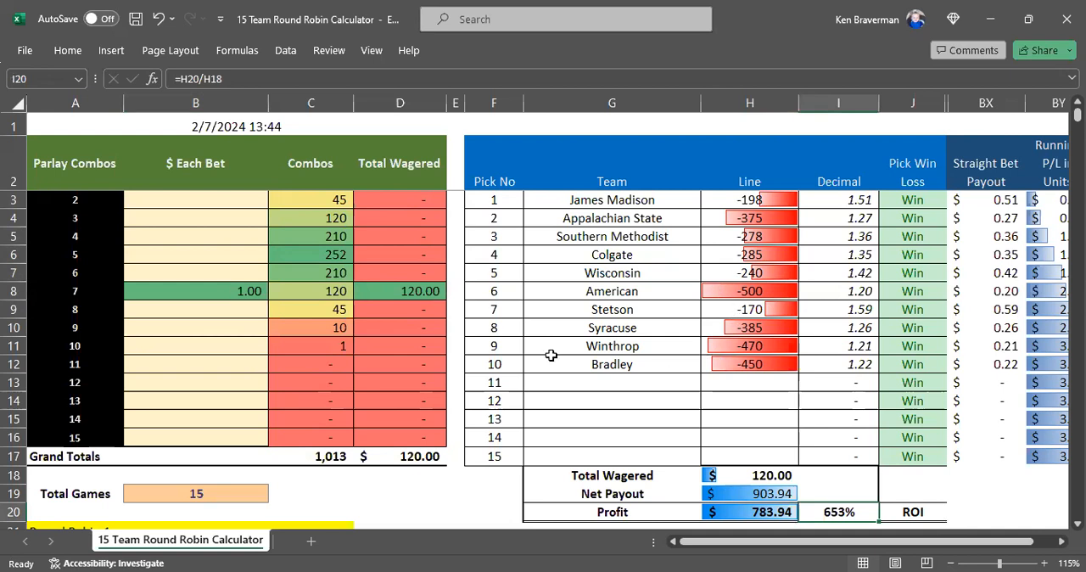
{"action": "left_click", "coordinate": [195, 346]}
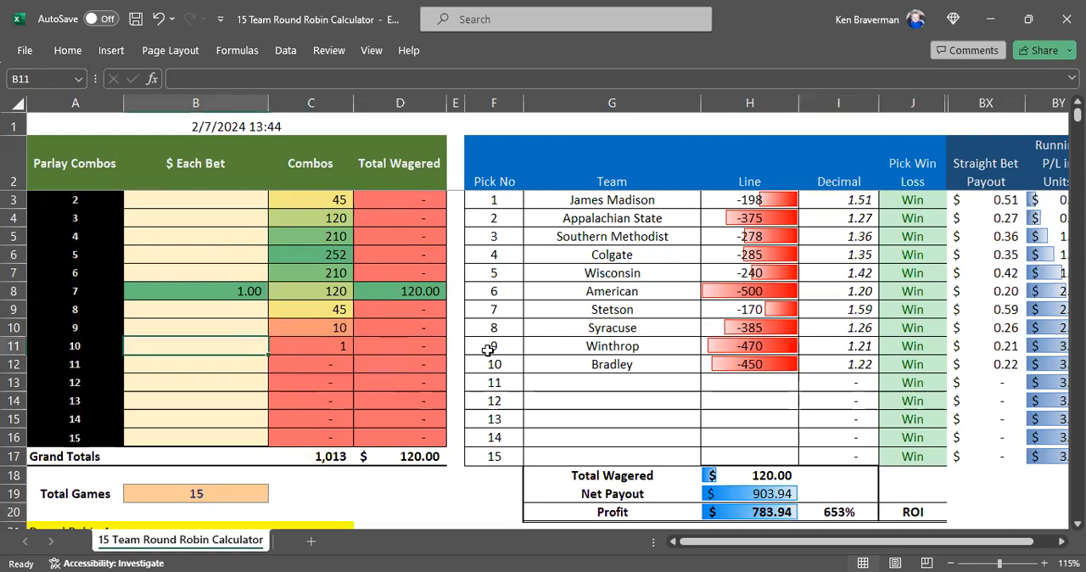
{"action": "type", "text": "1.00"}
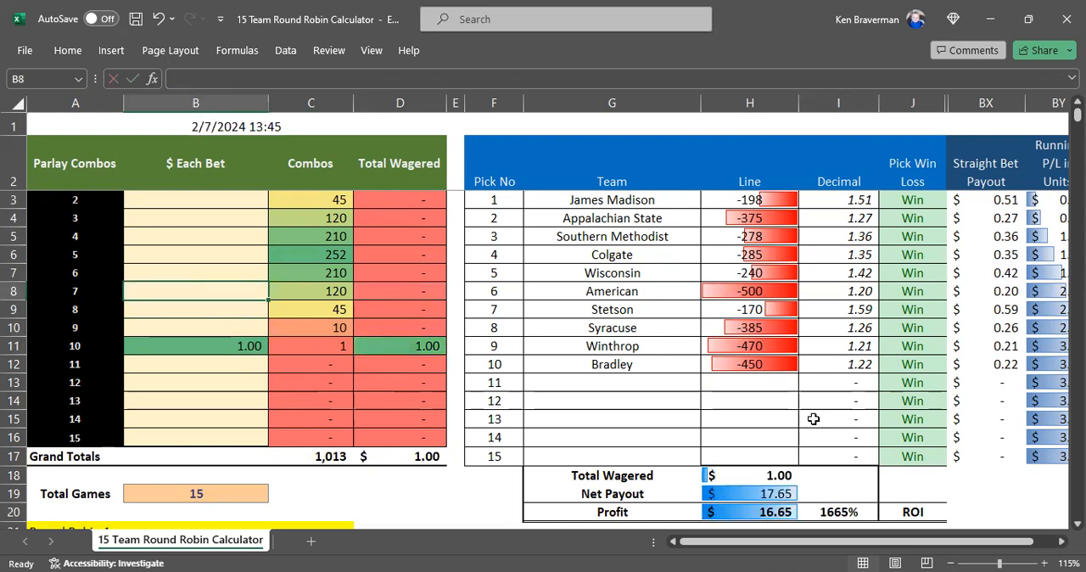
{"action": "mouse_move", "coordinate": [818, 411]}
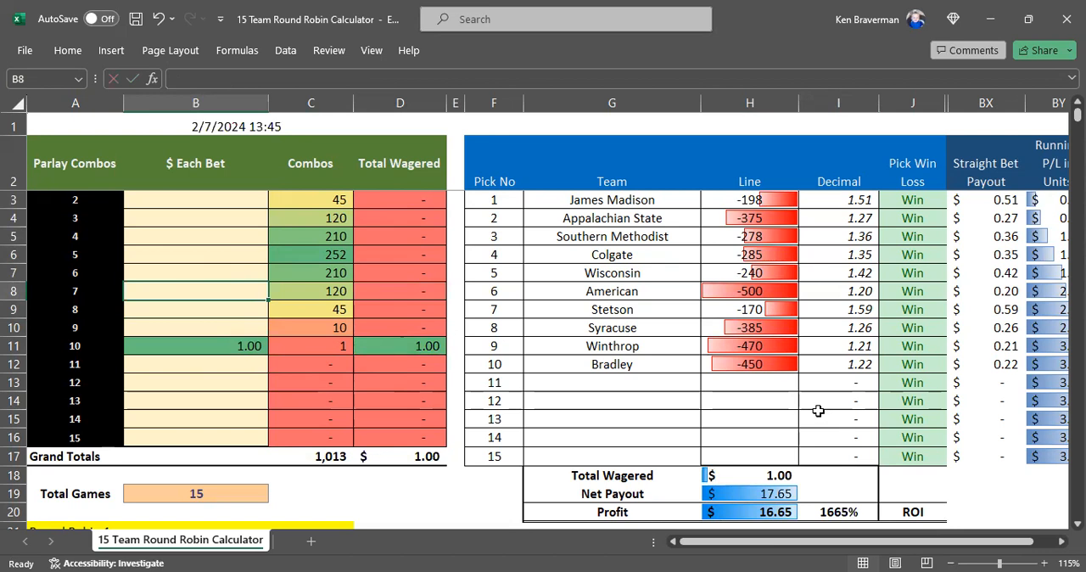
{"action": "mouse_move", "coordinate": [344, 346]}
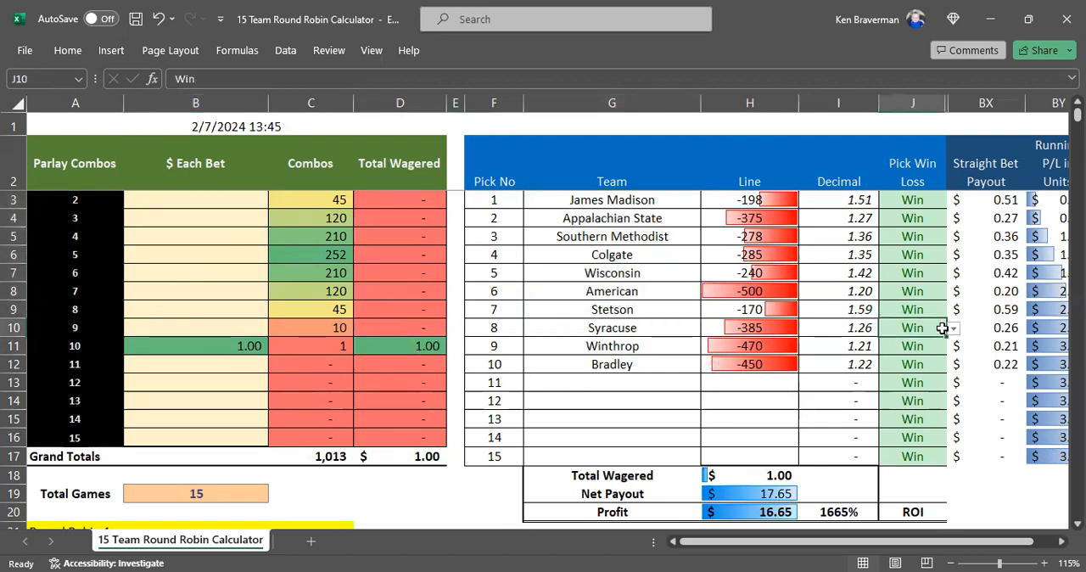
{"action": "mouse_move", "coordinate": [940, 363]}
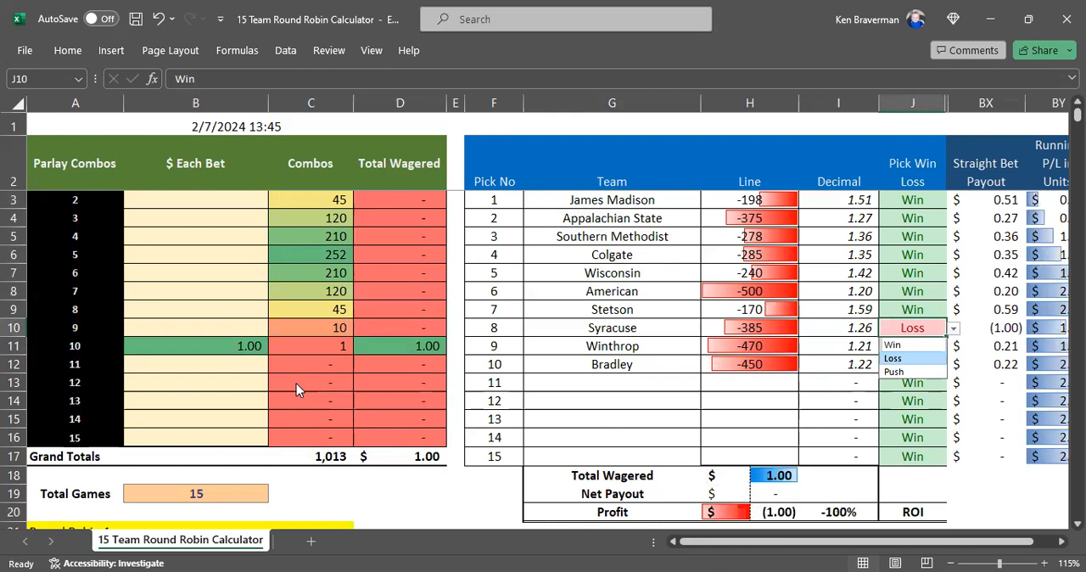
- Bet 1.00 on each 7-team combo for 120 wagered and inspect the ROI formula
{"action": "left_click", "coordinate": [195, 346]}
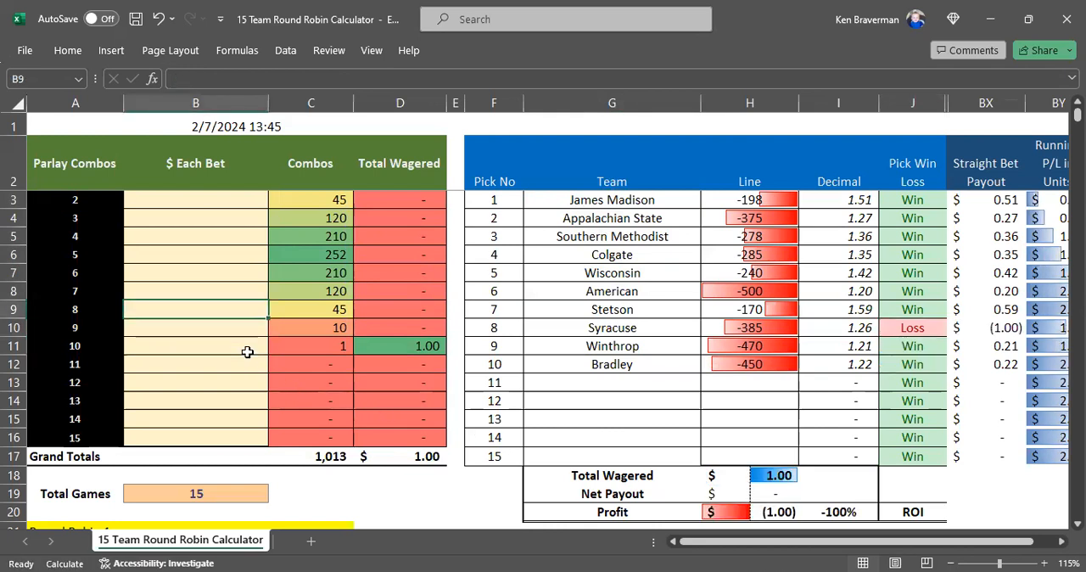
{"action": "type", "text": "1.00"}
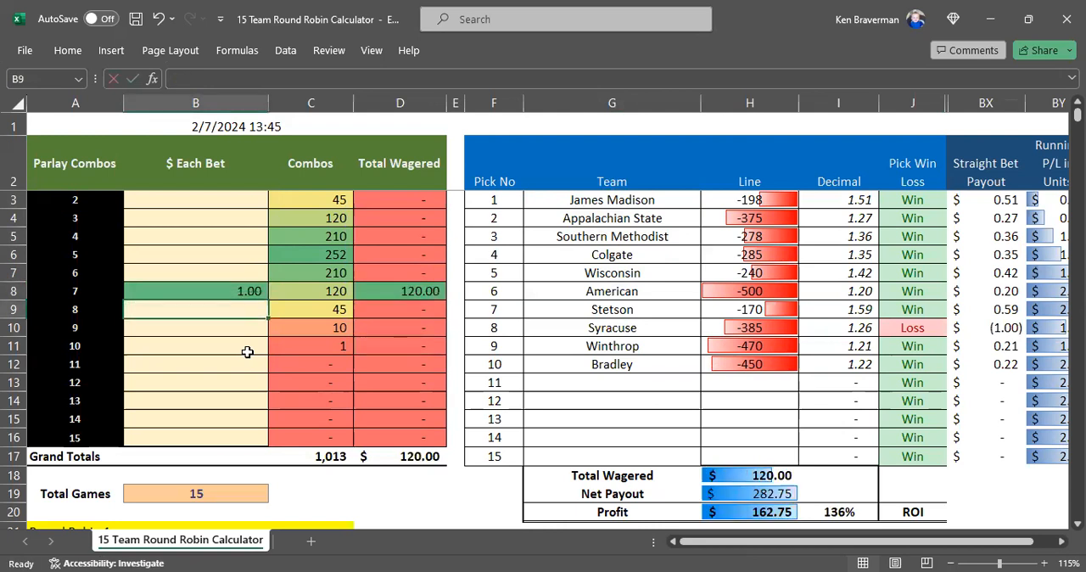
{"action": "left_click", "coordinate": [839, 512]}
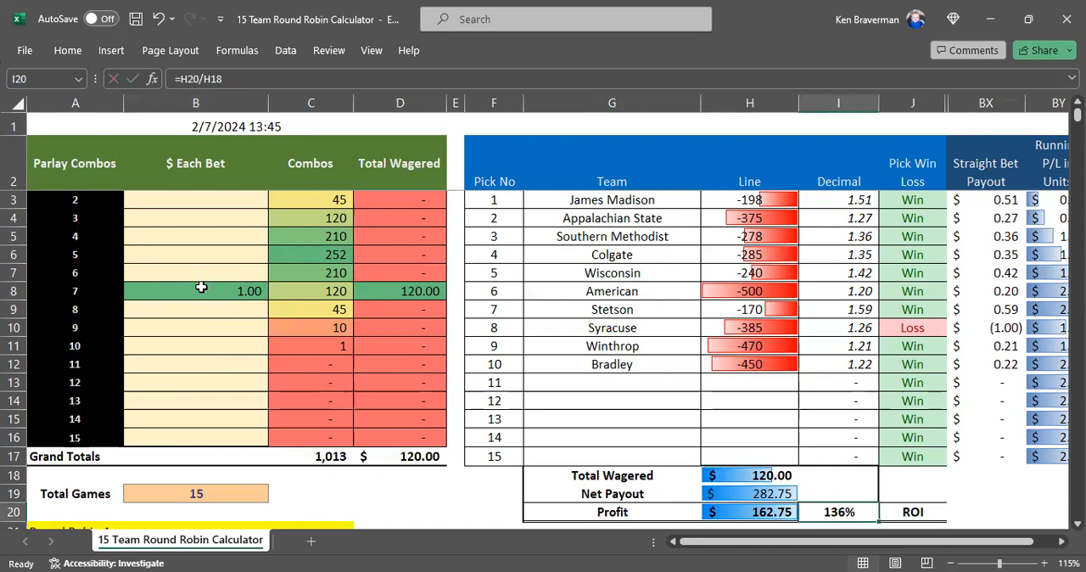
{"action": "left_click", "coordinate": [195, 290]}
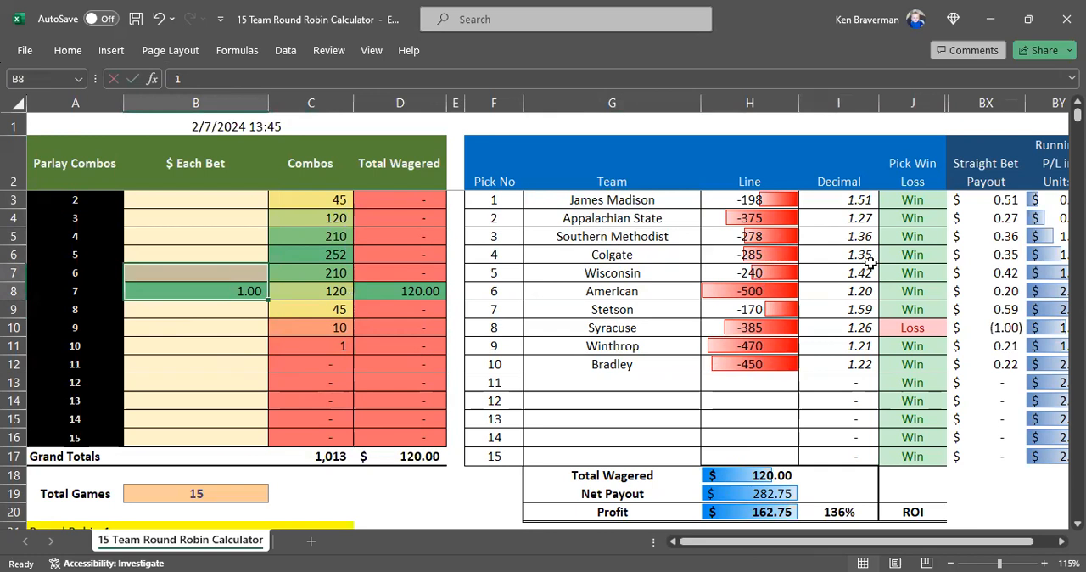
- Set Colgate and American to Loss via the Pick Win Loss dropdowns
{"action": "left_click", "coordinate": [913, 255]}
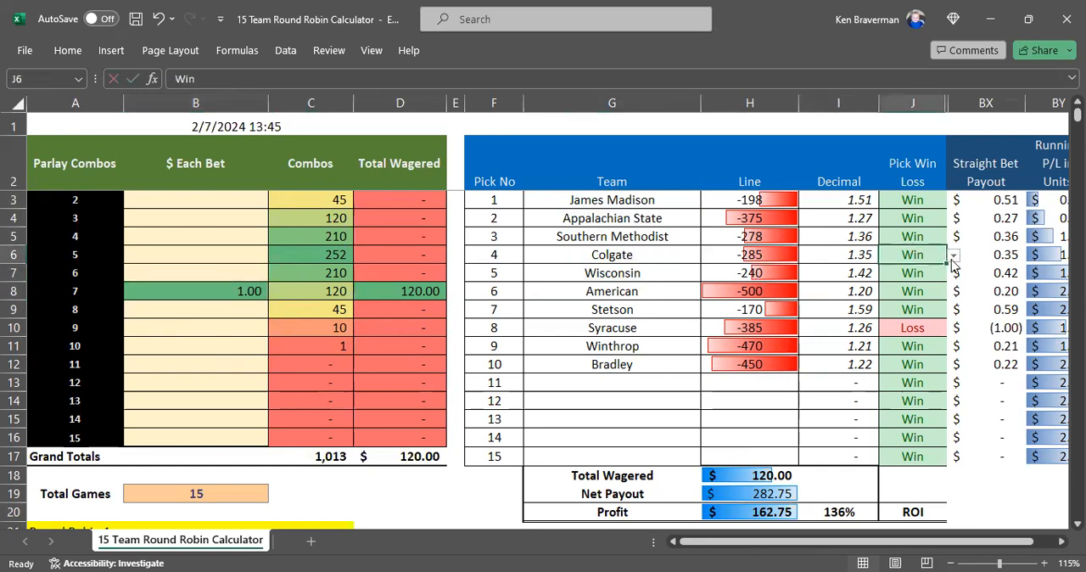
{"action": "left_click", "coordinate": [954, 254]}
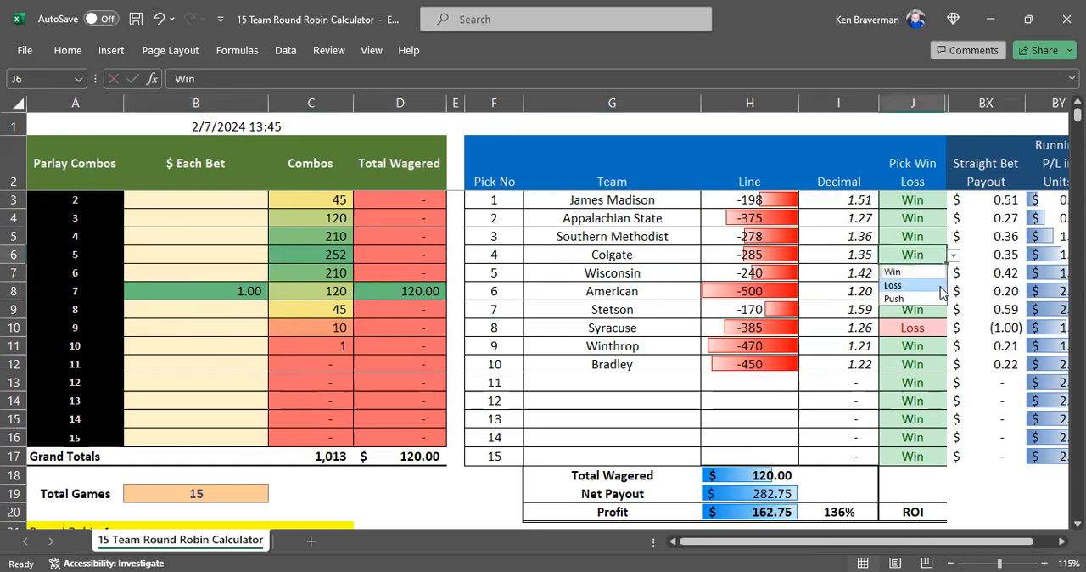
{"action": "left_click", "coordinate": [892, 285]}
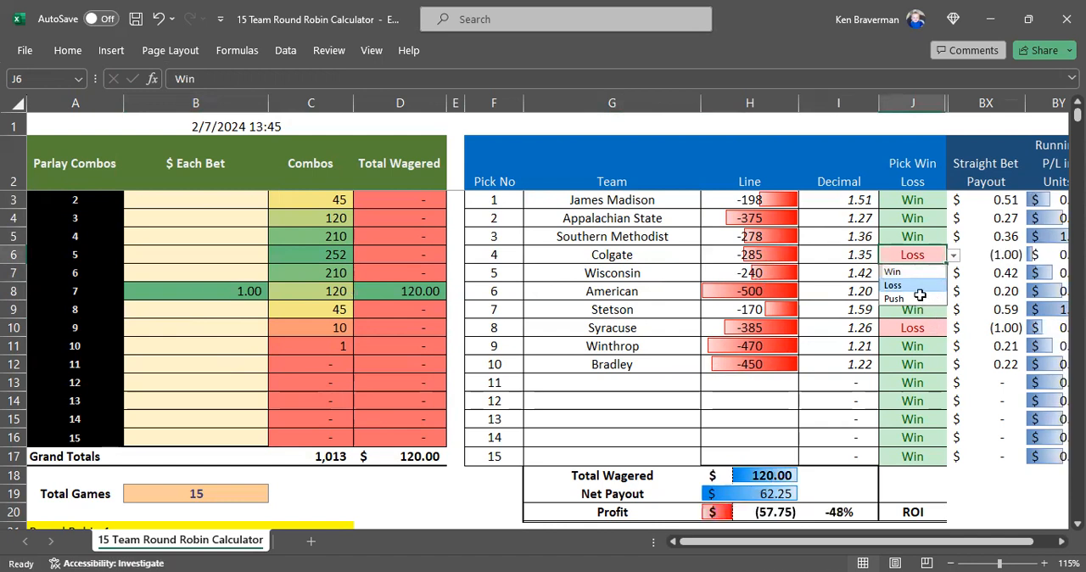
{"action": "left_click", "coordinate": [893, 285]}
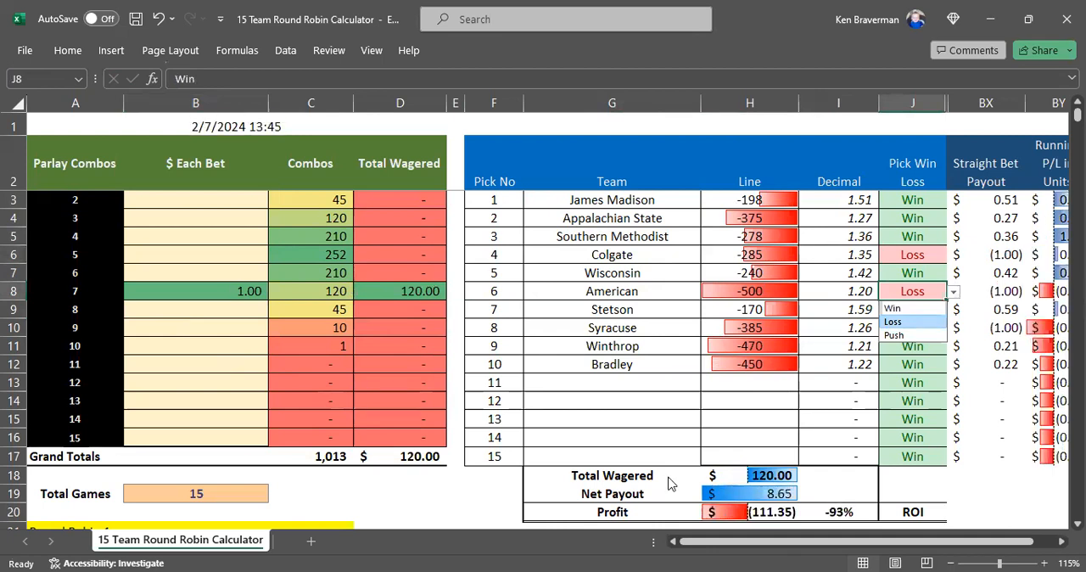
{"action": "left_click", "coordinate": [892, 320]}
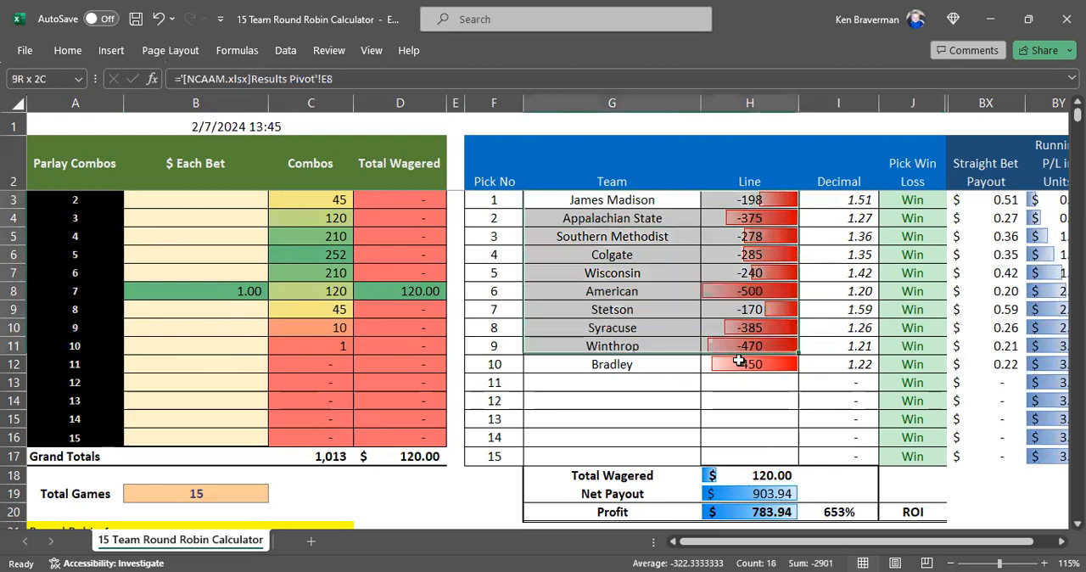
- Inspect the team-name formula linked to the pivot and switch to the NCAAM results workbook
{"action": "left_click", "coordinate": [610, 365]}
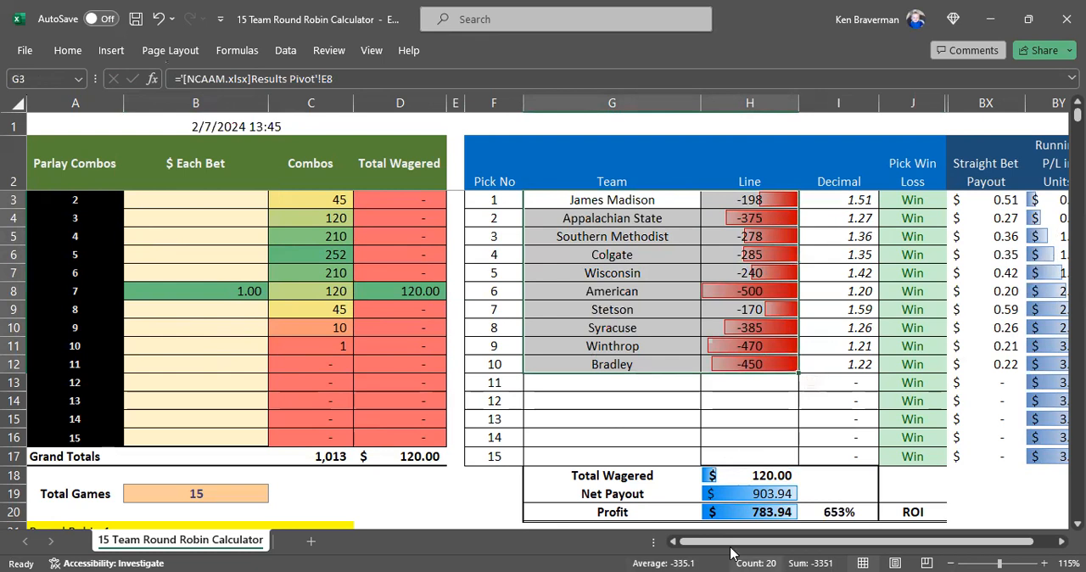
{"action": "mouse_move", "coordinate": [614, 346]}
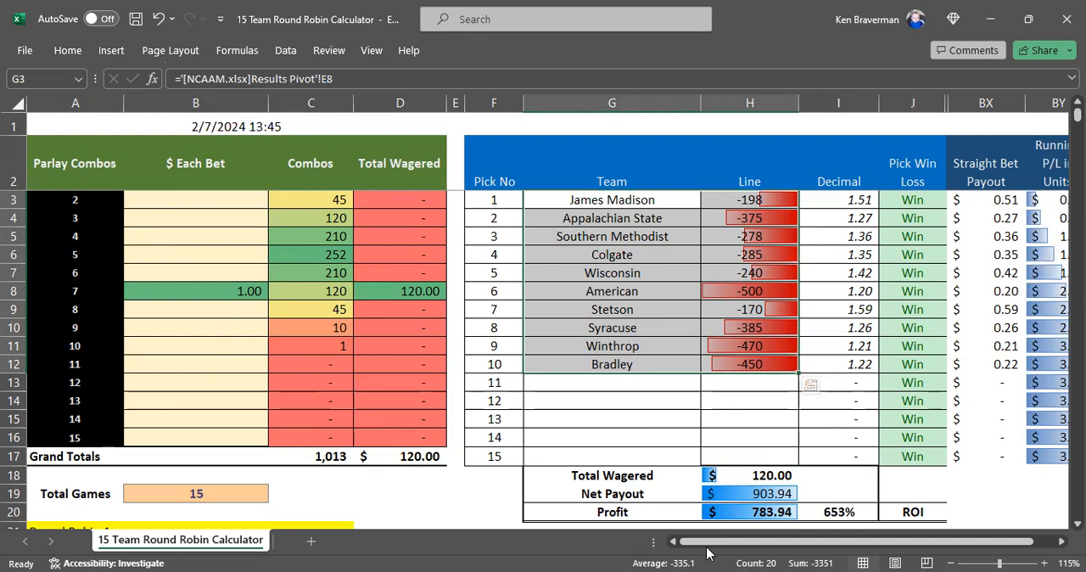
{"action": "mouse_move", "coordinate": [679, 493]}
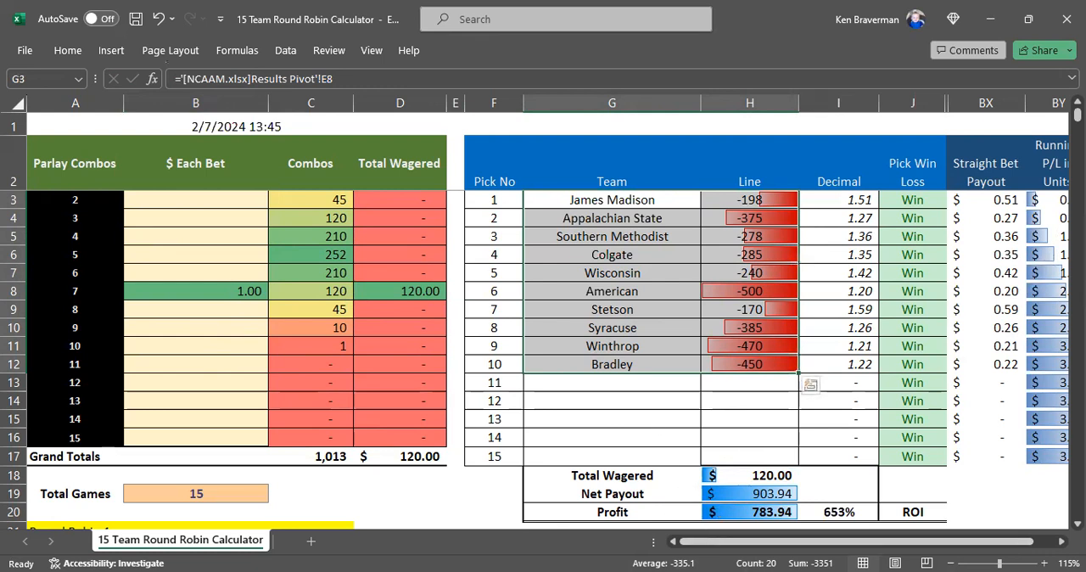
{"action": "mouse_move", "coordinate": [729, 551]}
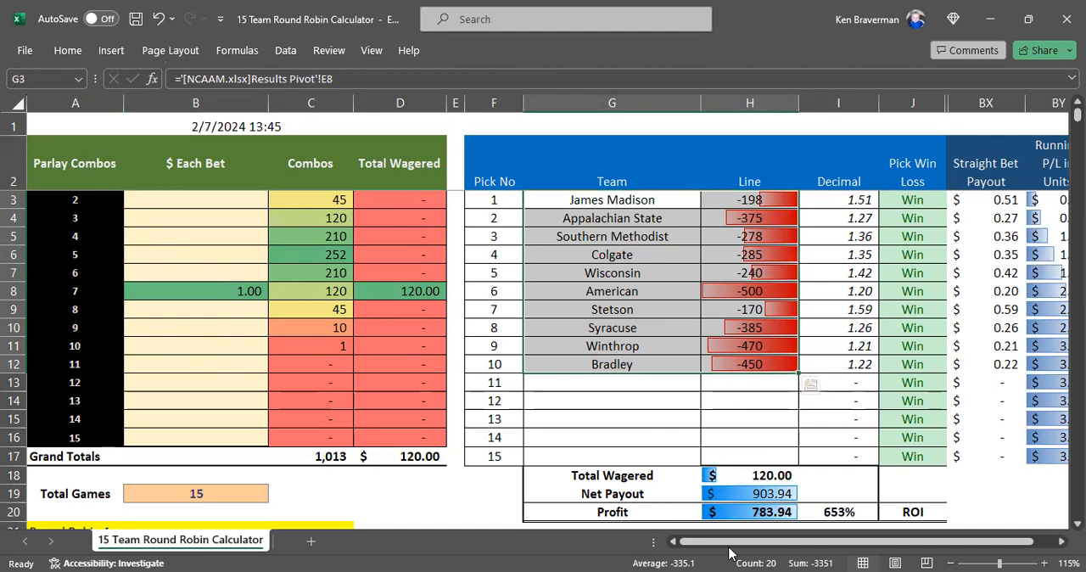
{"action": "left_click", "coordinate": [224, 541]}
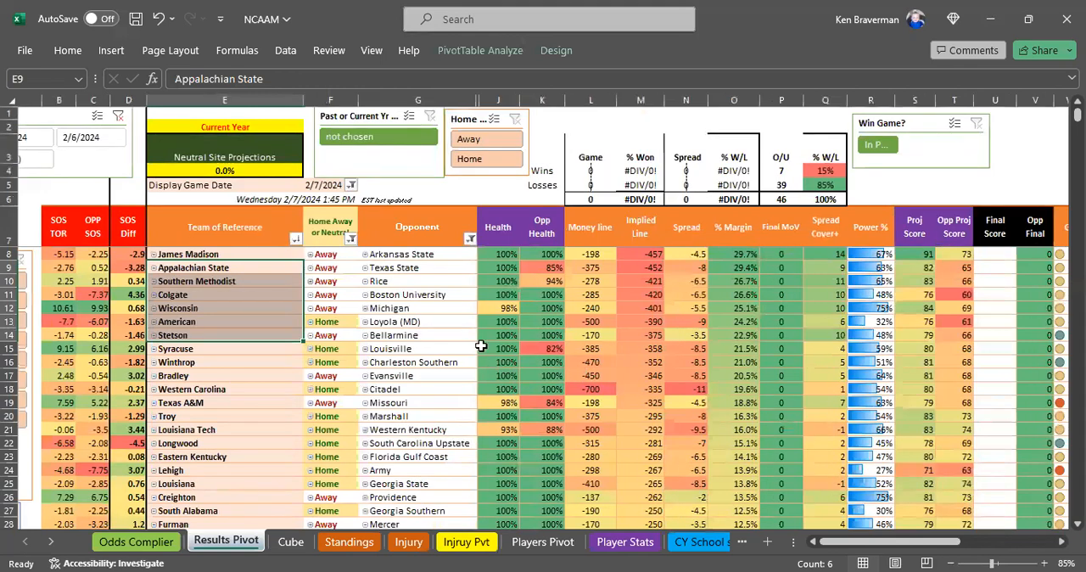
{"action": "mouse_move", "coordinate": [499, 350]}
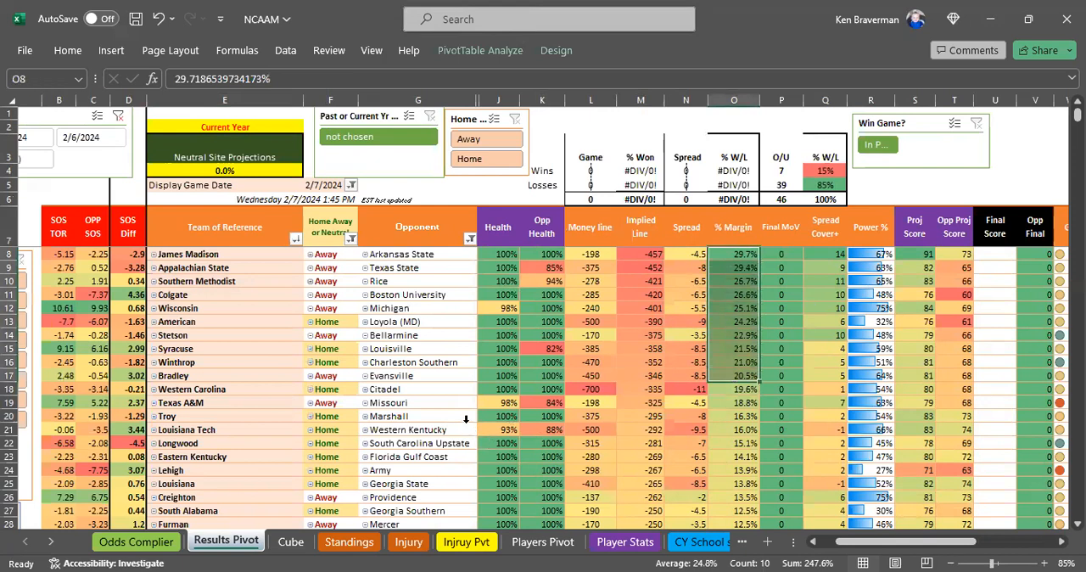
{"action": "mouse_move", "coordinate": [468, 418]}
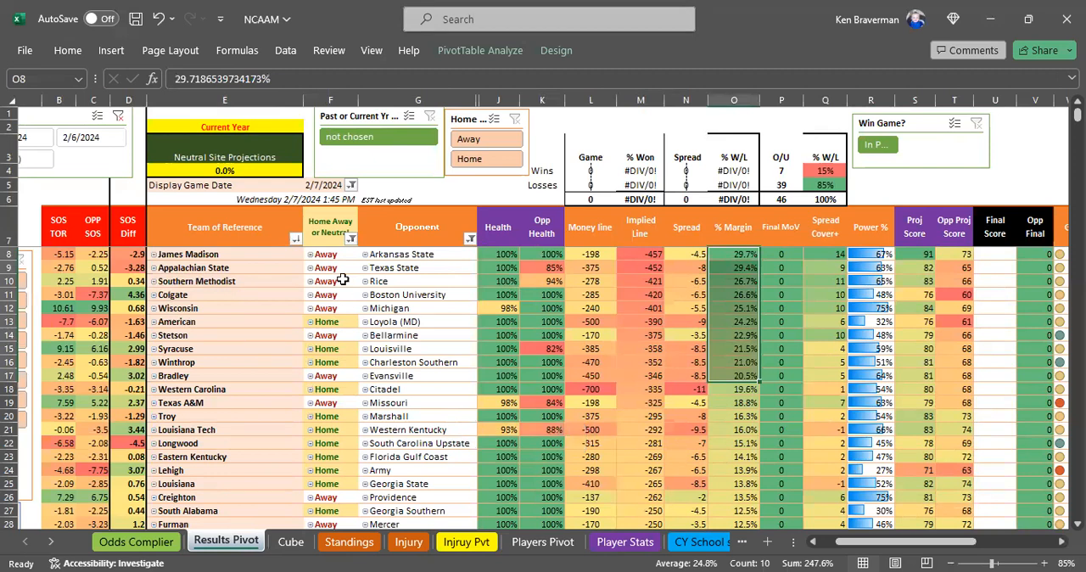
{"action": "mouse_move", "coordinate": [712, 333]}
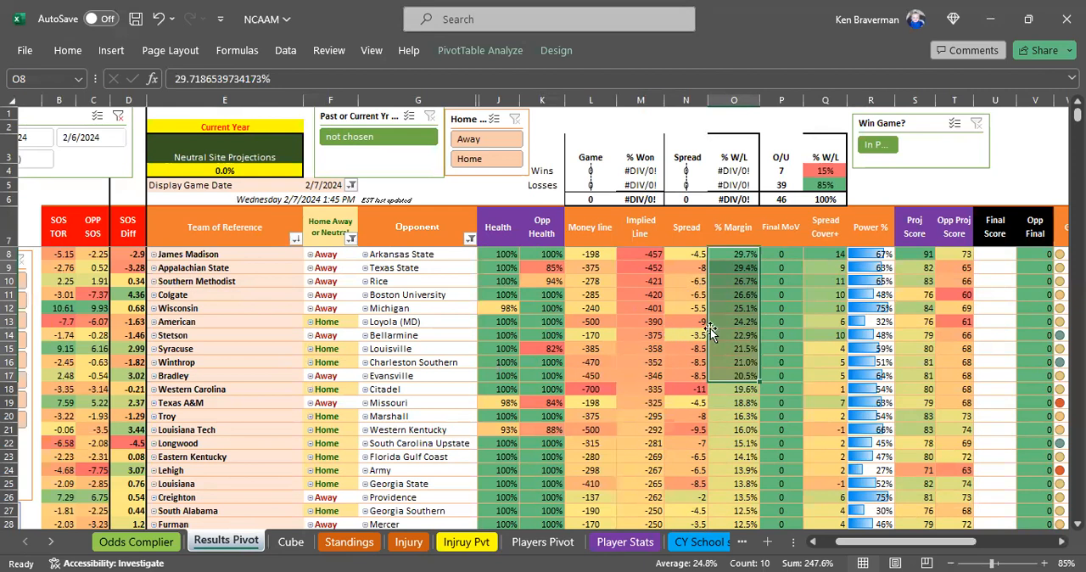
{"action": "mouse_move", "coordinate": [610, 309]}
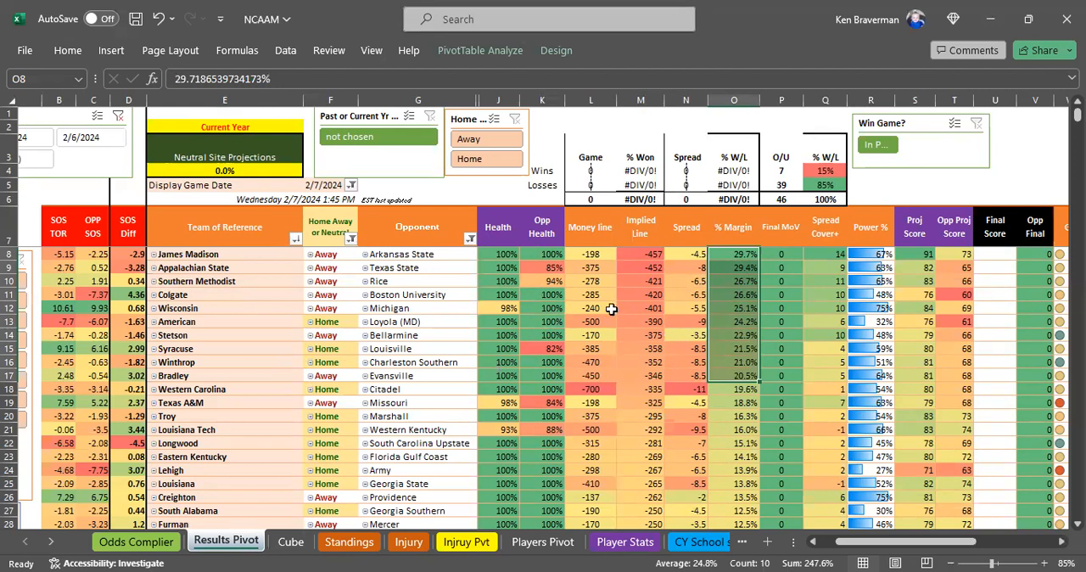
{"action": "mouse_move", "coordinate": [483, 335]}
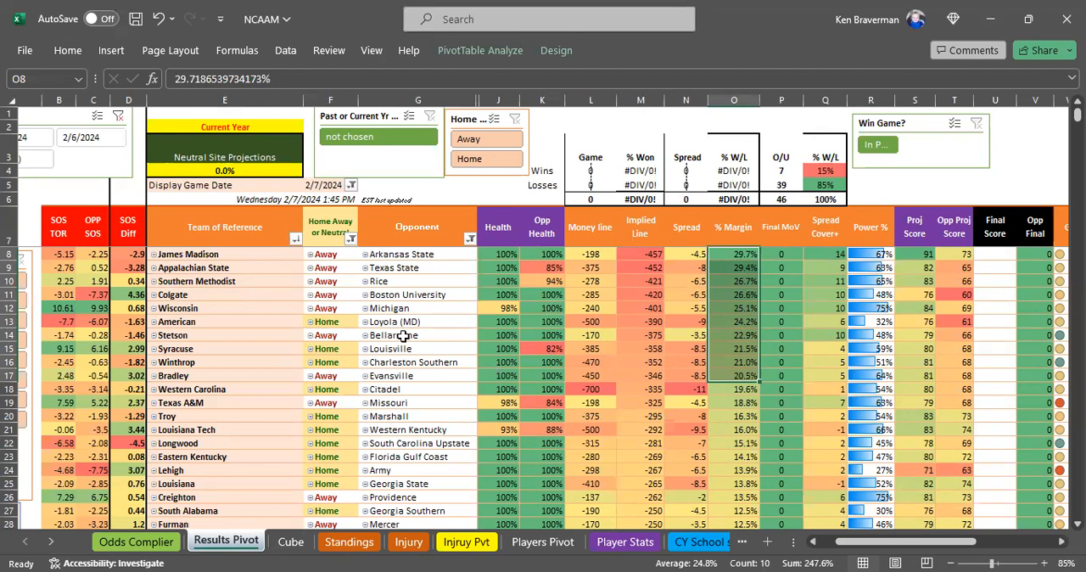
- Select the picked teams' % Margin values and scroll to the later February 7 games from Drake to George Mason
{"action": "left_click", "coordinate": [186, 255]}
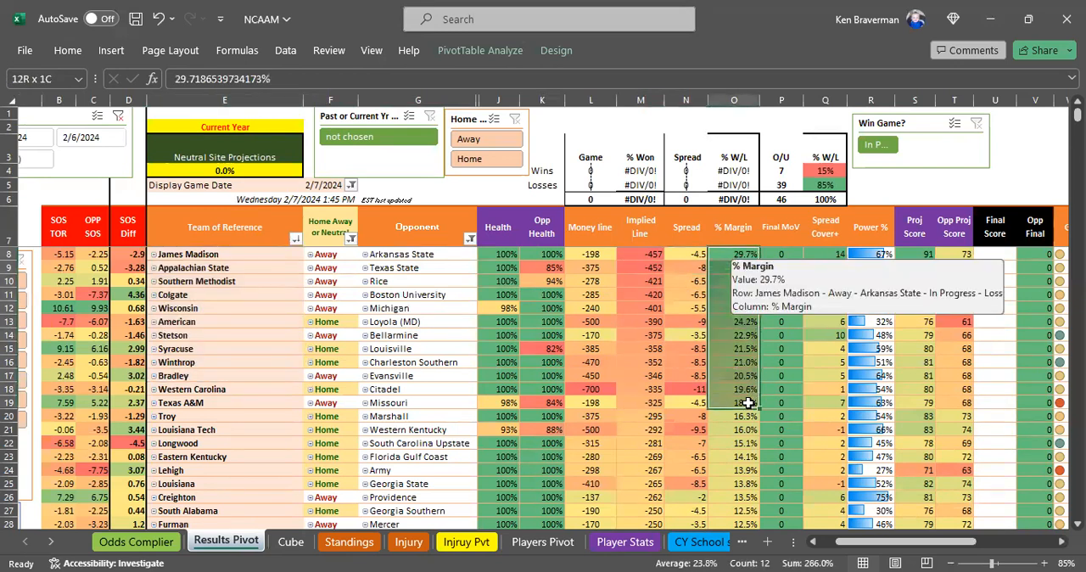
{"action": "scroll", "scroll_direction": "down", "scroll_amount": 3}
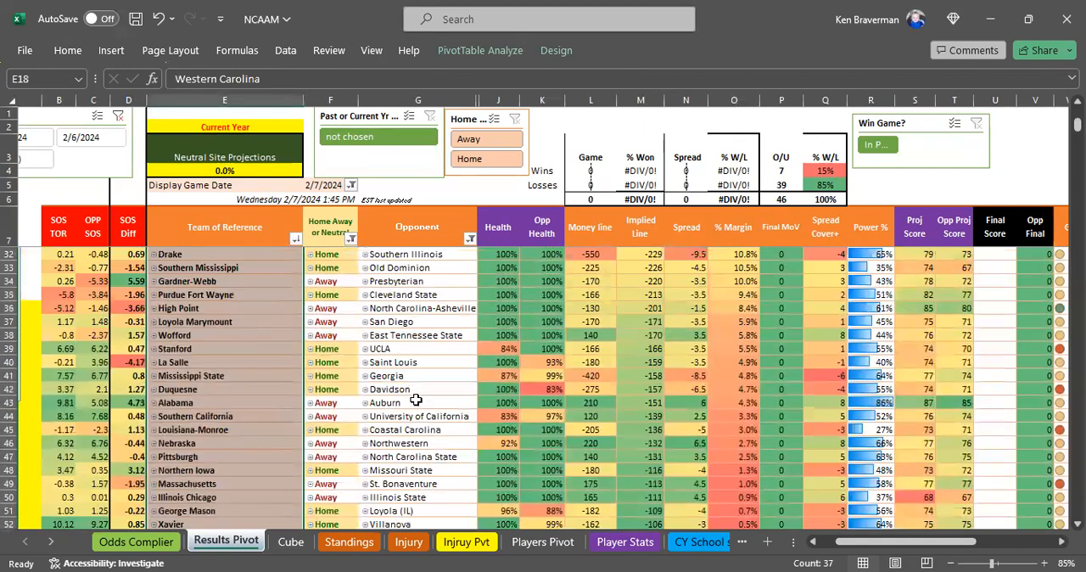
{"action": "scroll", "scroll_direction": "up", "scroll_amount": 3}
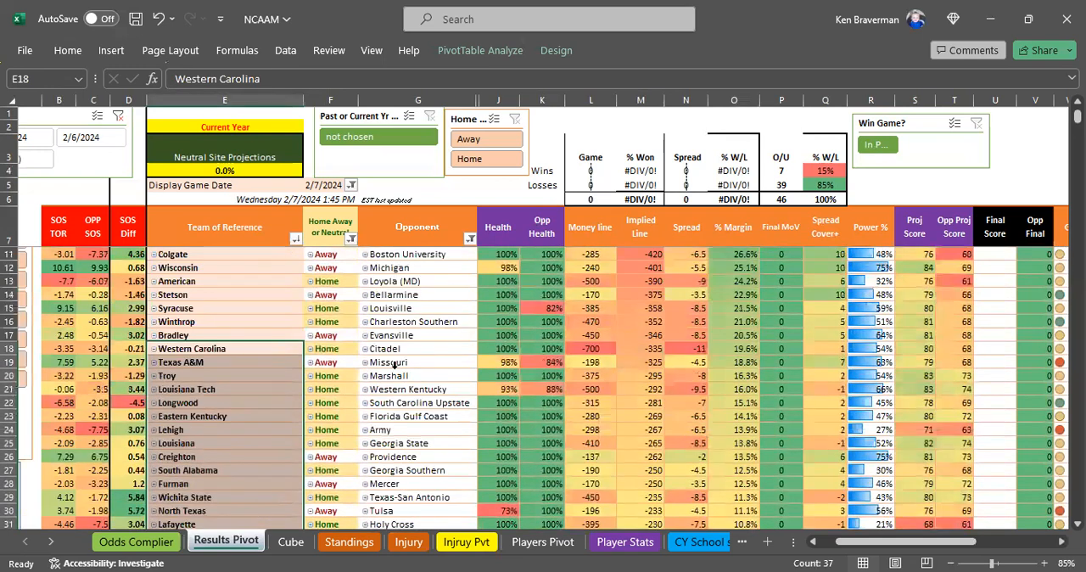
{"action": "scroll", "scroll_direction": "down", "scroll_amount": 3}
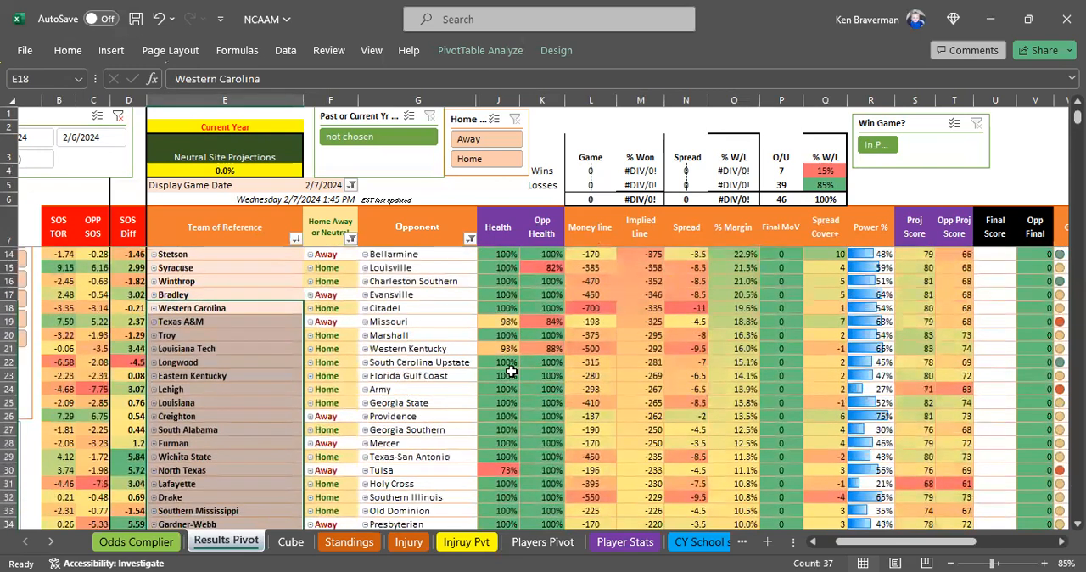
{"action": "mouse_move", "coordinate": [479, 365]}
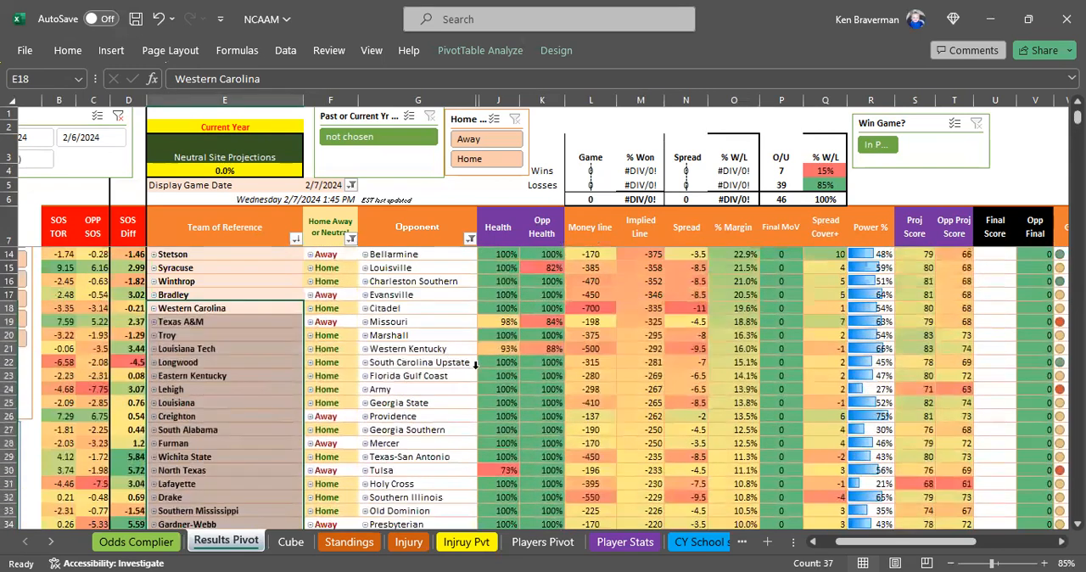
{"action": "mouse_move", "coordinate": [244, 312]}
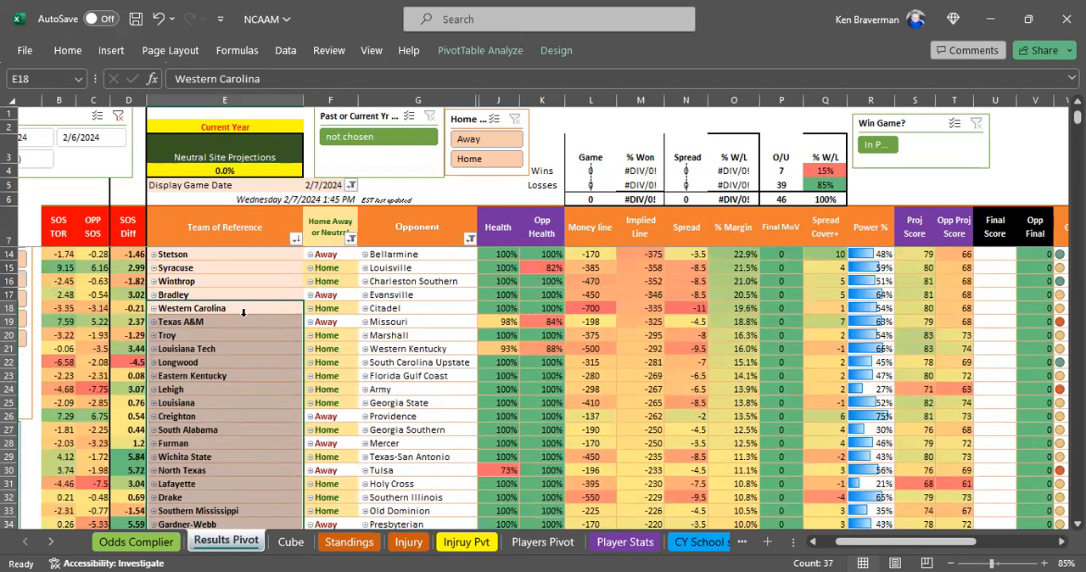
{"action": "mouse_move", "coordinate": [244, 312]}
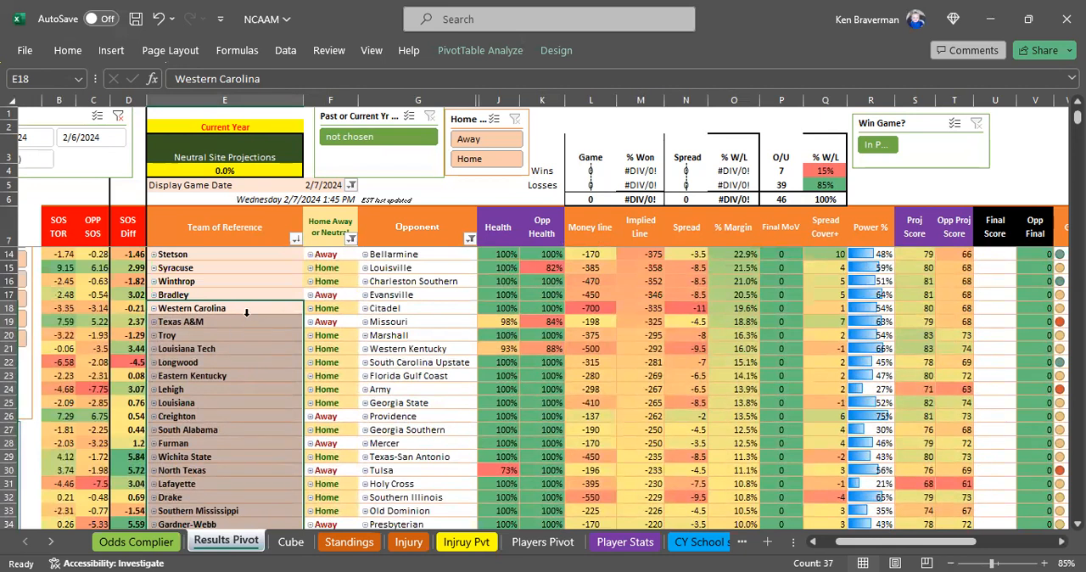
{"action": "mouse_move", "coordinate": [268, 322]}
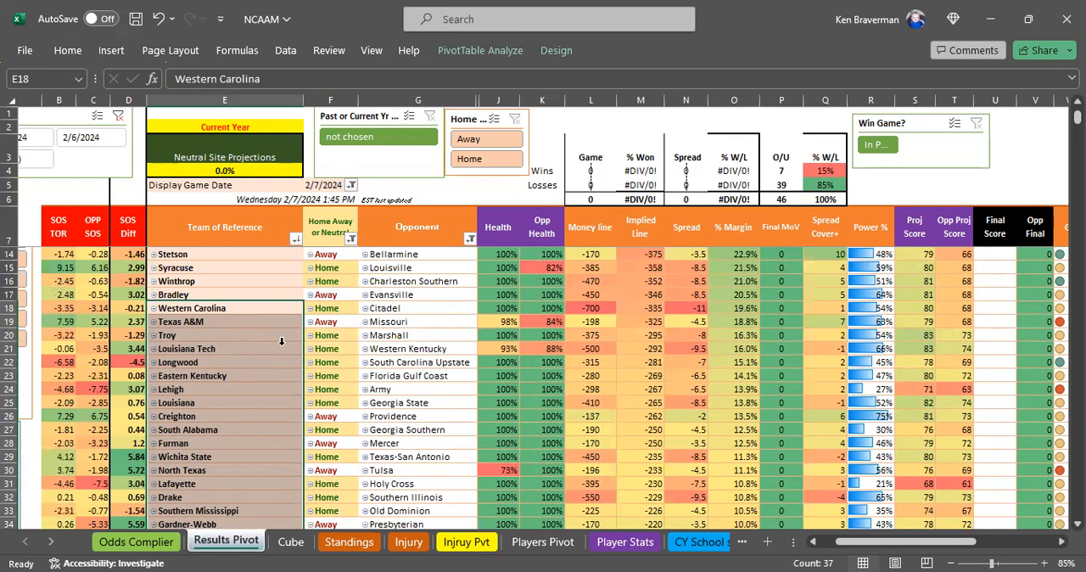
{"action": "mouse_move", "coordinate": [278, 361]}
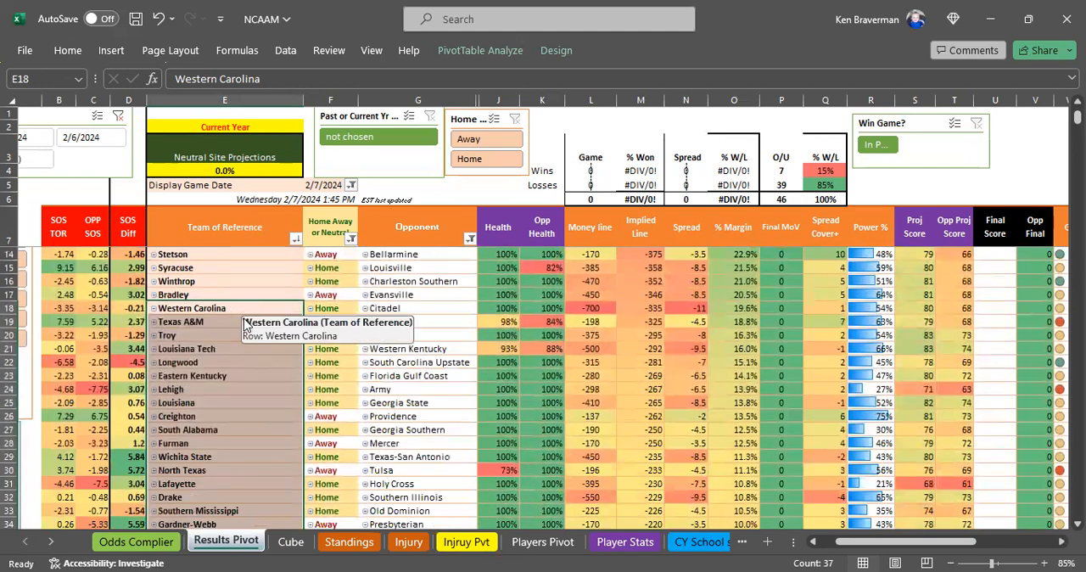
{"action": "scroll", "scroll_direction": "down", "scroll_amount": 3}
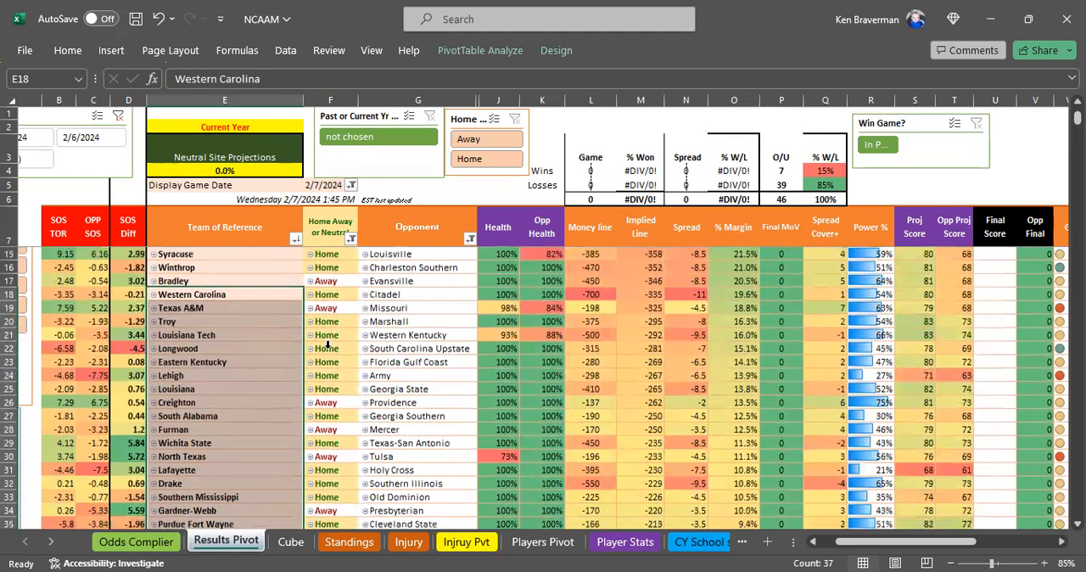
{"action": "scroll", "scroll_direction": "down", "scroll_amount": 3}
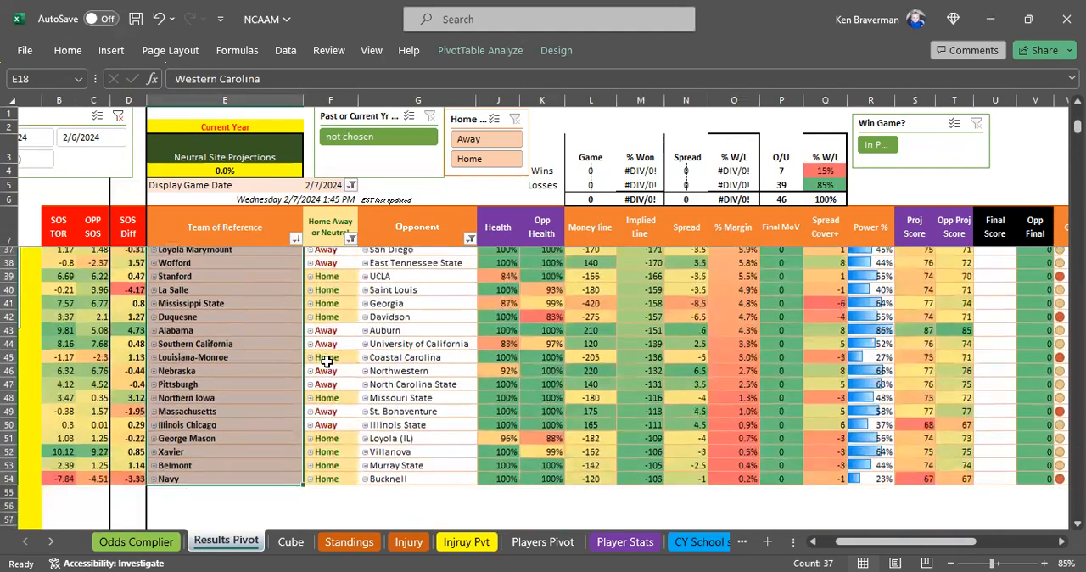
{"action": "scroll", "scroll_direction": "up", "scroll_amount": 3}
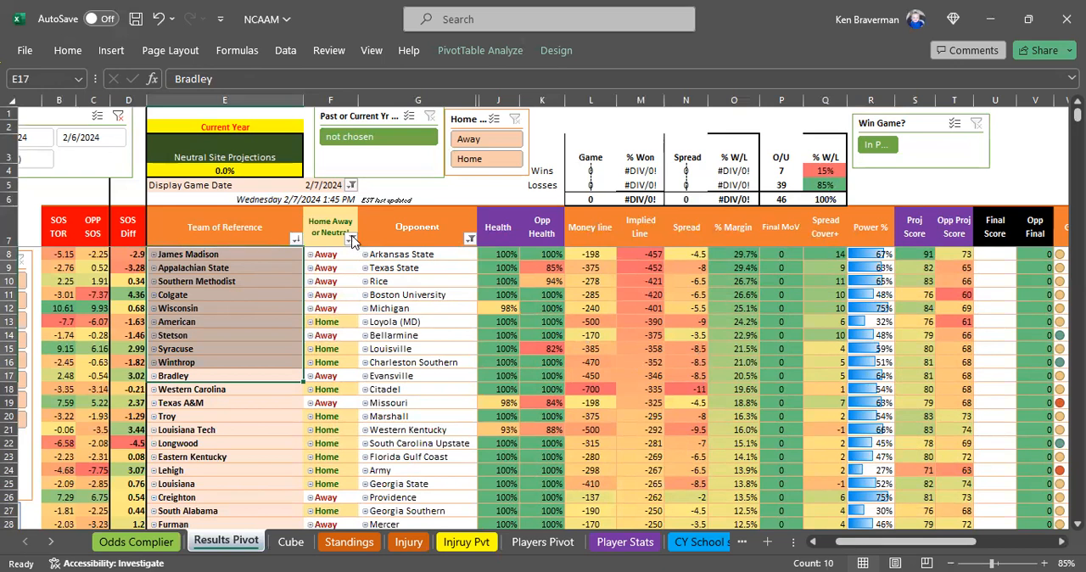
{"action": "left_click", "coordinate": [353, 241]}
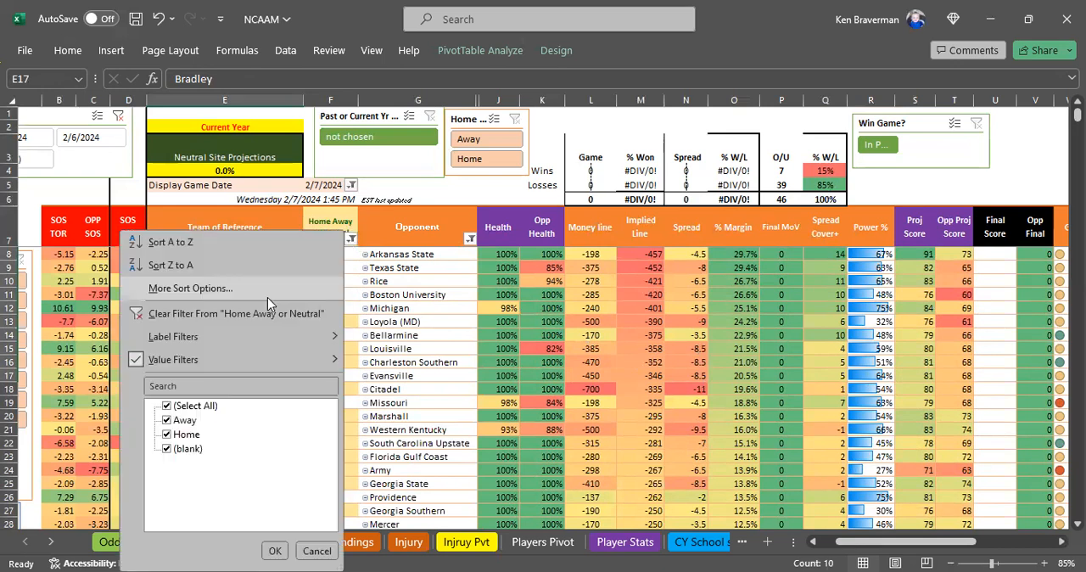
{"action": "left_click", "coordinate": [274, 550]}
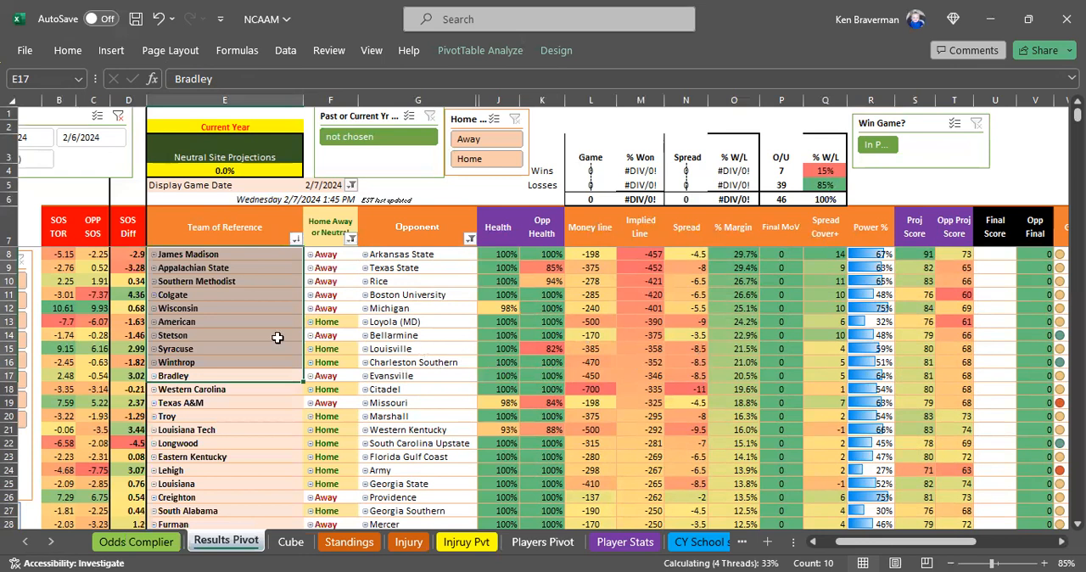
{"action": "mouse_move", "coordinate": [353, 308]}
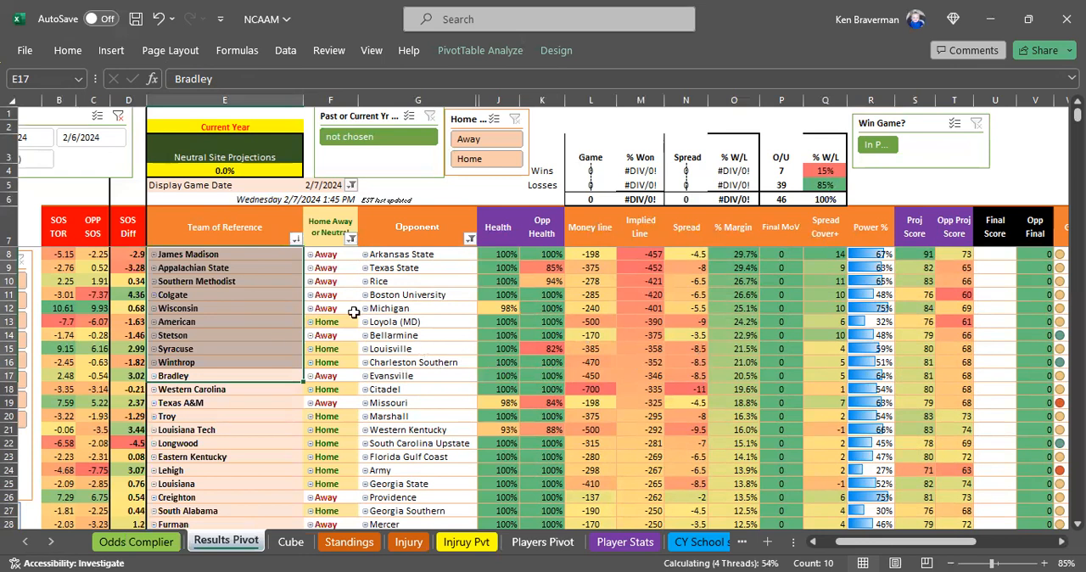